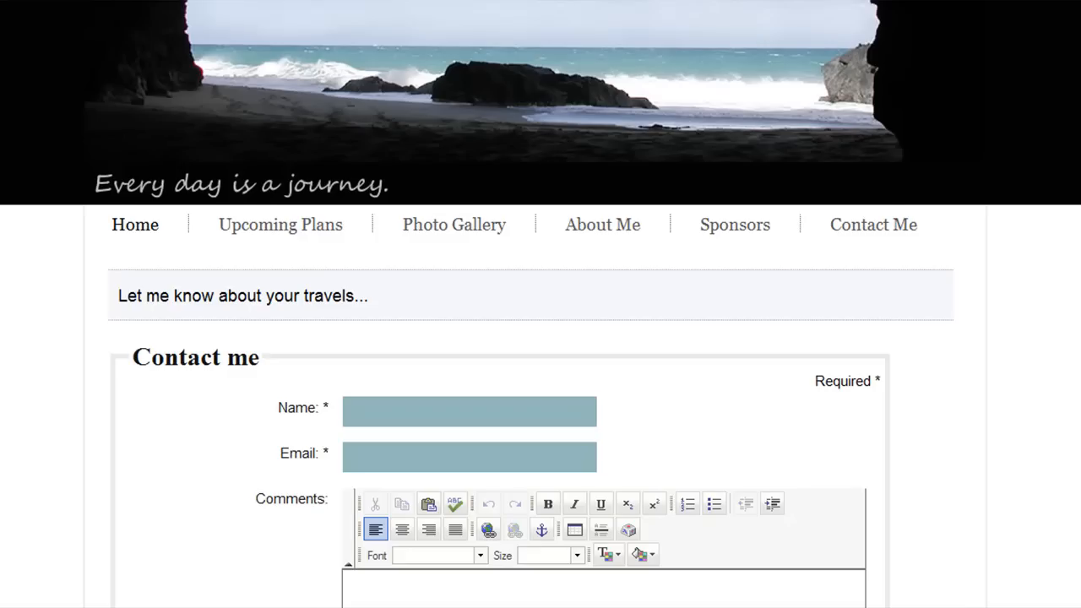
Scroll through the home page, then switch to the contactme.php document
{"action": "scroll", "scroll_direction": "down", "scroll_amount": 3}
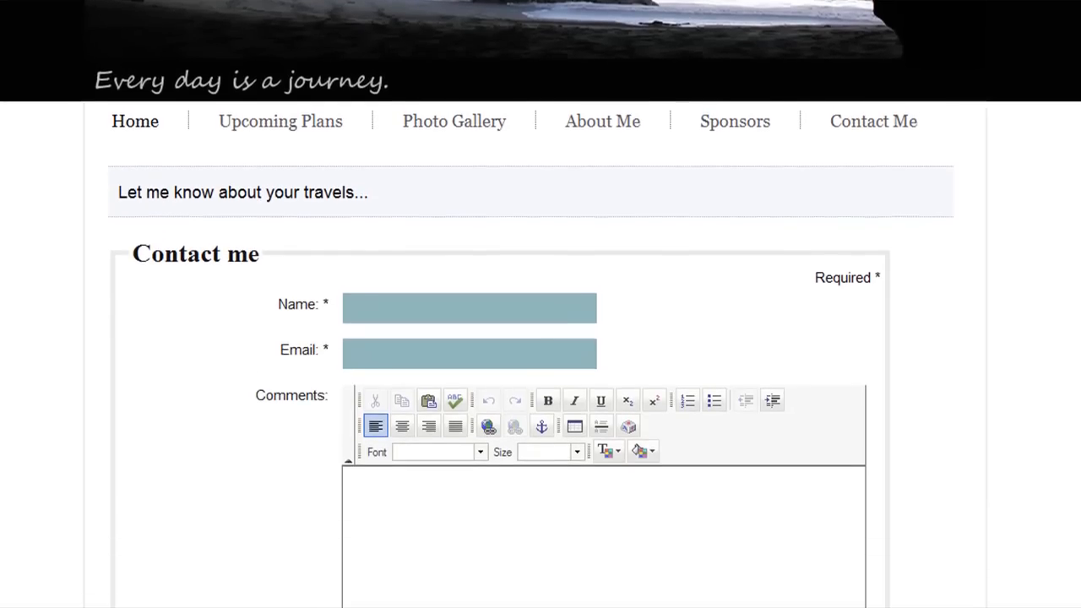
{"action": "scroll", "scroll_direction": "down", "scroll_amount": 3}
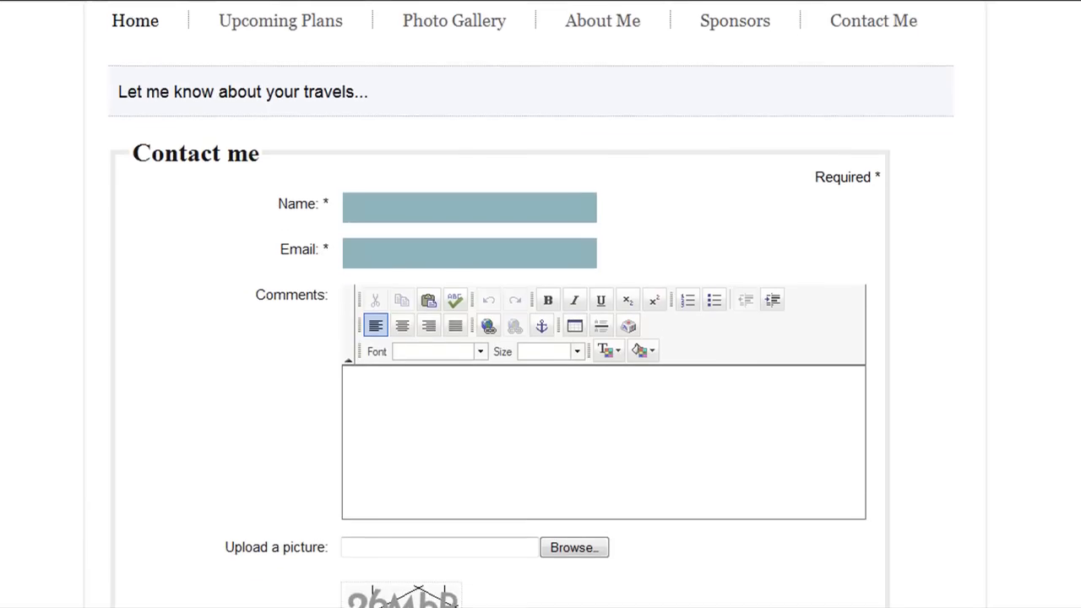
{"action": "scroll", "scroll_direction": "down", "scroll_amount": 3}
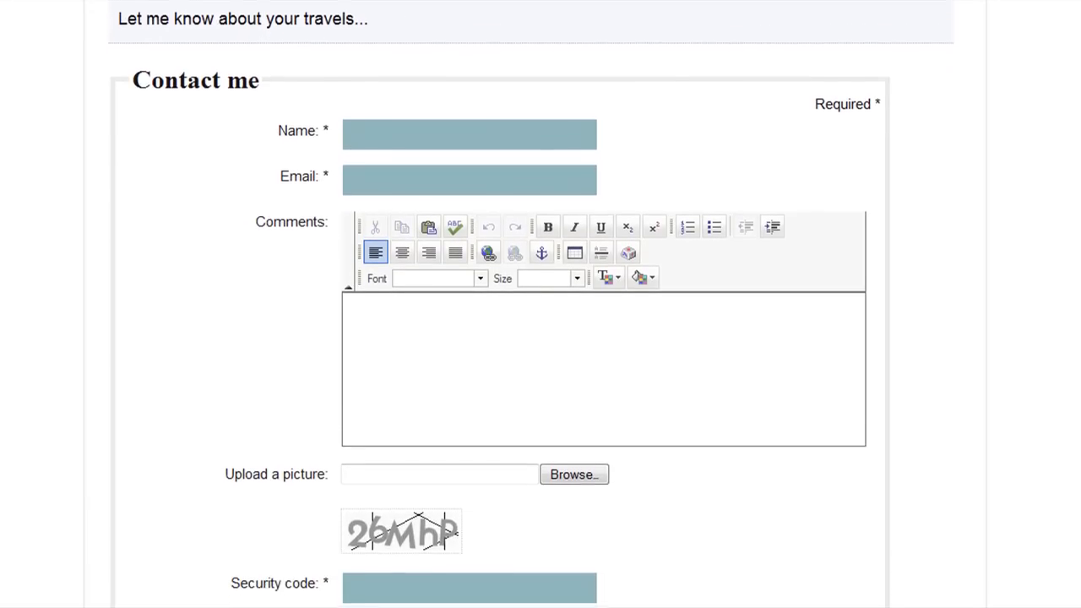
{"action": "scroll", "scroll_direction": "down", "scroll_amount": 3}
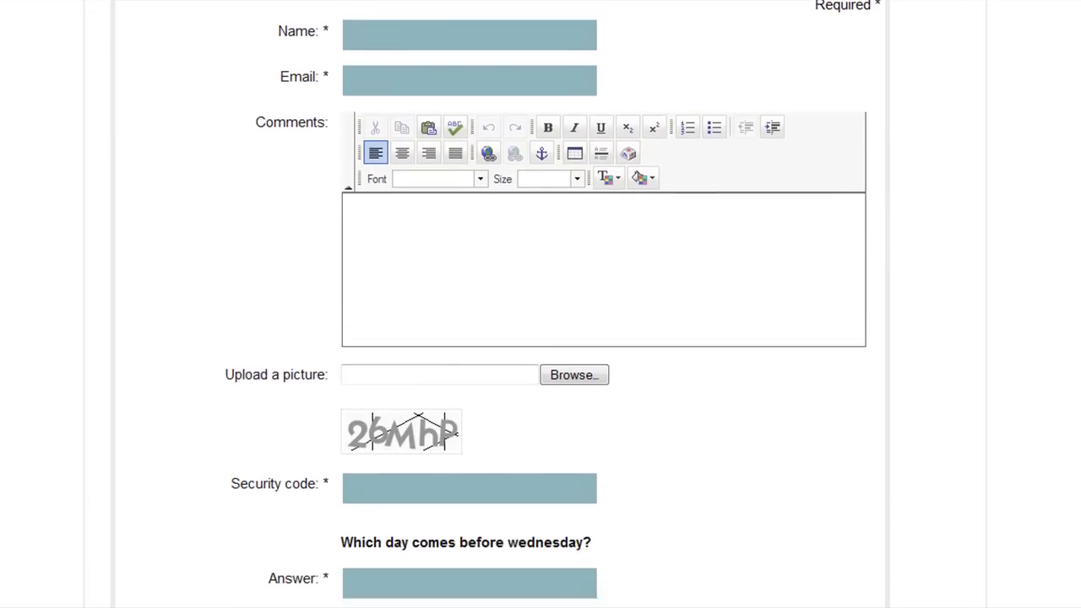
{"action": "scroll", "scroll_direction": "down", "scroll_amount": 3}
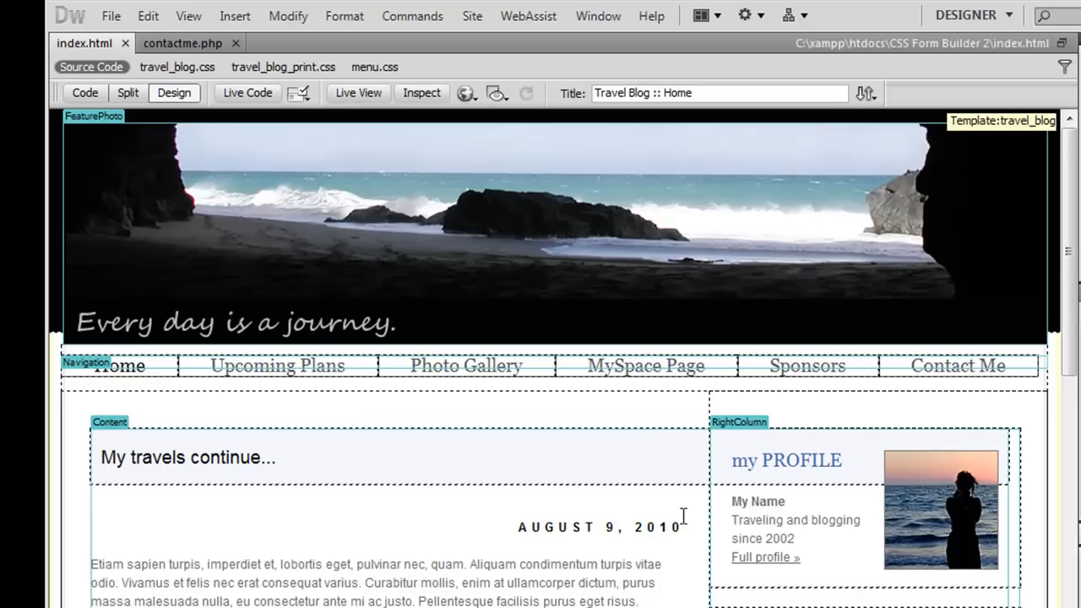
{"action": "mouse_move", "coordinate": [625, 481]}
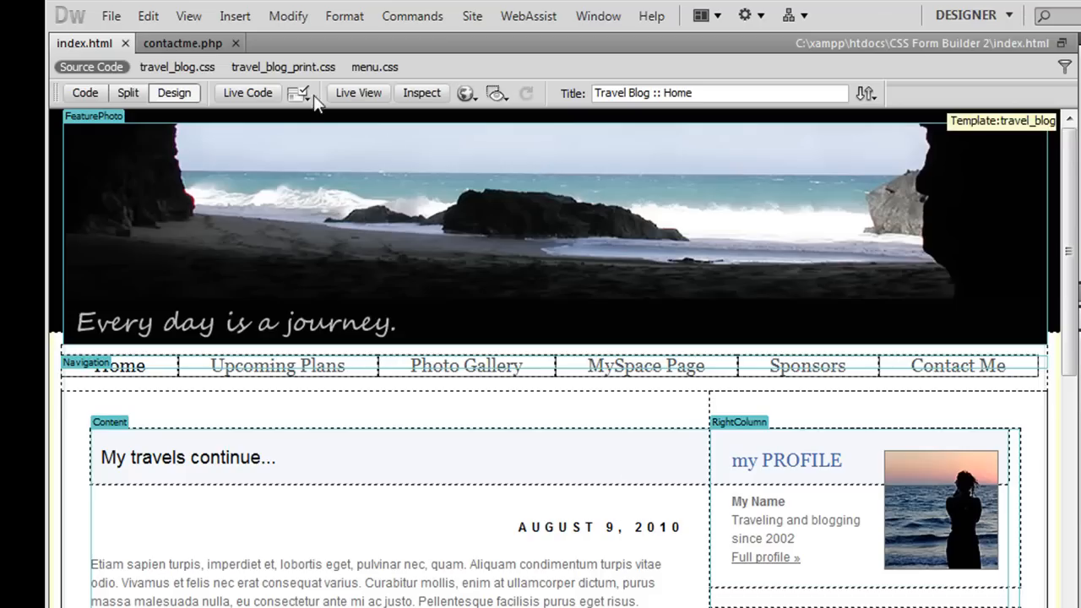
{"action": "left_click", "coordinate": [182, 44]}
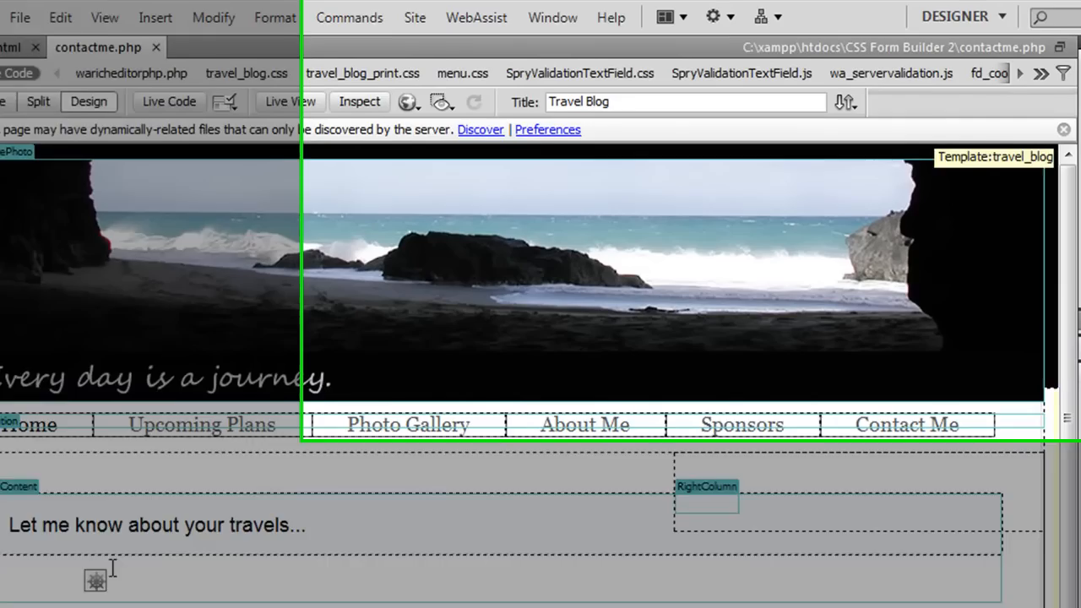
Place the cursor in the contact page's content area where the form will go
{"action": "left_click", "coordinate": [476, 17]}
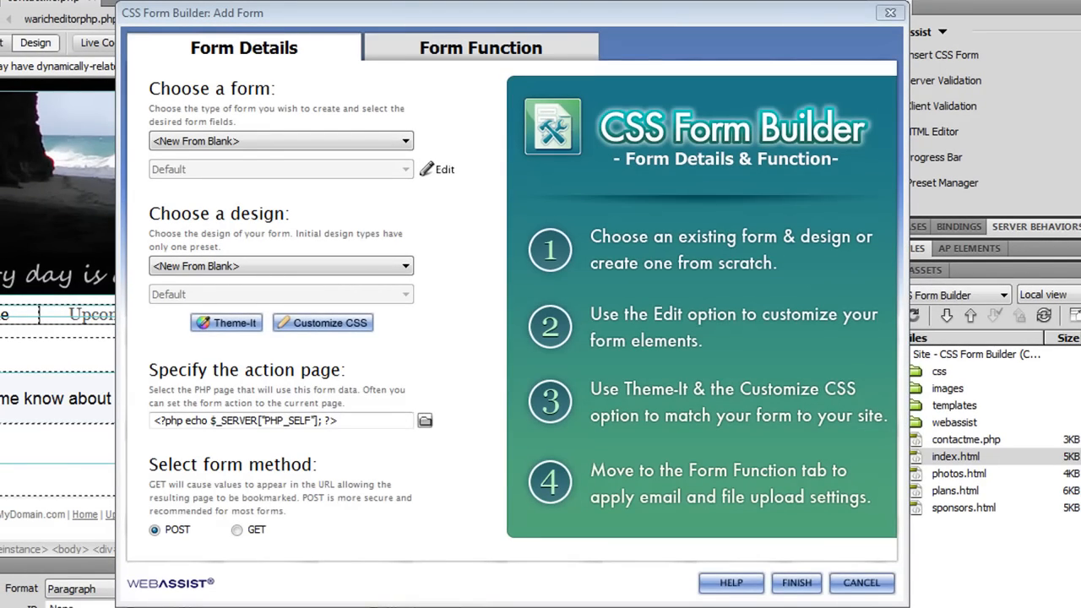
{"action": "mouse_move", "coordinate": [496, 456]}
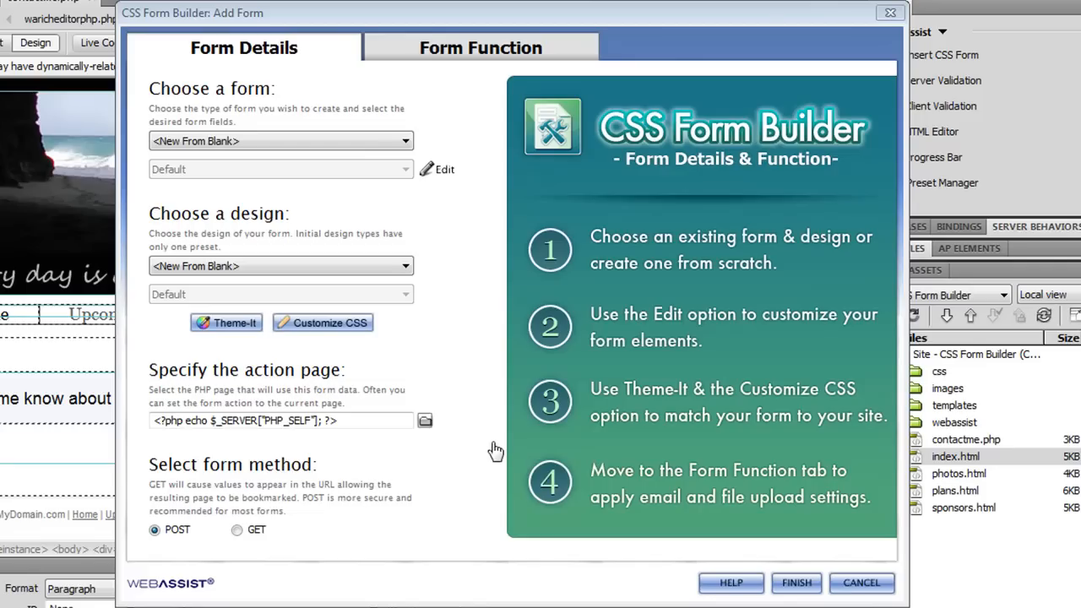
{"action": "mouse_move", "coordinate": [422, 58]}
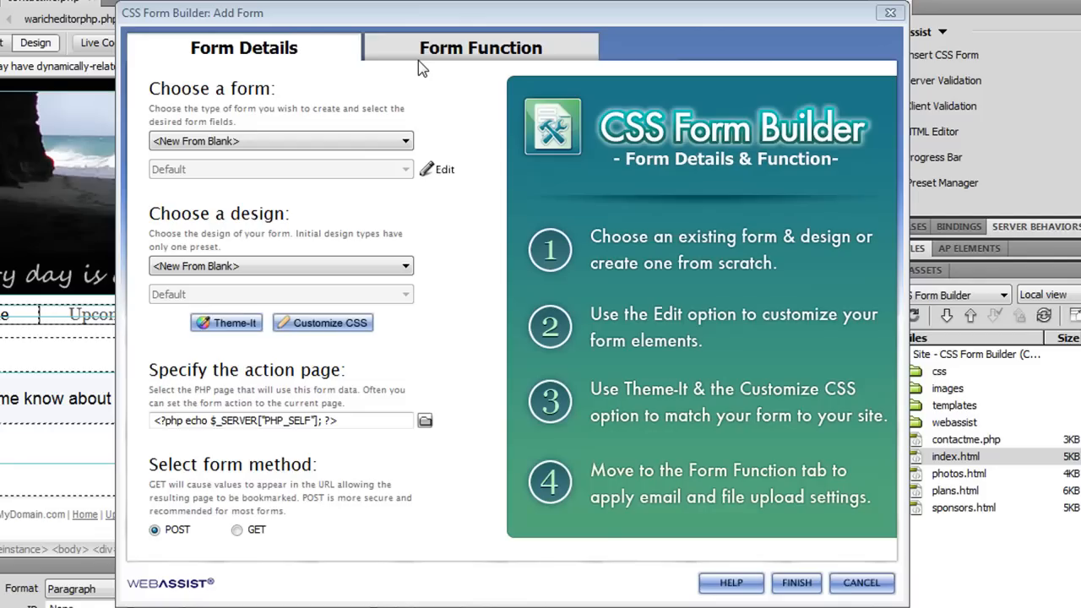
{"action": "mouse_move", "coordinate": [256, 346]}
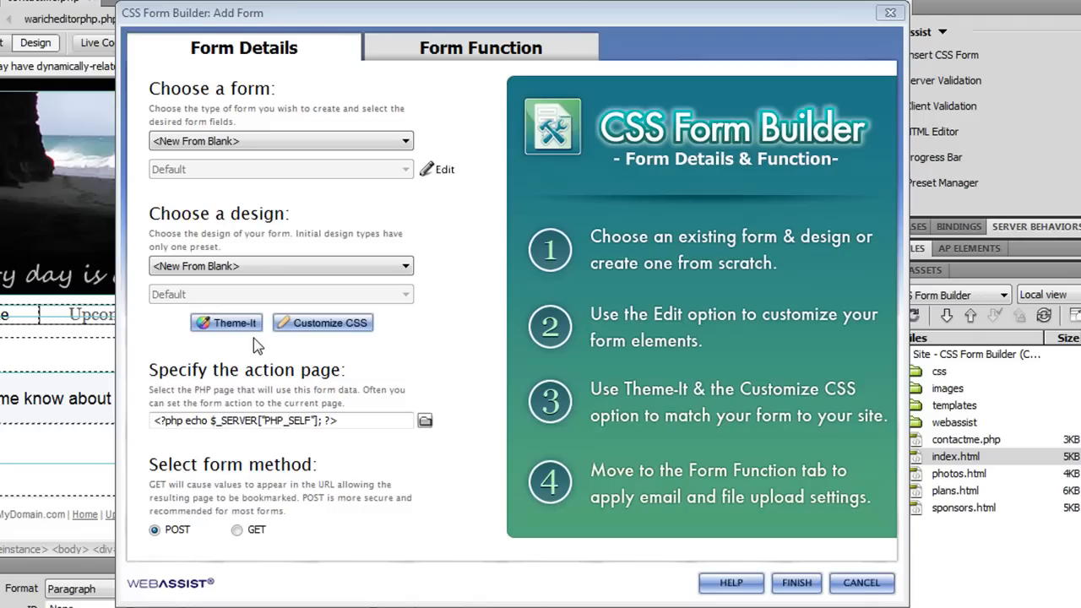
{"action": "mouse_move", "coordinate": [336, 250]}
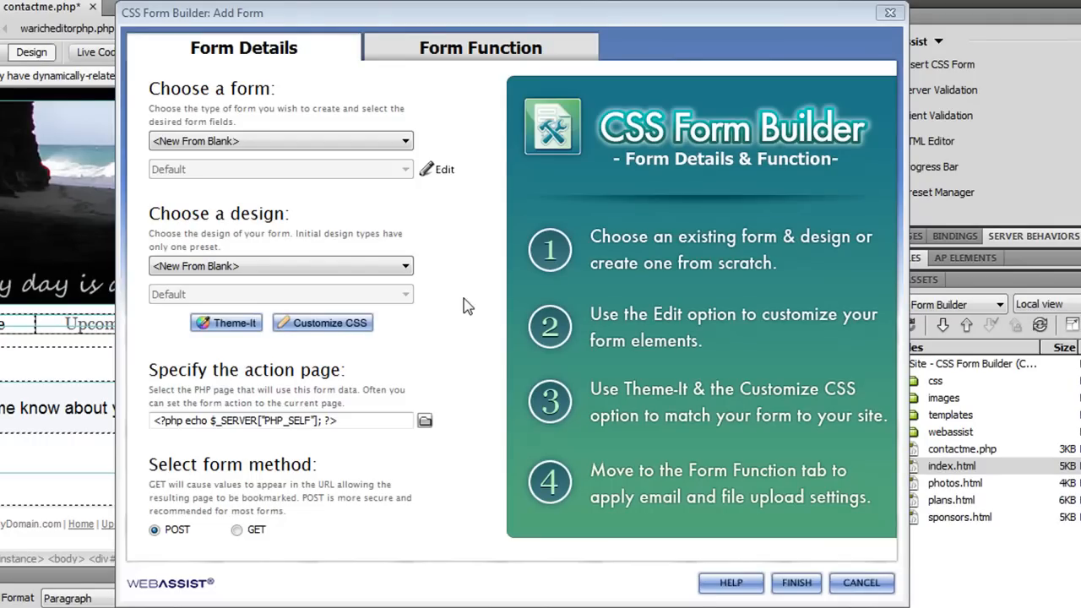
Choose the Contact form type and its Simple Contact variant with name, email, comments and captcha
{"action": "left_click", "coordinate": [280, 140]}
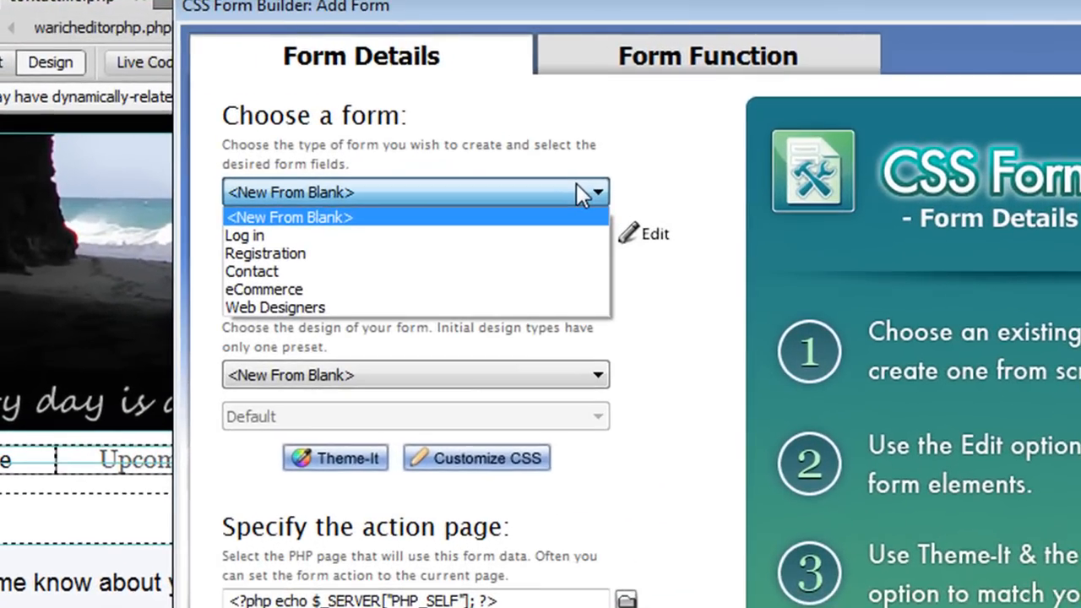
{"action": "mouse_move", "coordinate": [565, 199]}
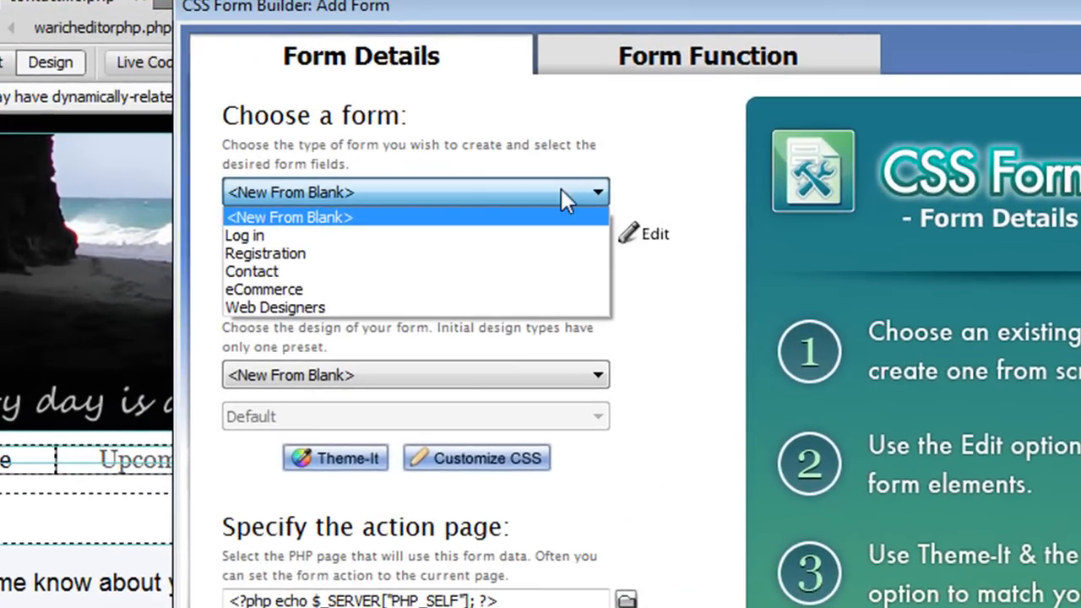
{"action": "left_click", "coordinate": [251, 270]}
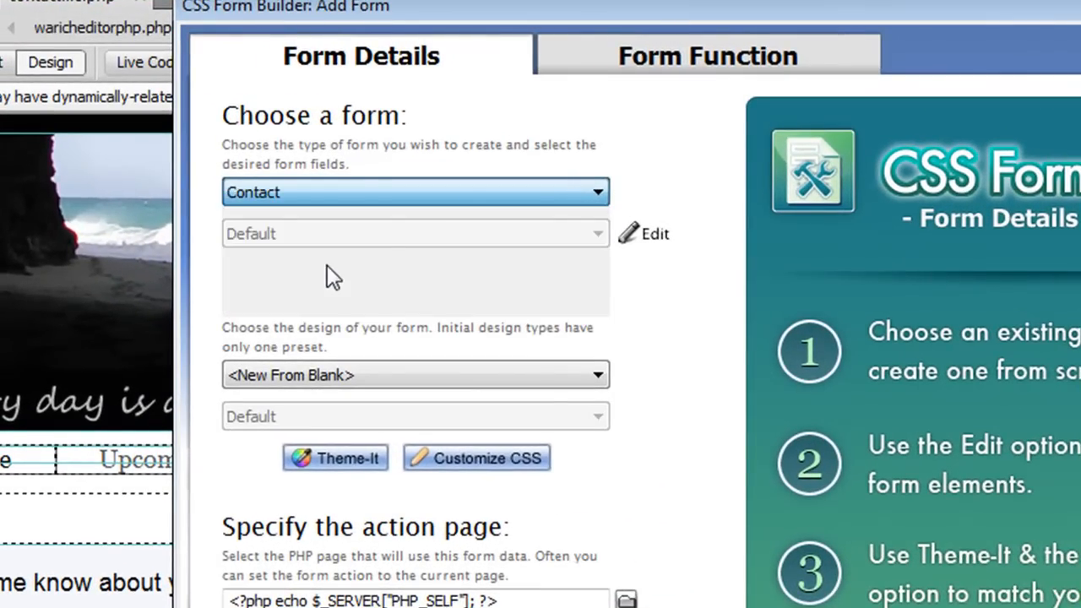
{"action": "left_click", "coordinate": [414, 192]}
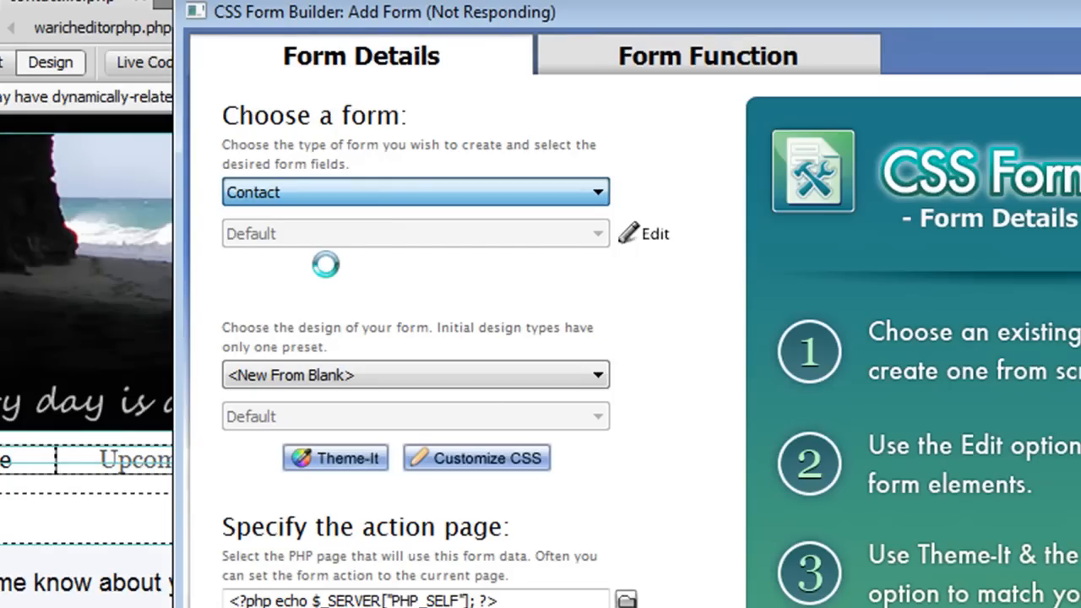
{"action": "left_click", "coordinate": [413, 233]}
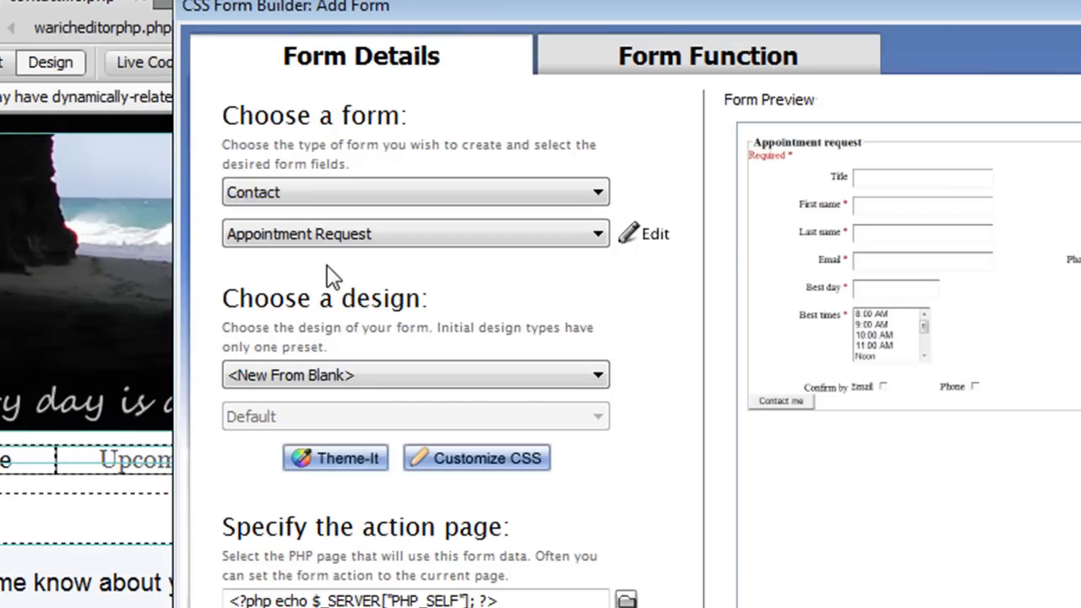
{"action": "mouse_move", "coordinate": [363, 267]}
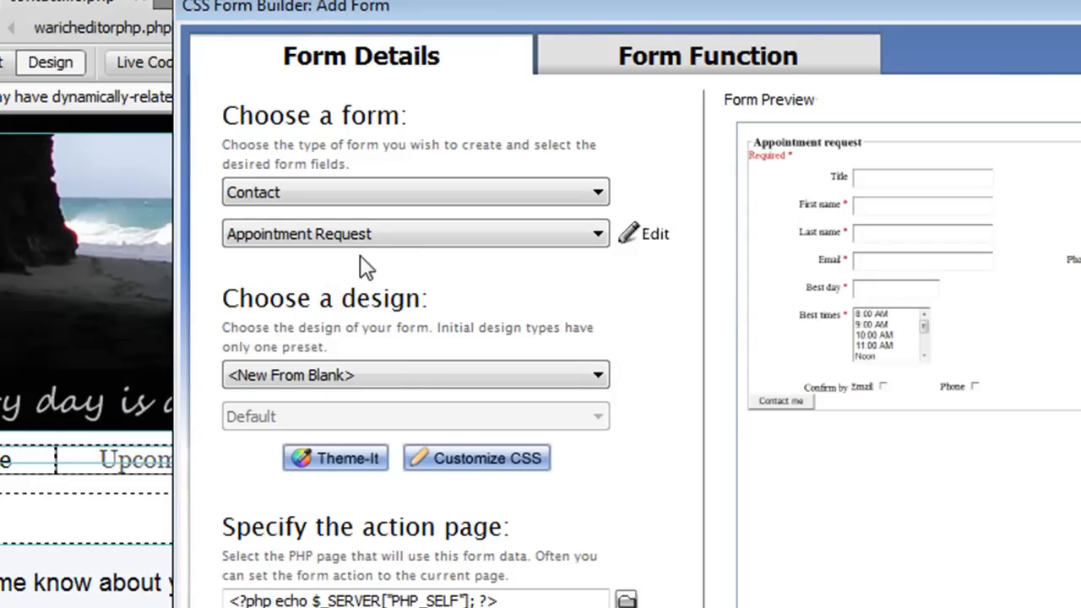
{"action": "left_click", "coordinate": [414, 233]}
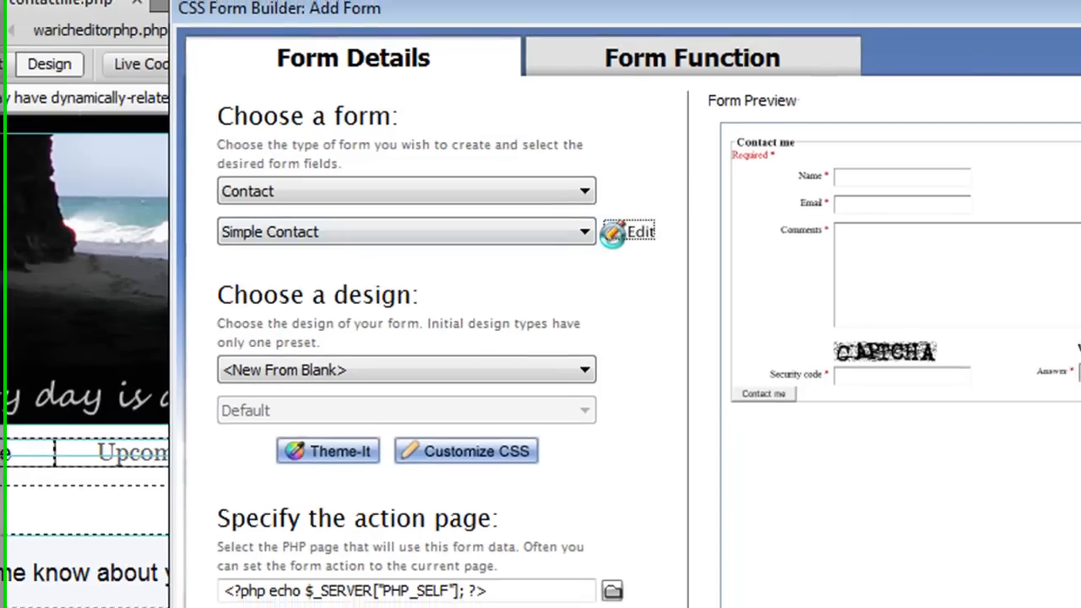
Add a new Form elements group after the Comments group
{"action": "left_click", "coordinate": [631, 231]}
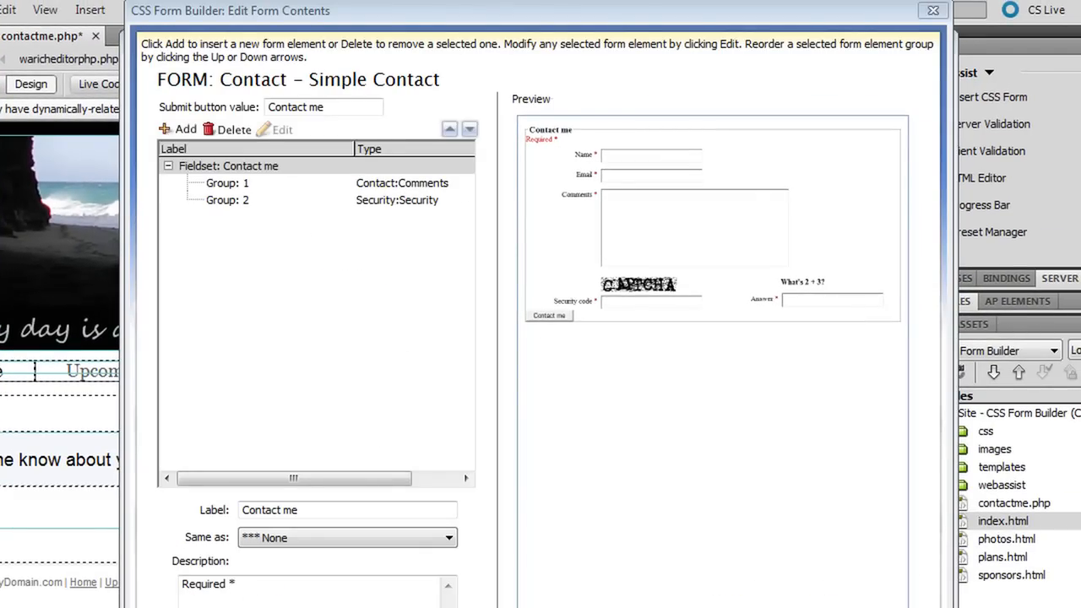
{"action": "mouse_move", "coordinate": [500, 452]}
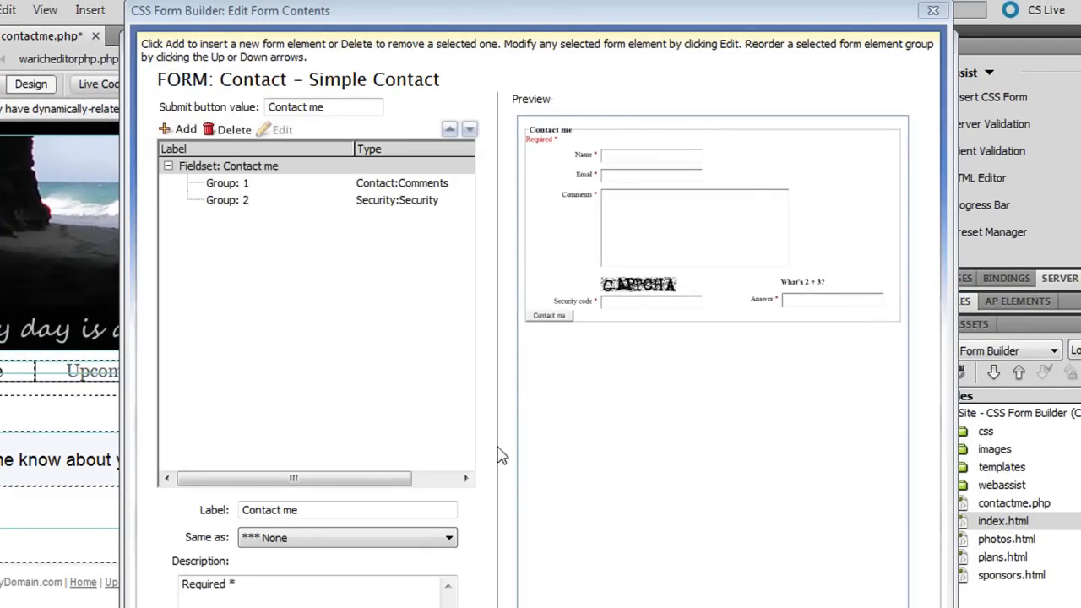
{"action": "mouse_move", "coordinate": [291, 196]}
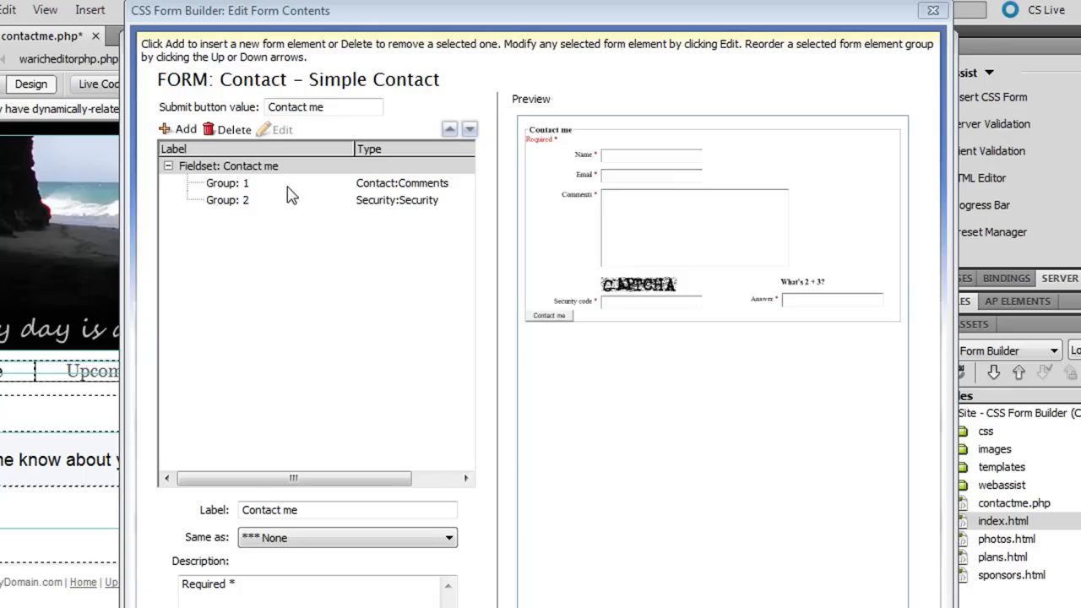
{"action": "left_click", "coordinate": [226, 182]}
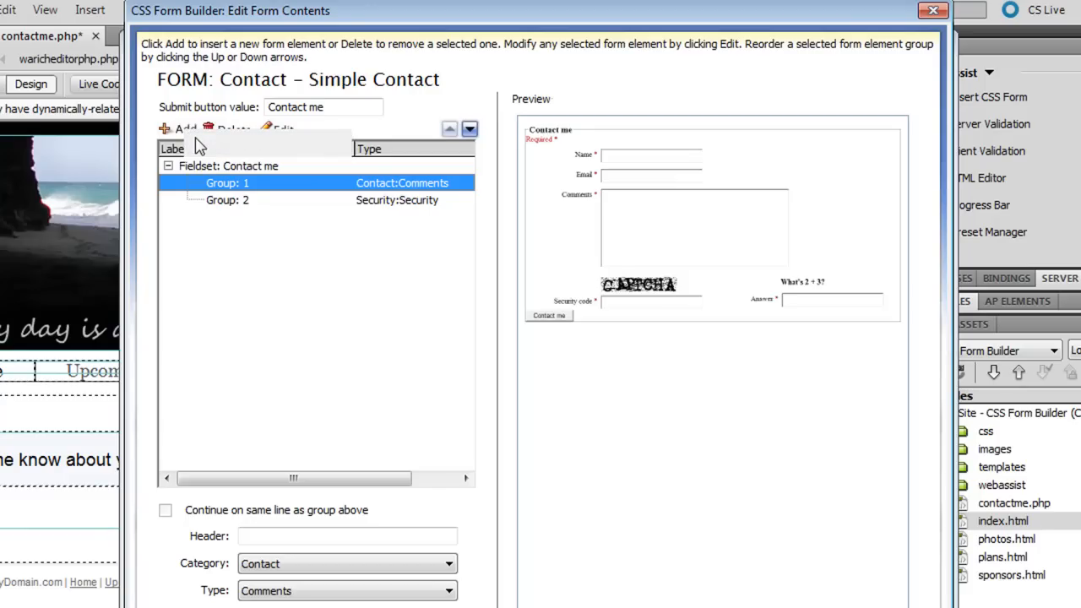
{"action": "left_click", "coordinate": [177, 129]}
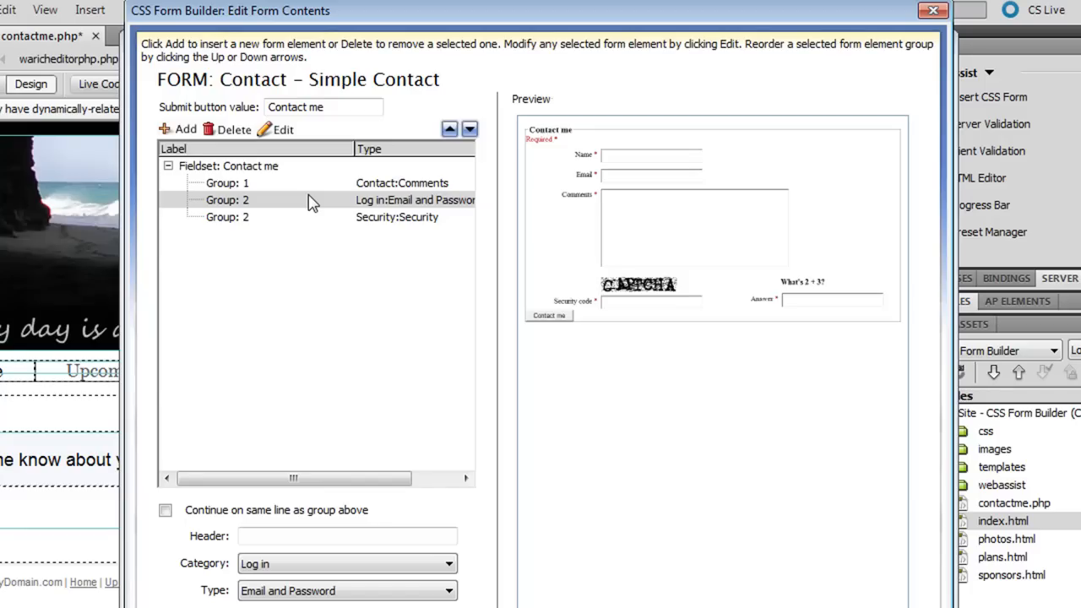
{"action": "mouse_move", "coordinate": [336, 324]}
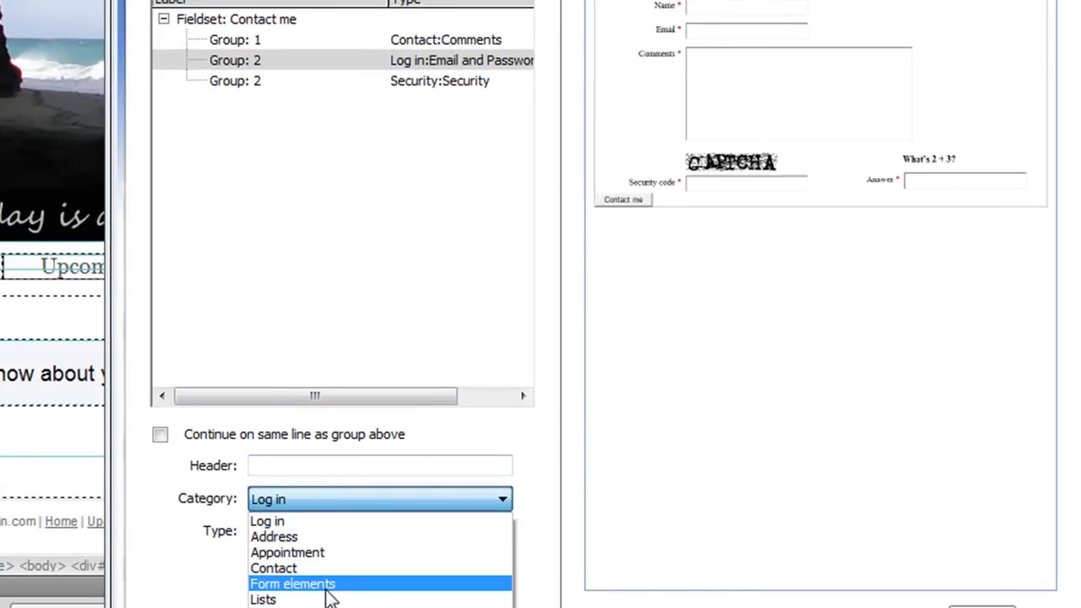
{"action": "left_click", "coordinate": [292, 584]}
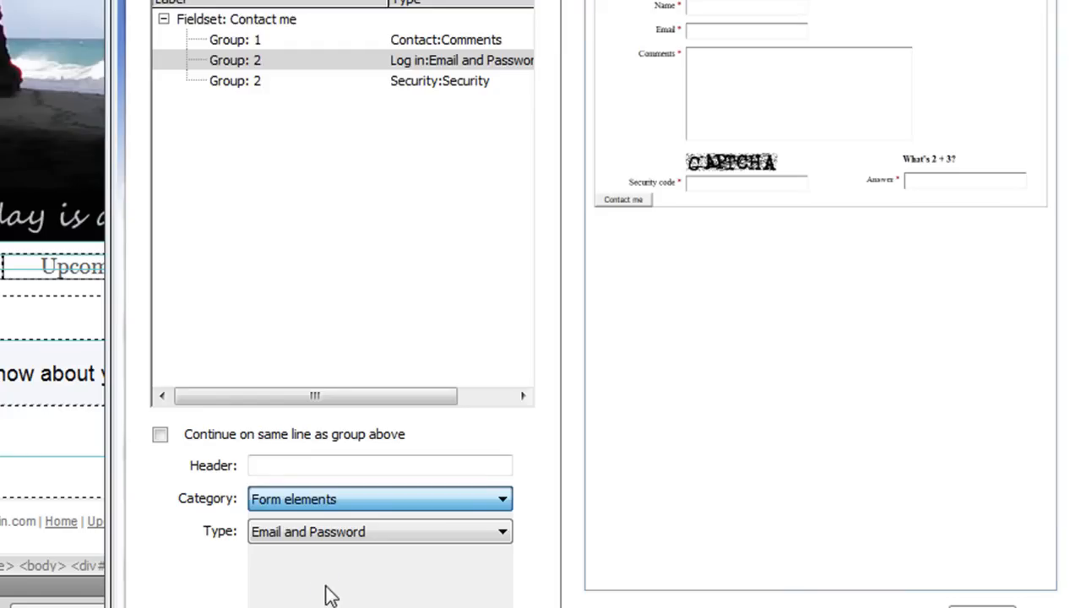
Make the new group a File: Large upload field, apply it, and select that group
{"action": "left_click", "coordinate": [379, 530]}
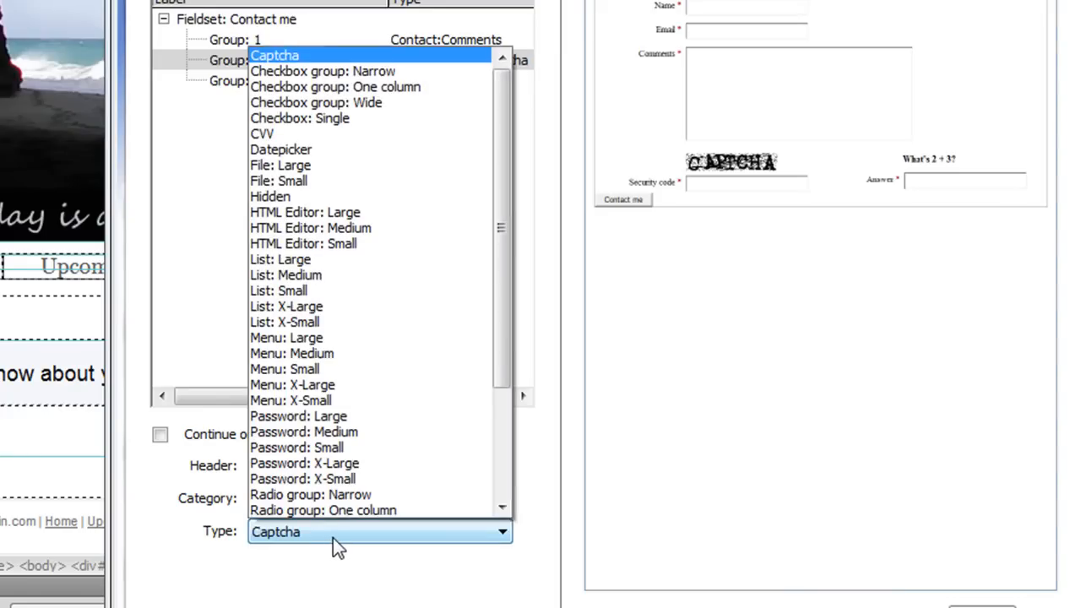
{"action": "mouse_move", "coordinate": [338, 165]}
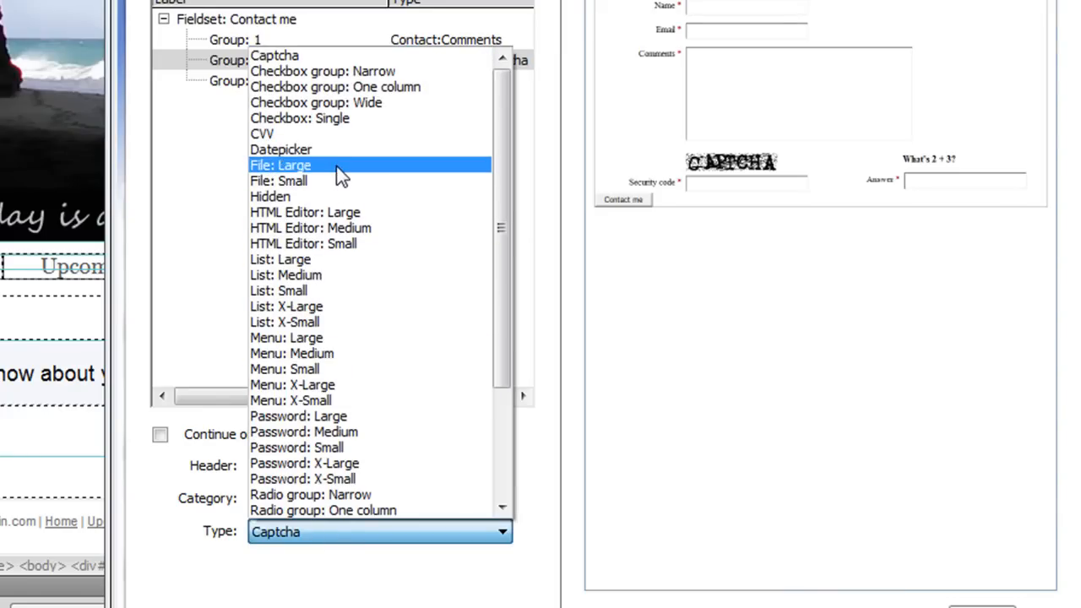
{"action": "left_click", "coordinate": [280, 166]}
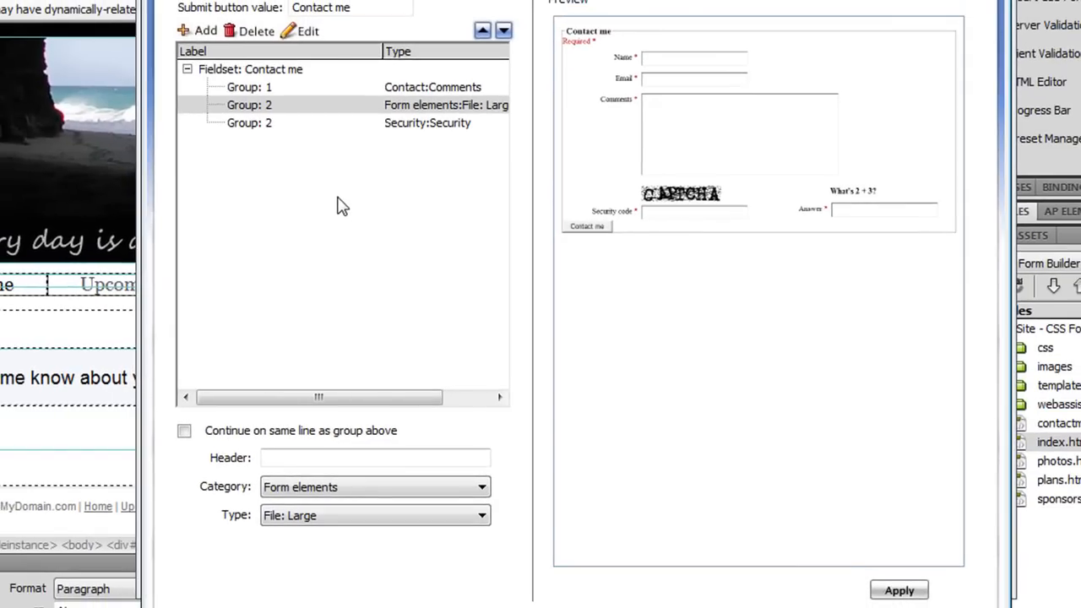
{"action": "left_click", "coordinate": [898, 590]}
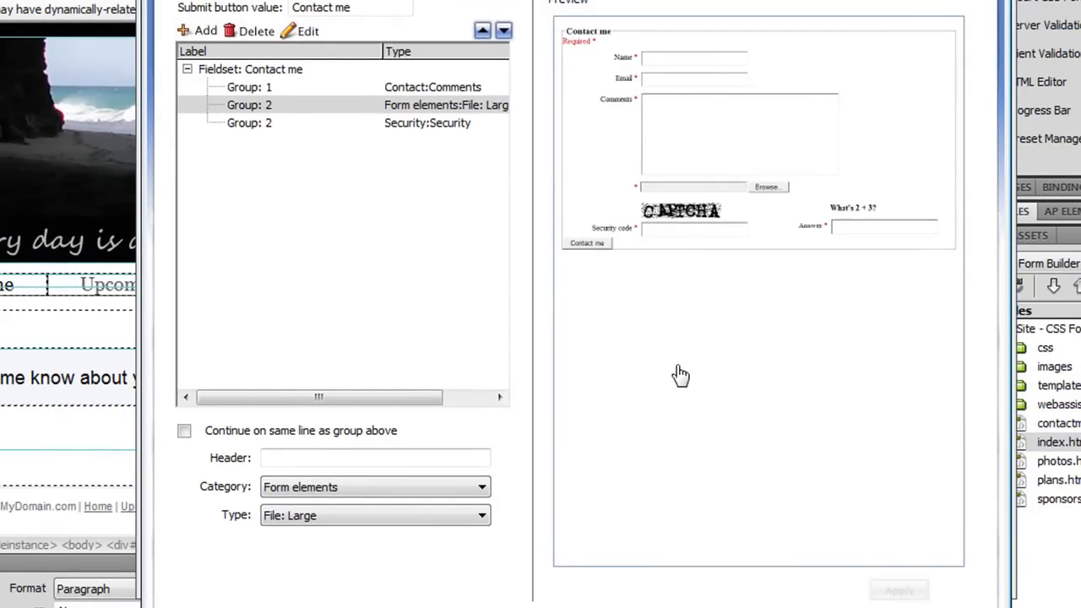
{"action": "mouse_move", "coordinate": [651, 358]}
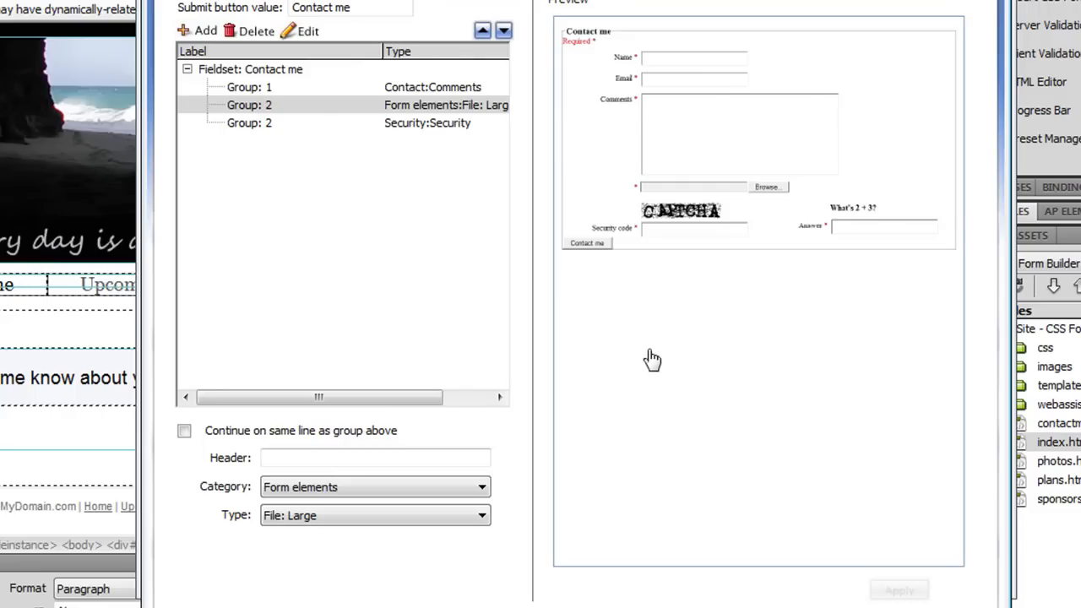
{"action": "left_click", "coordinate": [250, 104]}
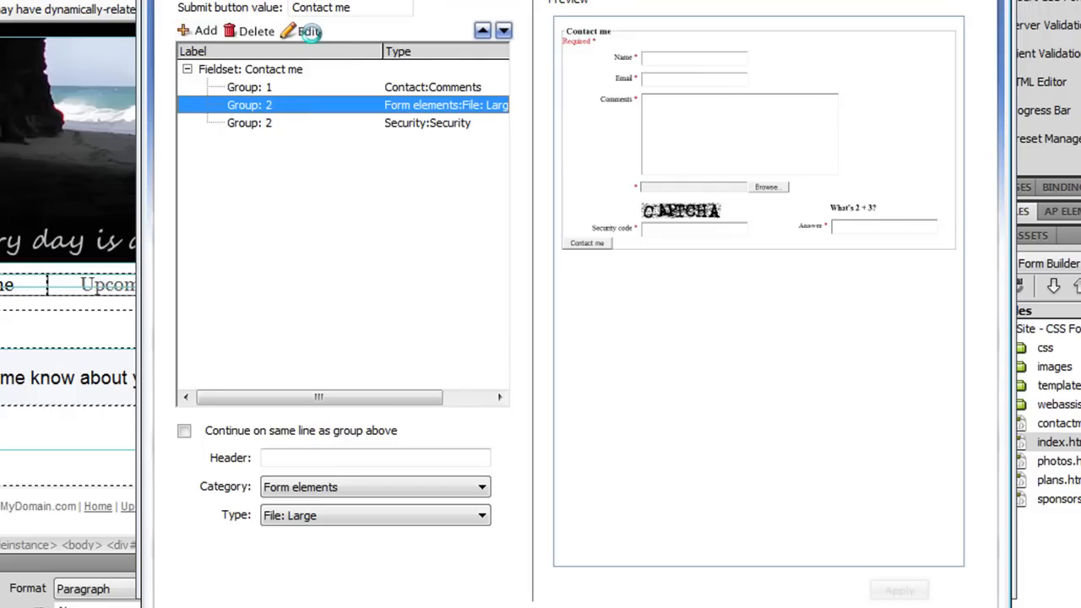
Label the file field 'Upload an image' and save the edited group
{"action": "left_click", "coordinate": [308, 31]}
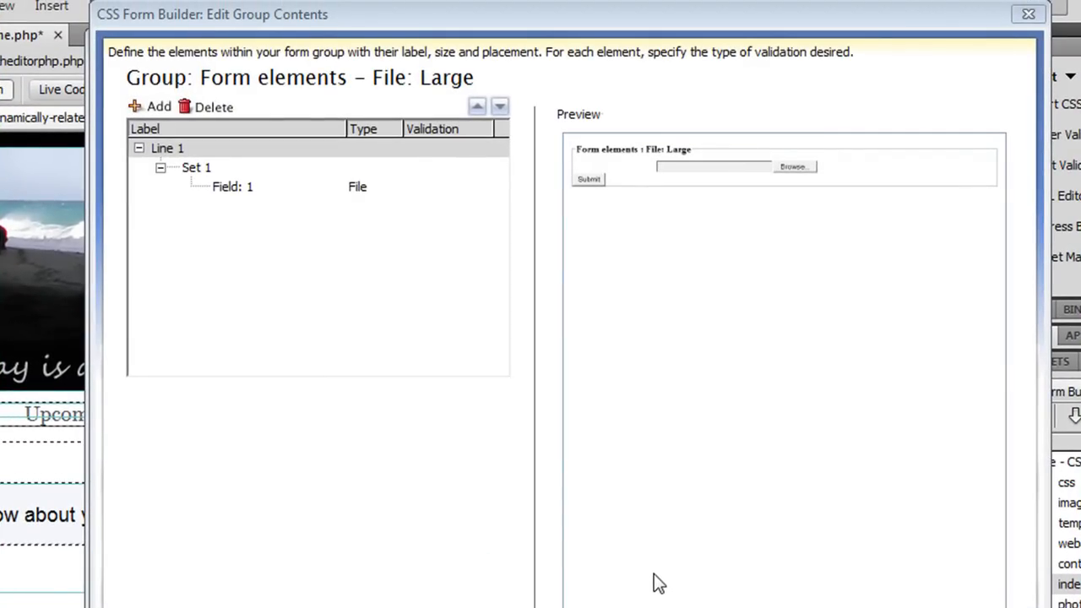
{"action": "mouse_move", "coordinate": [552, 364]}
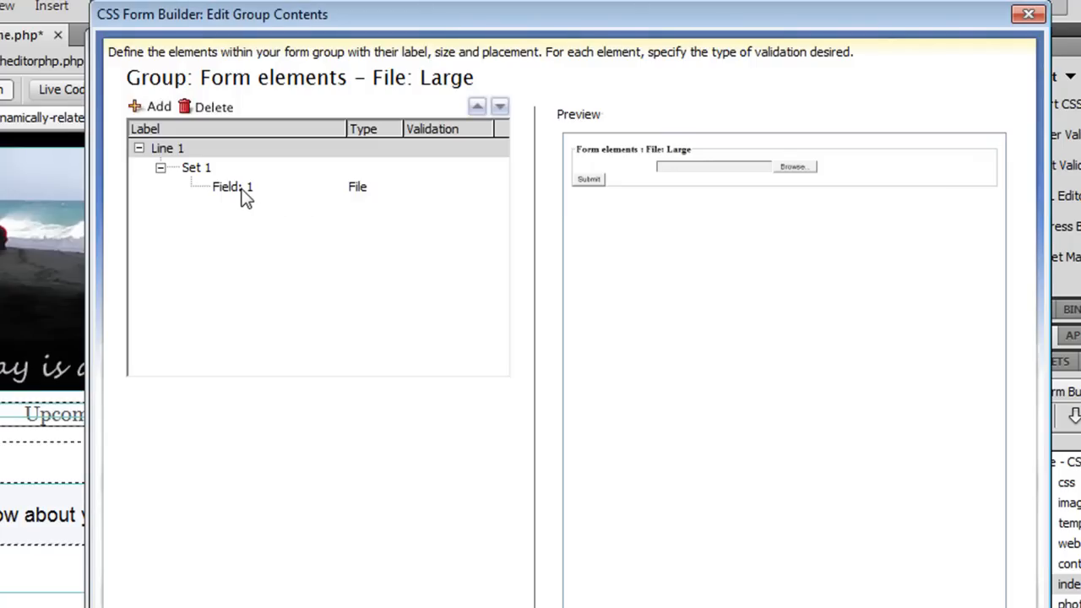
{"action": "left_click", "coordinate": [233, 186]}
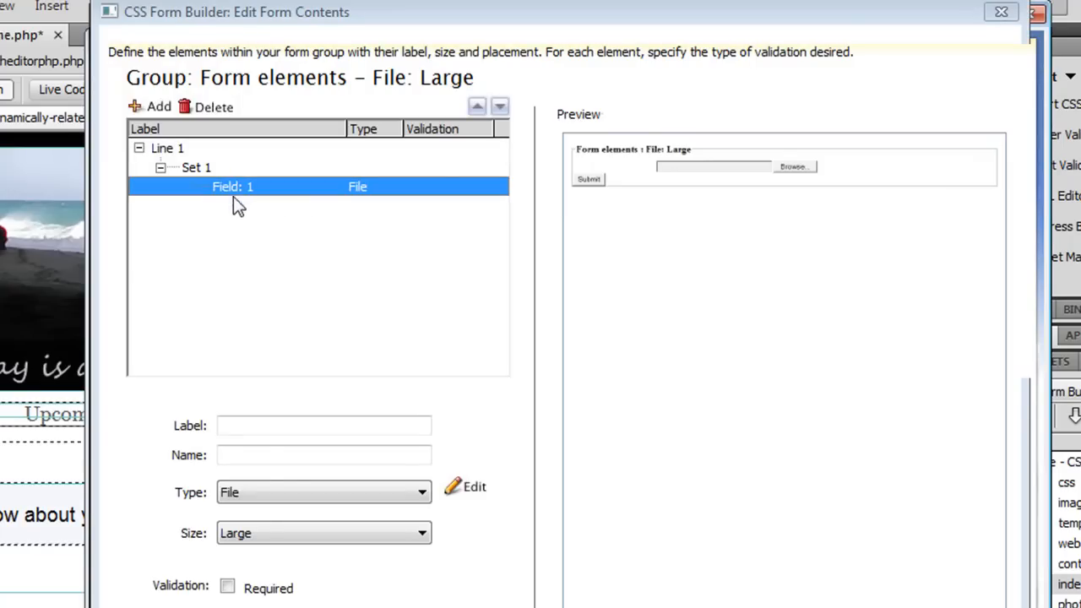
{"action": "type", "text": "Upload an image"}
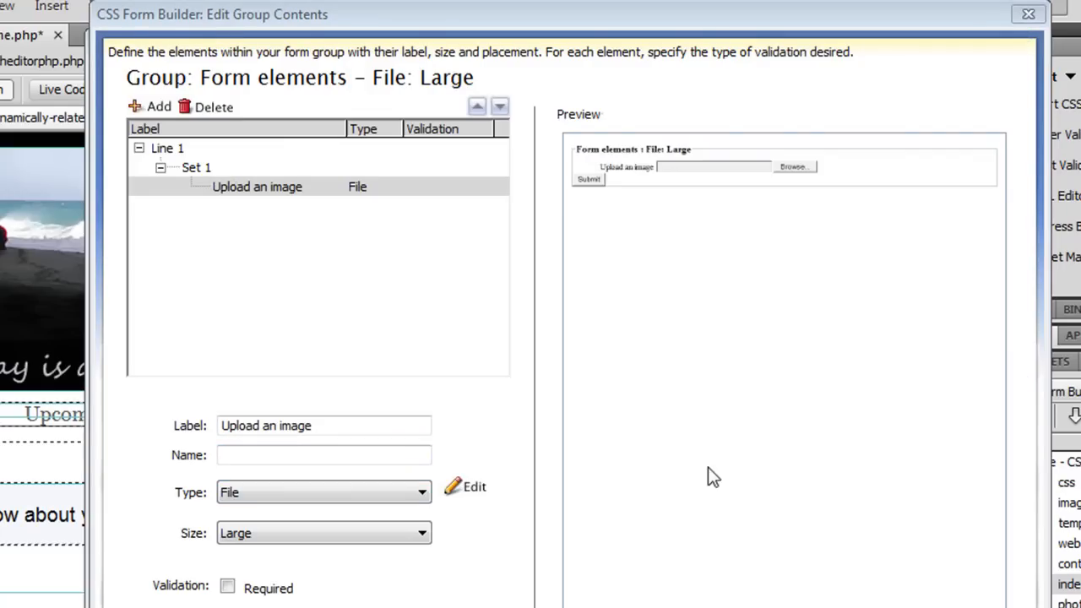
{"action": "mouse_move", "coordinate": [642, 179]}
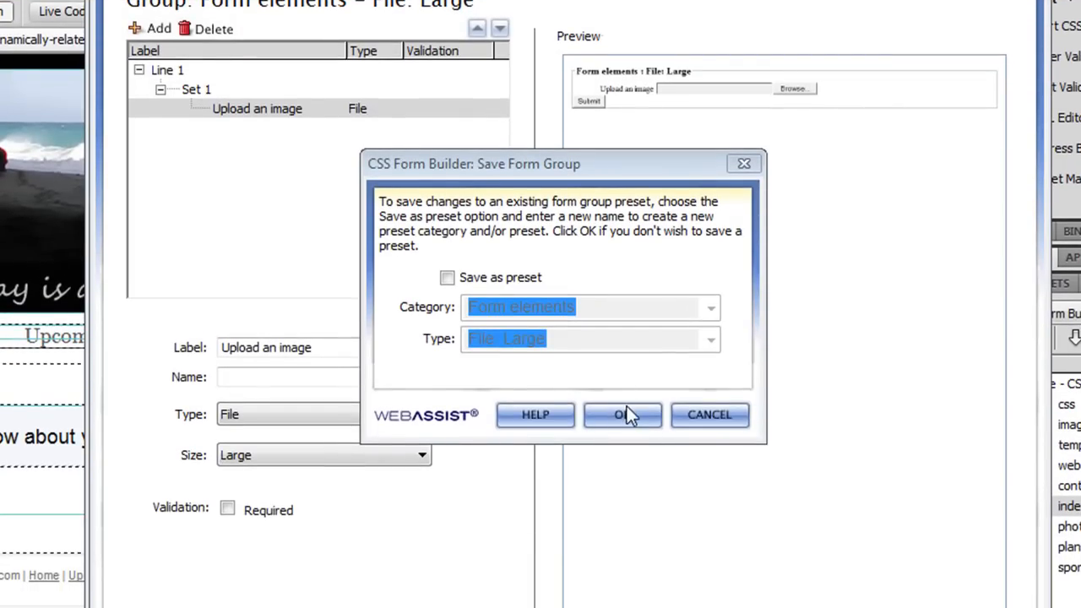
{"action": "left_click", "coordinate": [622, 415]}
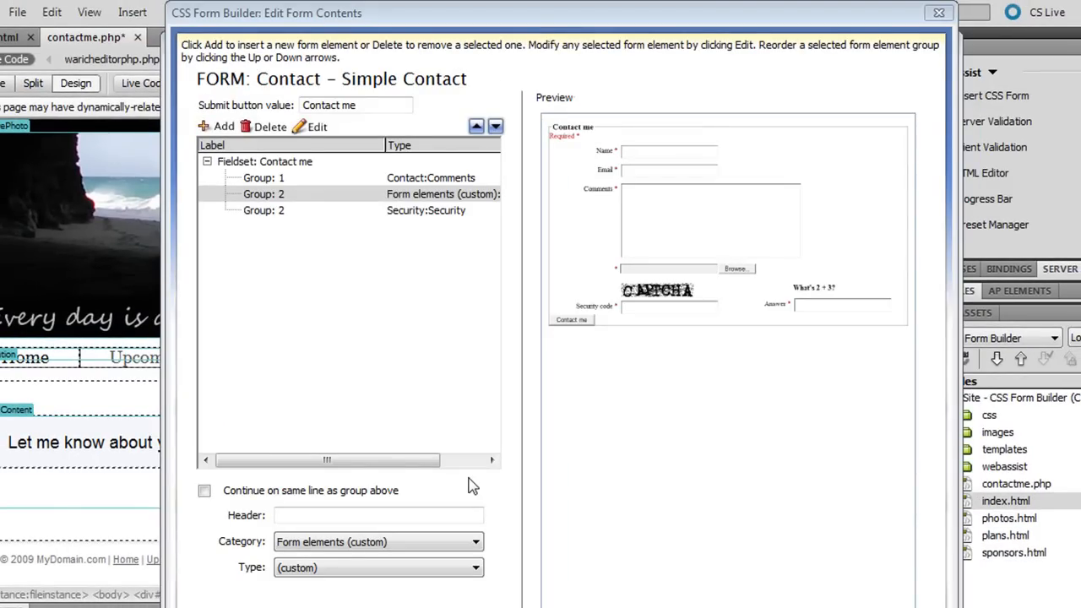
{"action": "mouse_move", "coordinate": [549, 514]}
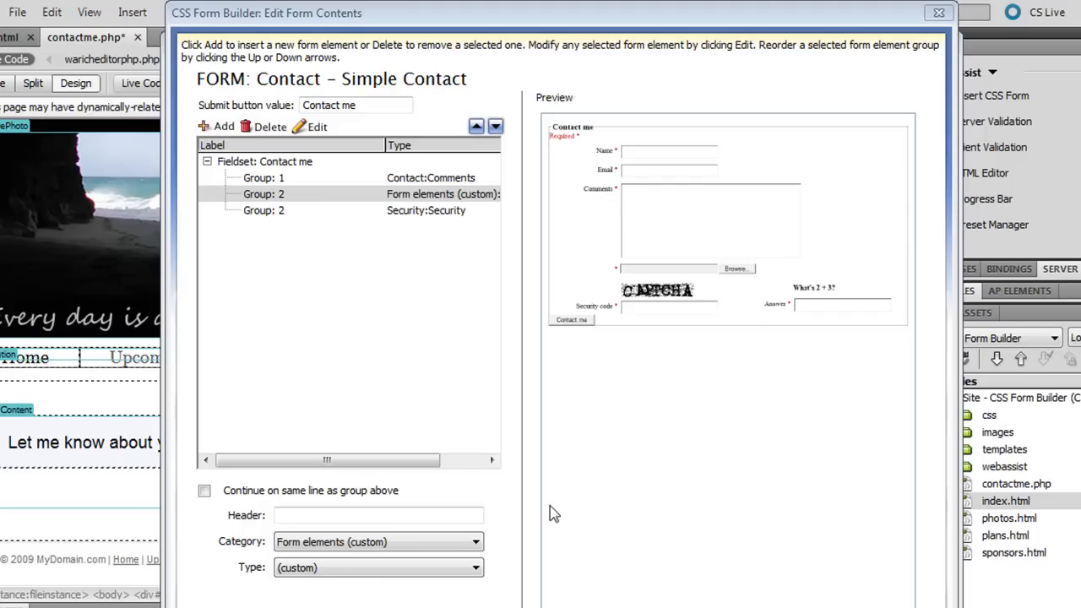
{"action": "mouse_move", "coordinate": [449, 189]}
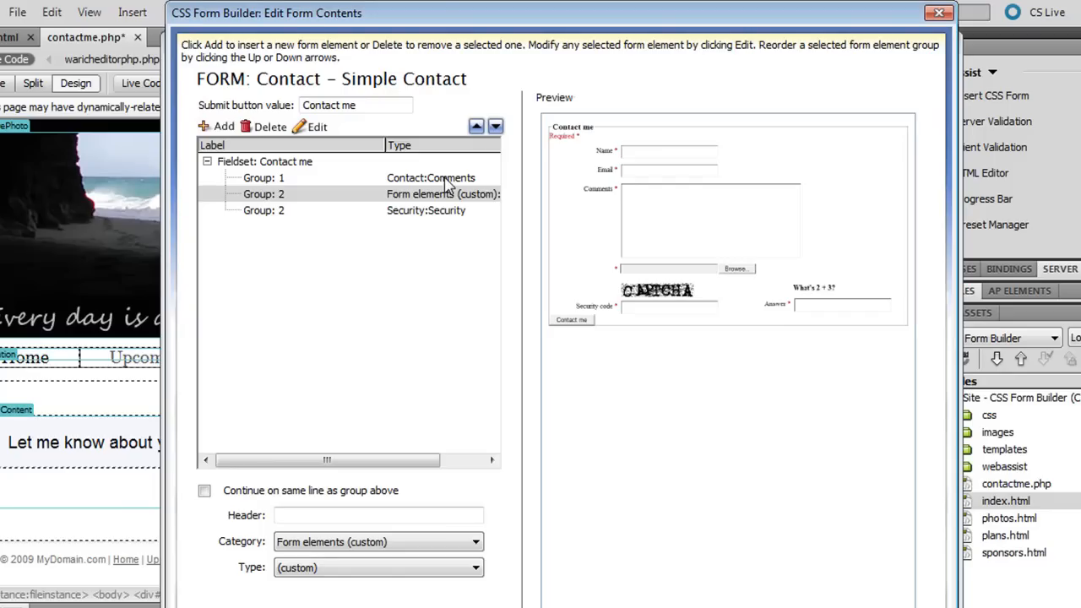
{"action": "mouse_move", "coordinate": [442, 182]}
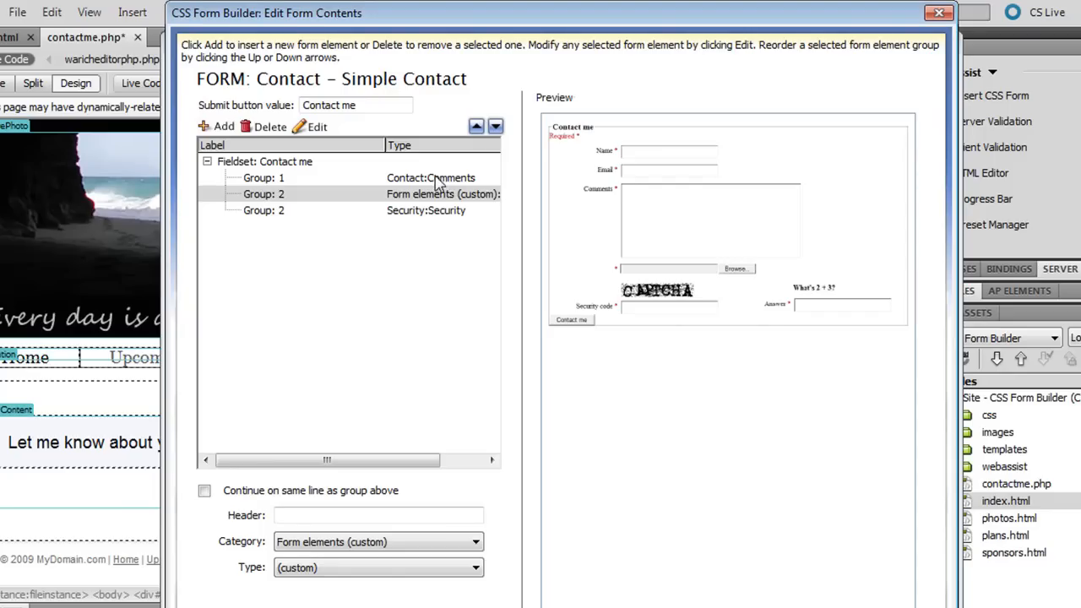
Change the Comments field to a Large HTML Editor and save the Contact group
{"action": "left_click", "coordinate": [263, 177]}
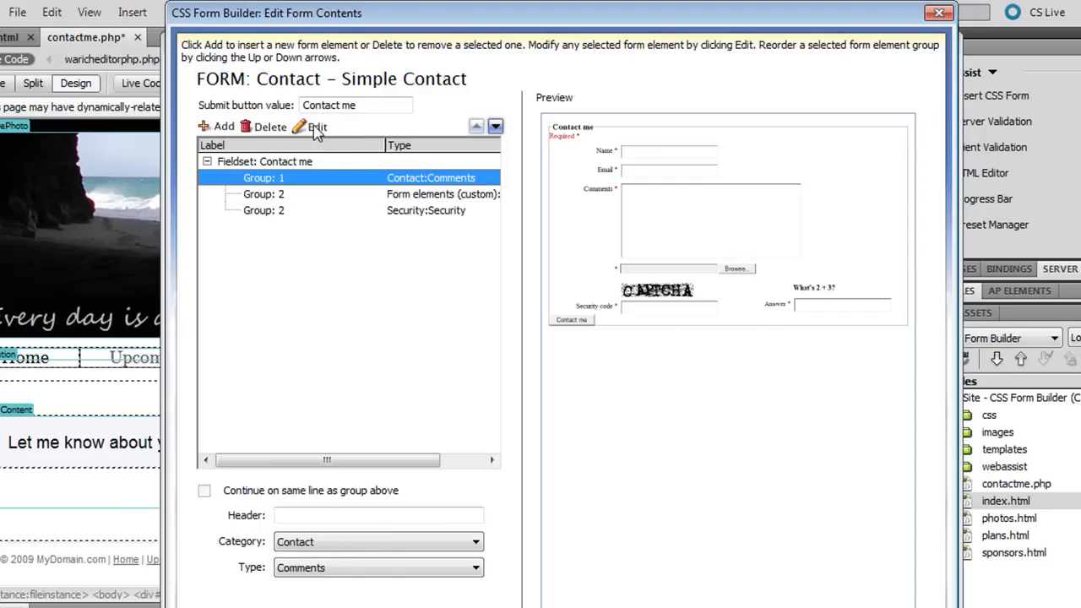
{"action": "left_click", "coordinate": [310, 125]}
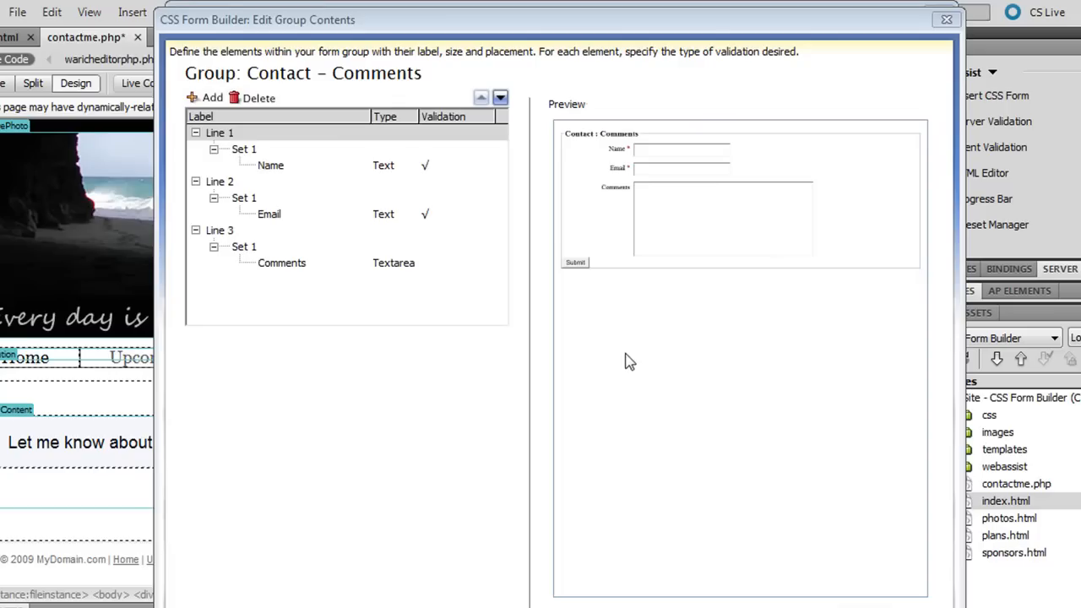
{"action": "mouse_move", "coordinate": [628, 398]}
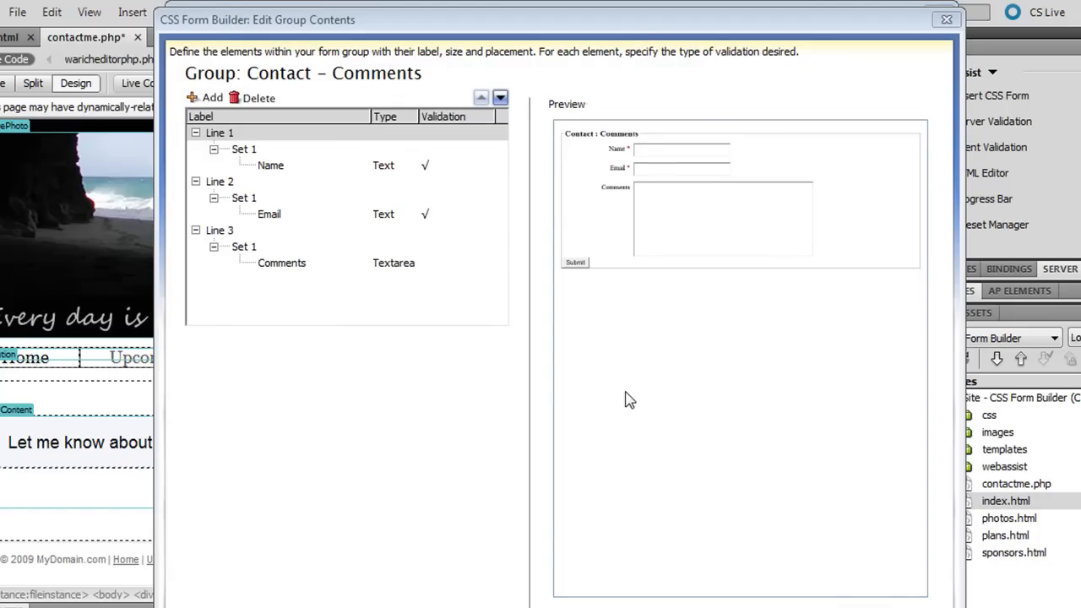
{"action": "left_click", "coordinate": [280, 264]}
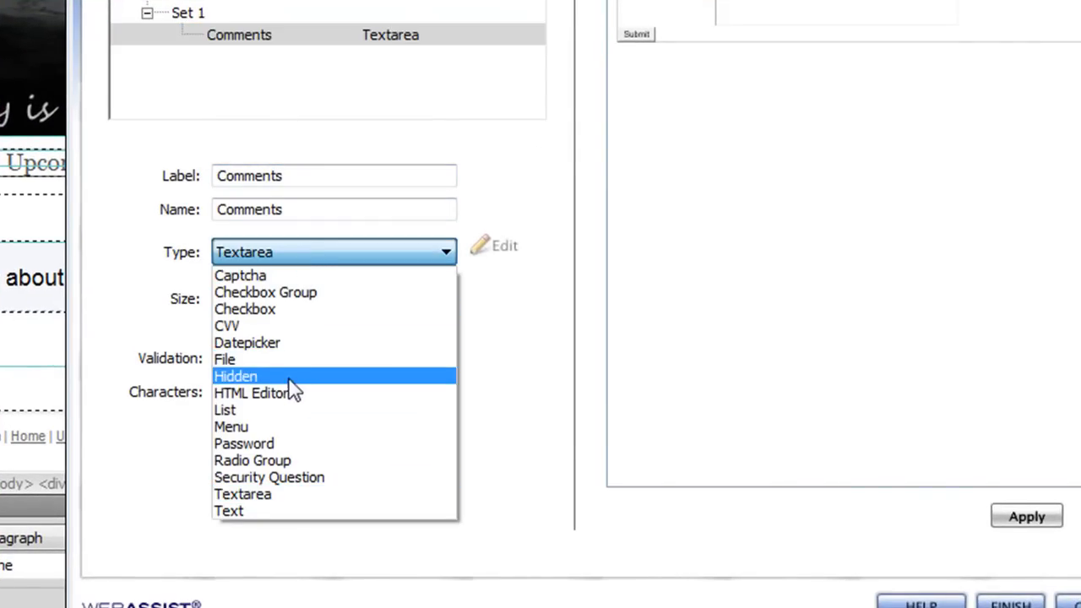
{"action": "left_click", "coordinate": [256, 392]}
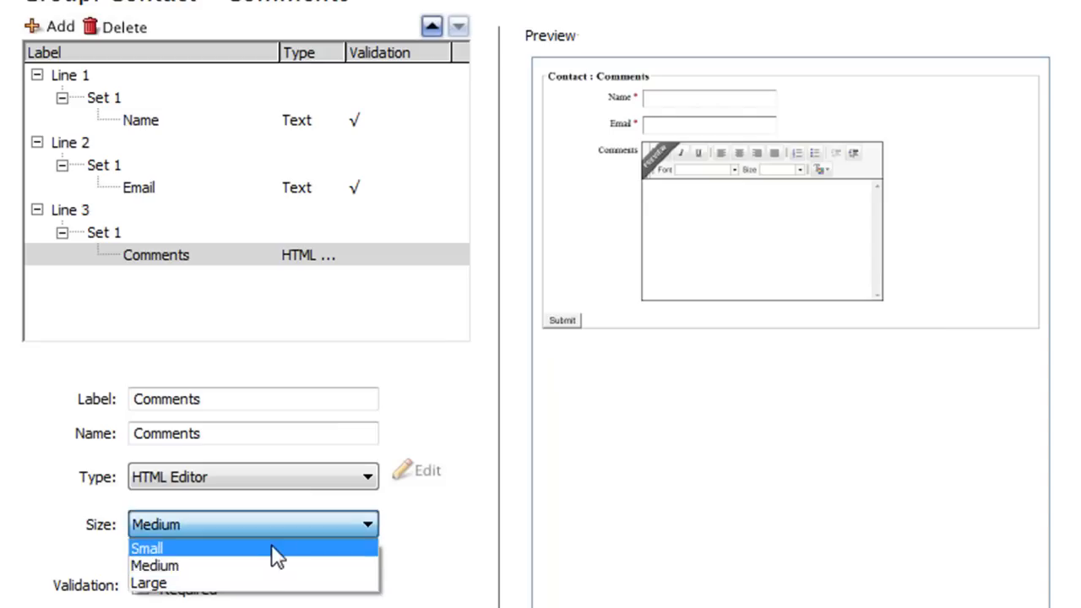
{"action": "left_click", "coordinate": [148, 582]}
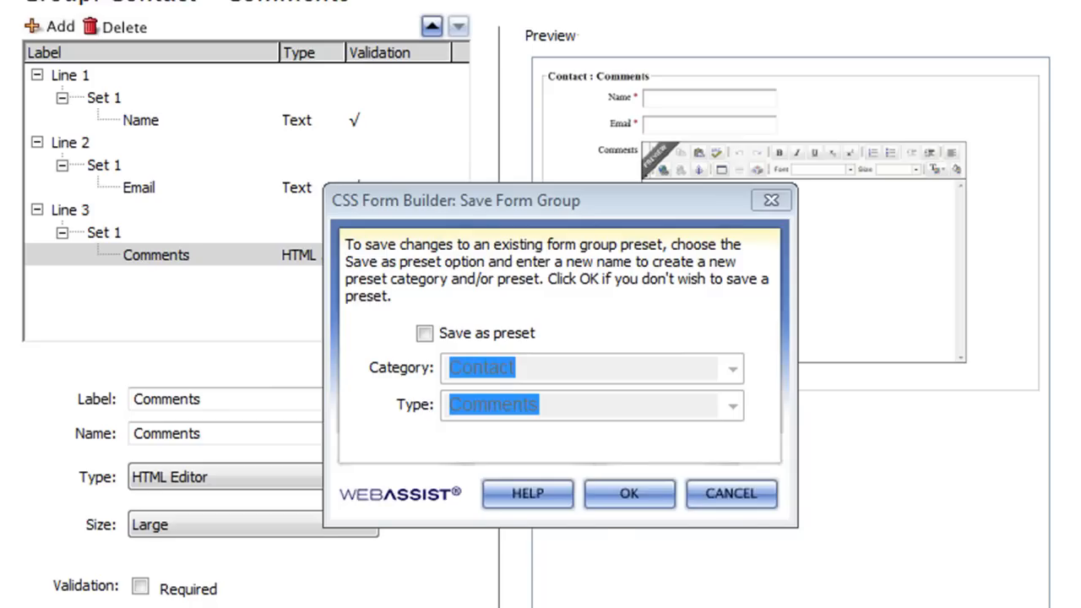
{"action": "left_click", "coordinate": [628, 493]}
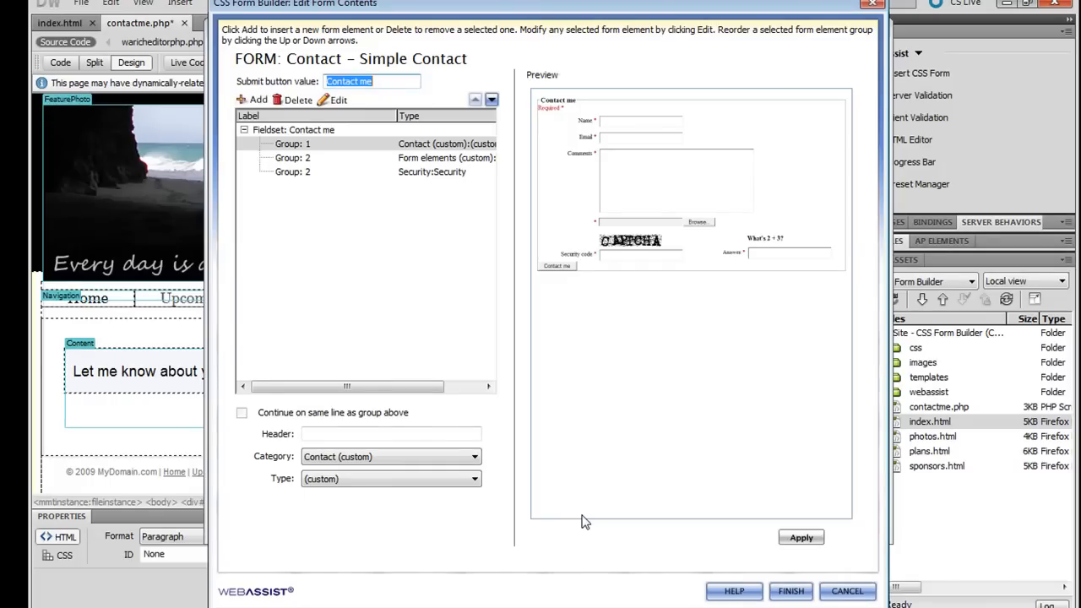
{"action": "mouse_move", "coordinate": [676, 557]}
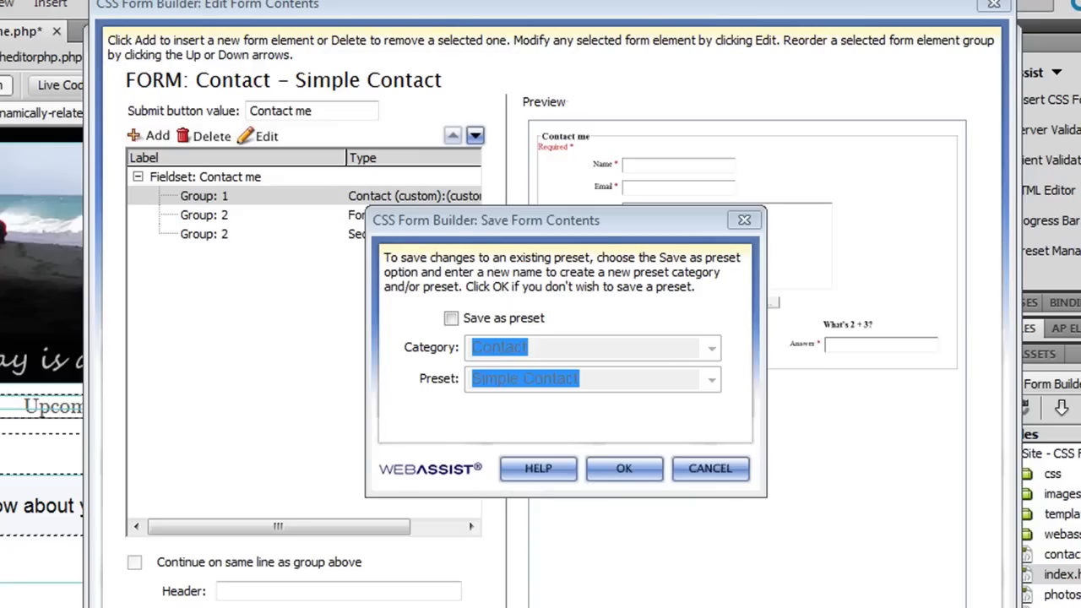
{"action": "mouse_move", "coordinate": [488, 314]}
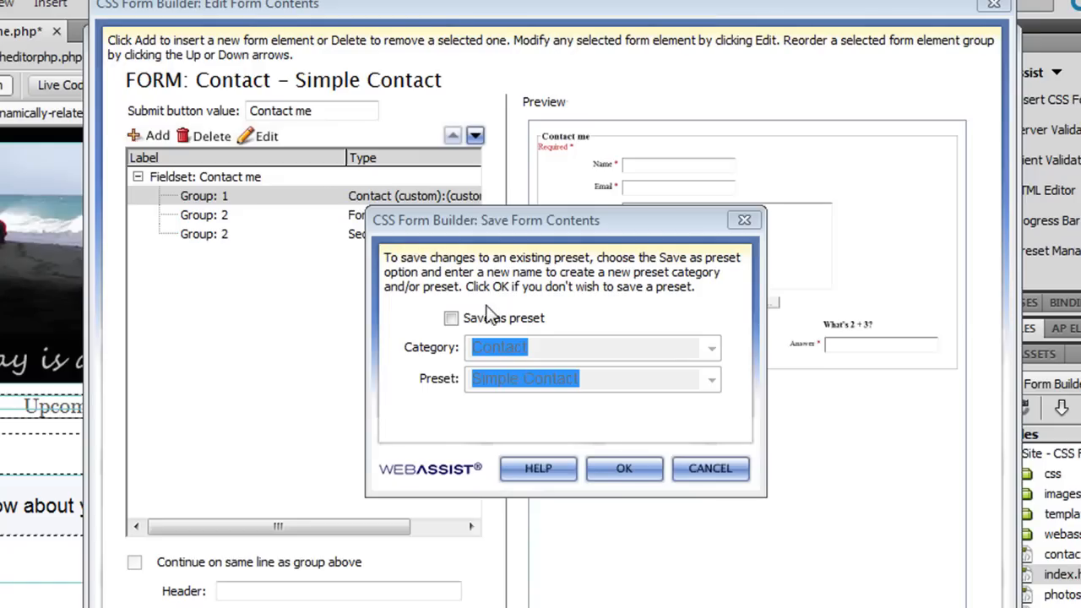
Save the form contents as the Contact preset 'Simple Contact (html editor)'
{"action": "left_click", "coordinate": [451, 318]}
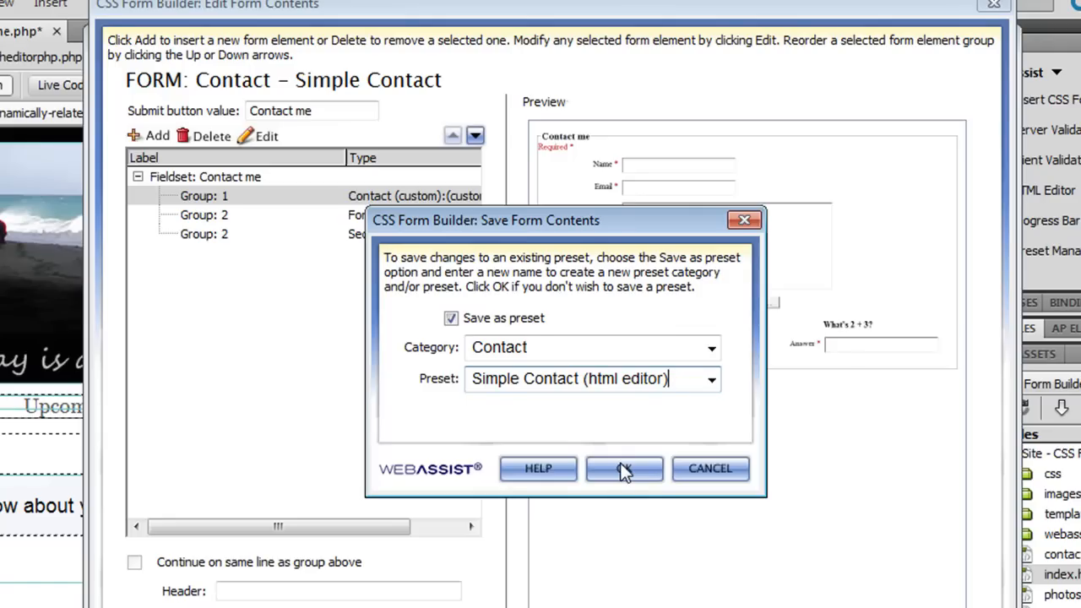
{"action": "left_click", "coordinate": [624, 470]}
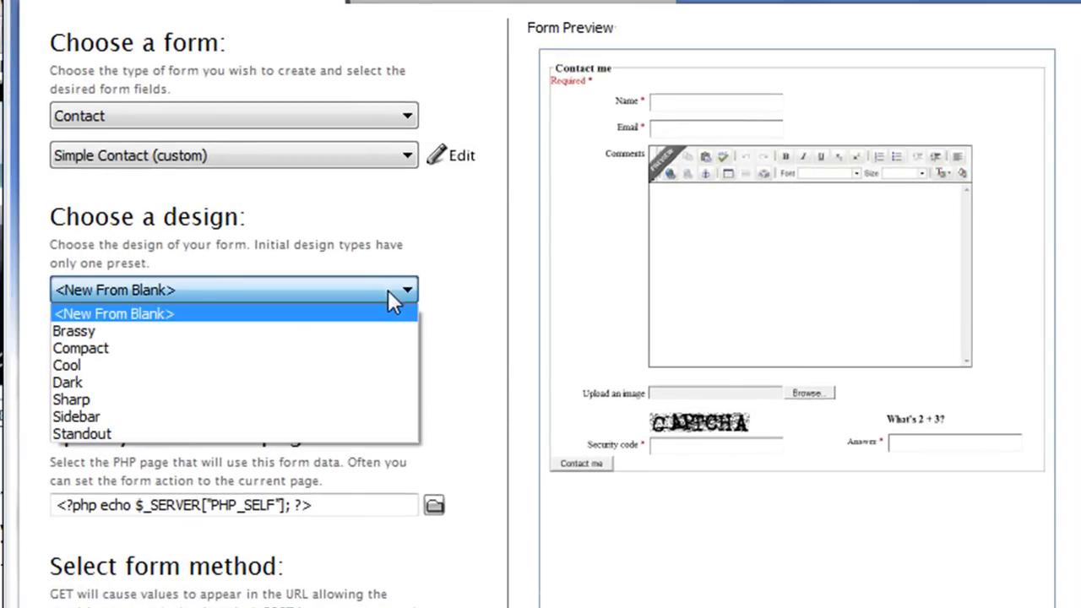
{"action": "mouse_move", "coordinate": [379, 365]}
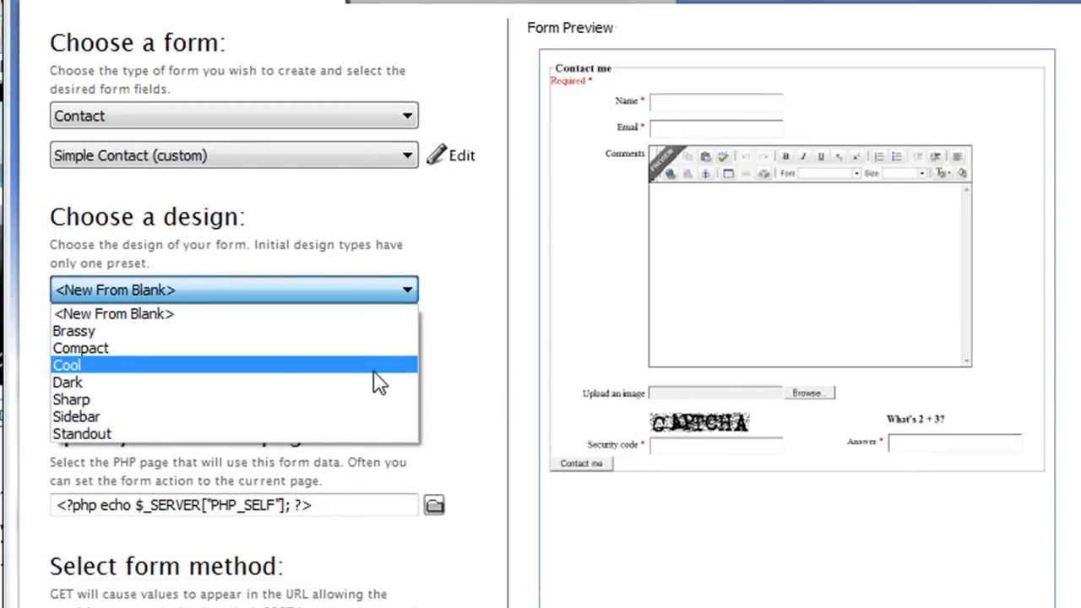
{"action": "mouse_move", "coordinate": [363, 415]}
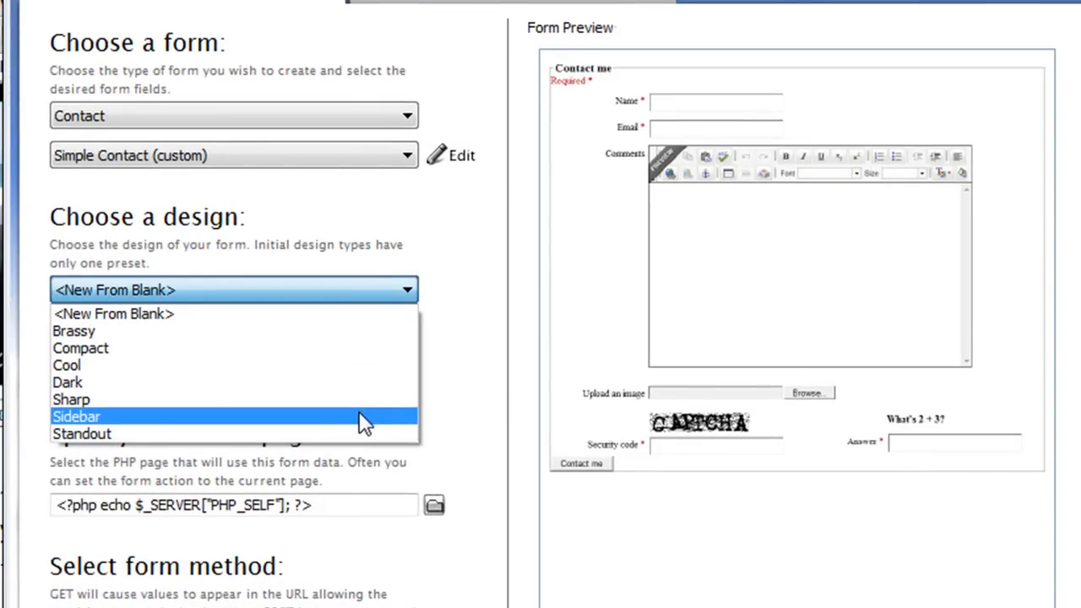
{"action": "mouse_move", "coordinate": [363, 382]}
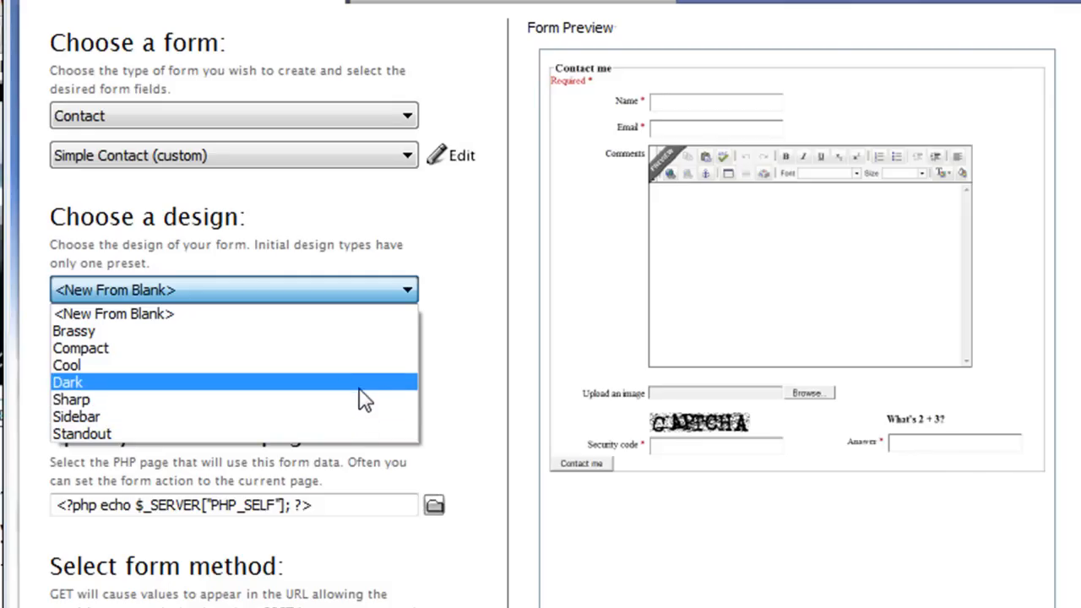
Apply the Cool design and start Theme-It colour management for it
{"action": "left_click", "coordinate": [65, 365]}
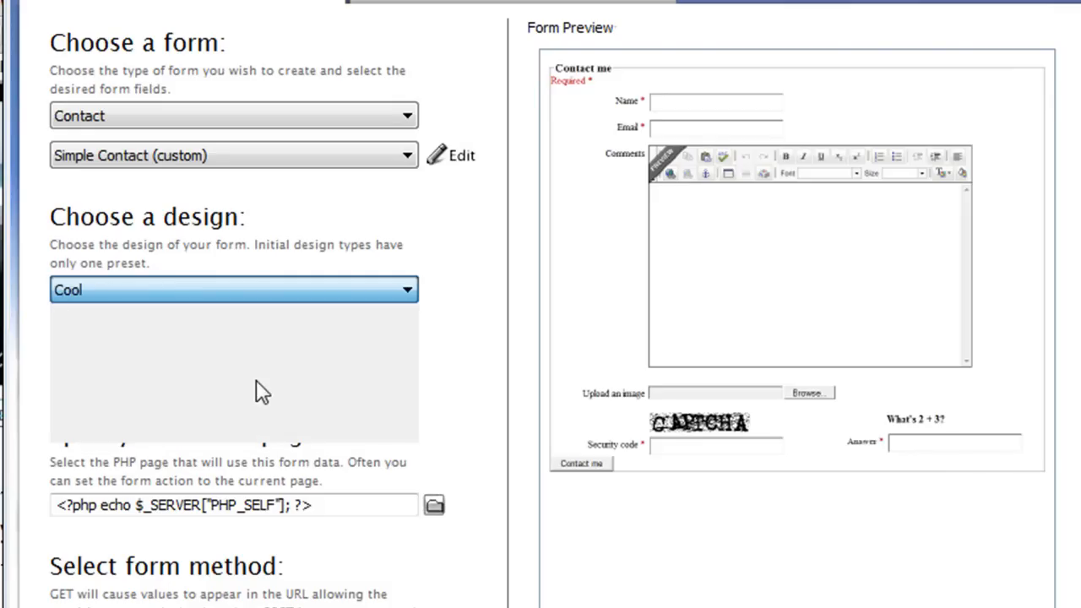
{"action": "left_click", "coordinate": [233, 288]}
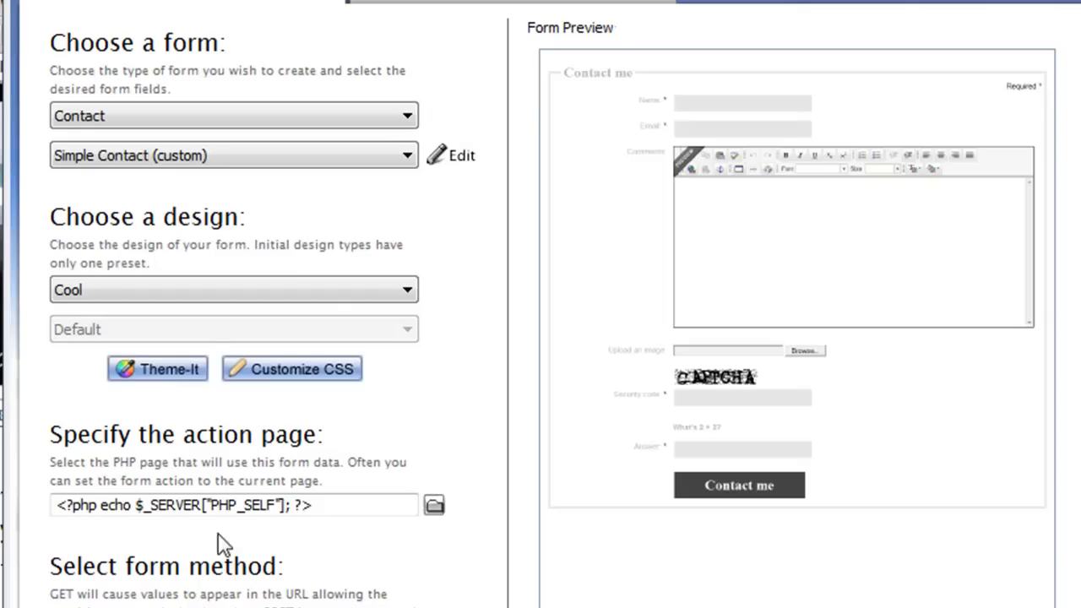
{"action": "mouse_move", "coordinate": [240, 412]}
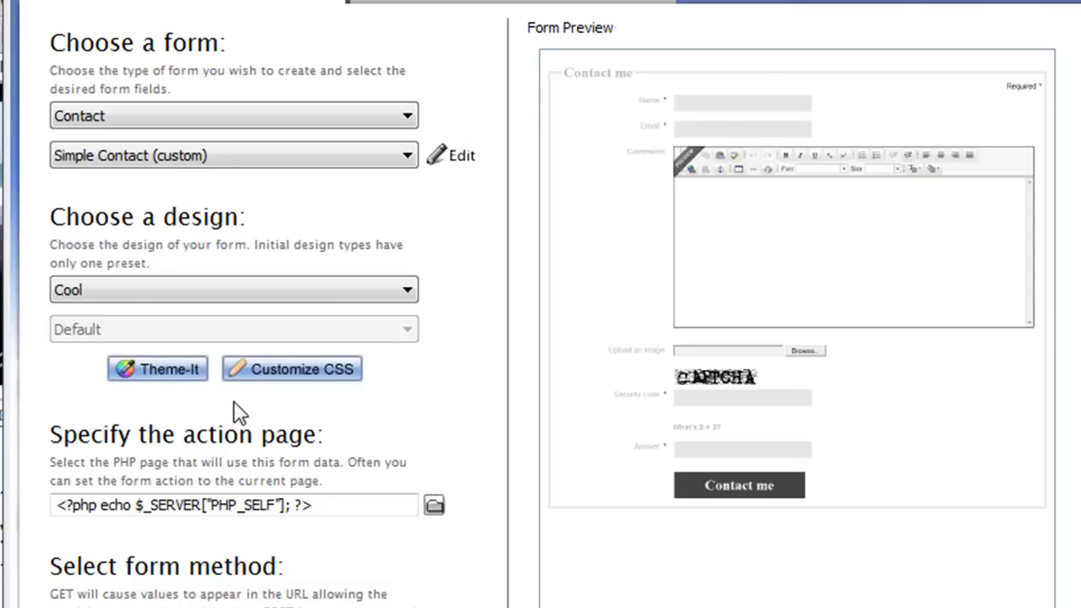
{"action": "mouse_move", "coordinate": [206, 411]}
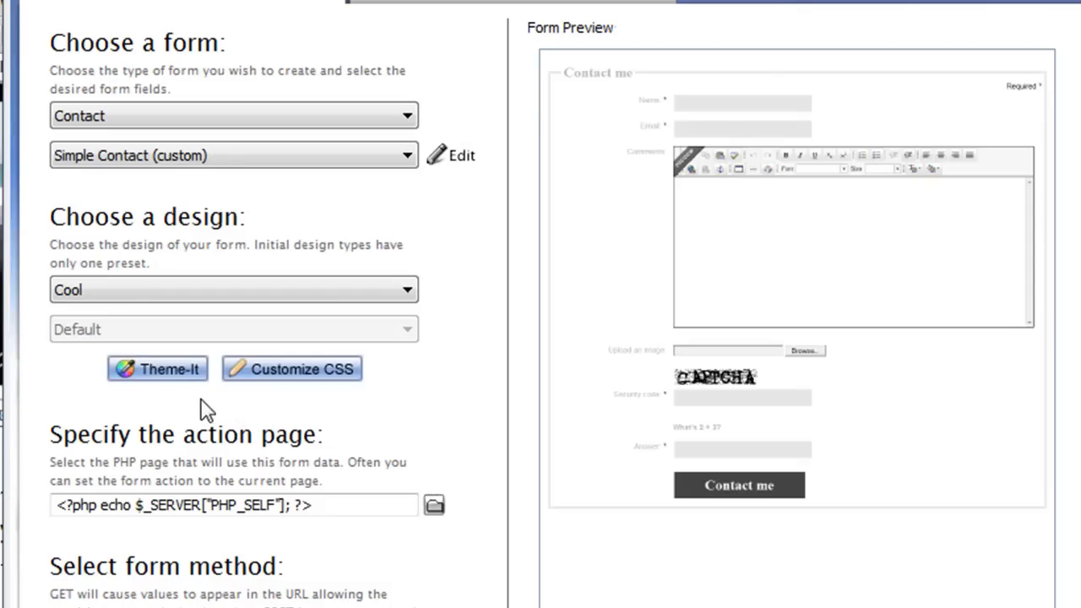
{"action": "left_click", "coordinate": [158, 368]}
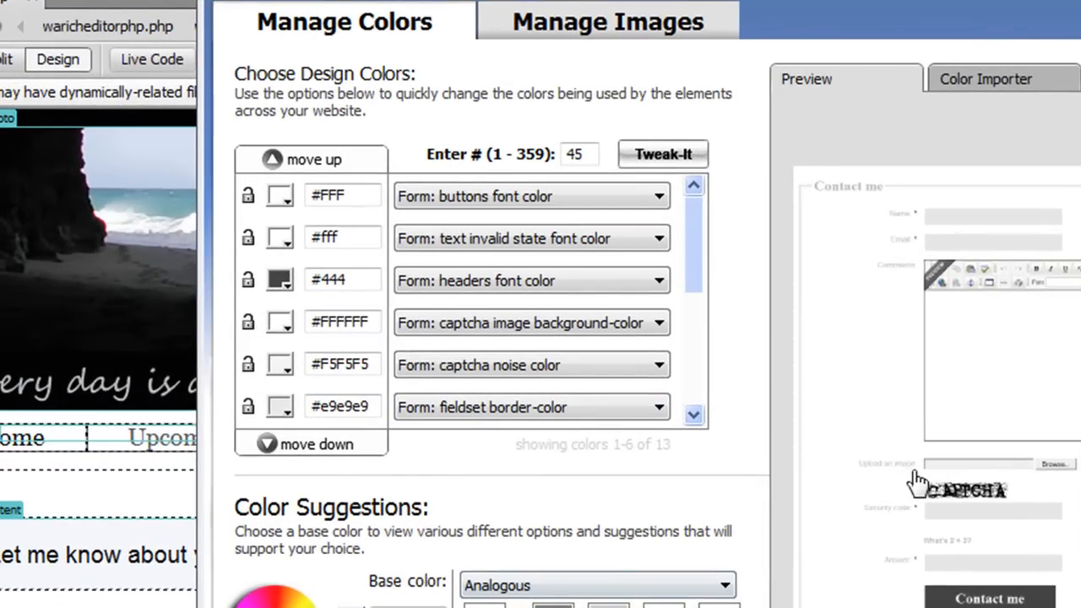
Set the text fields' initial background-color to teal #7CADB4
{"action": "scroll", "scroll_direction": "down", "scroll_amount": 3}
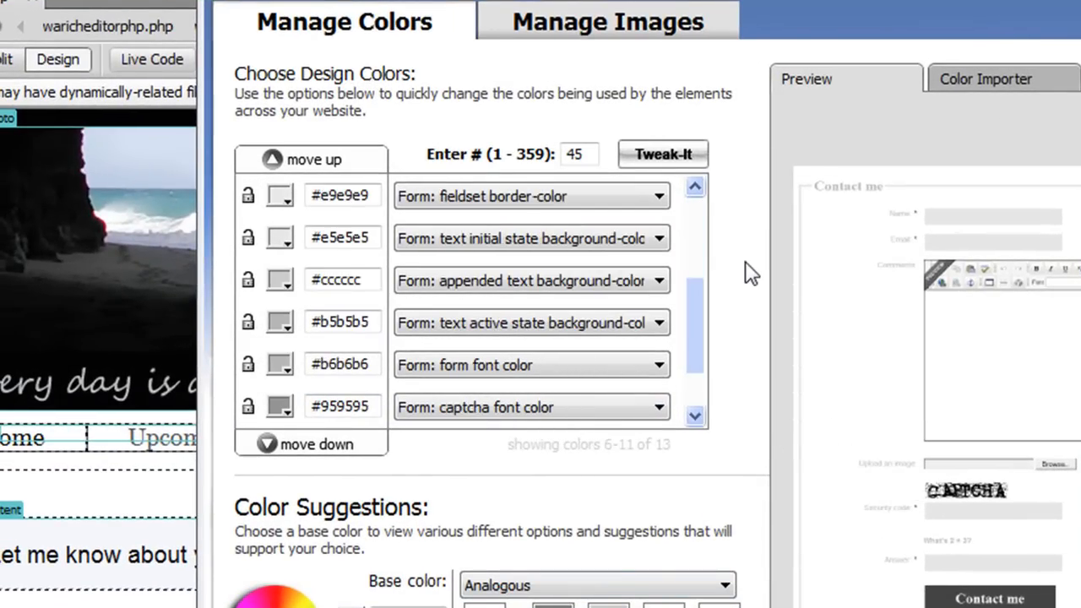
{"action": "left_click", "coordinate": [341, 236]}
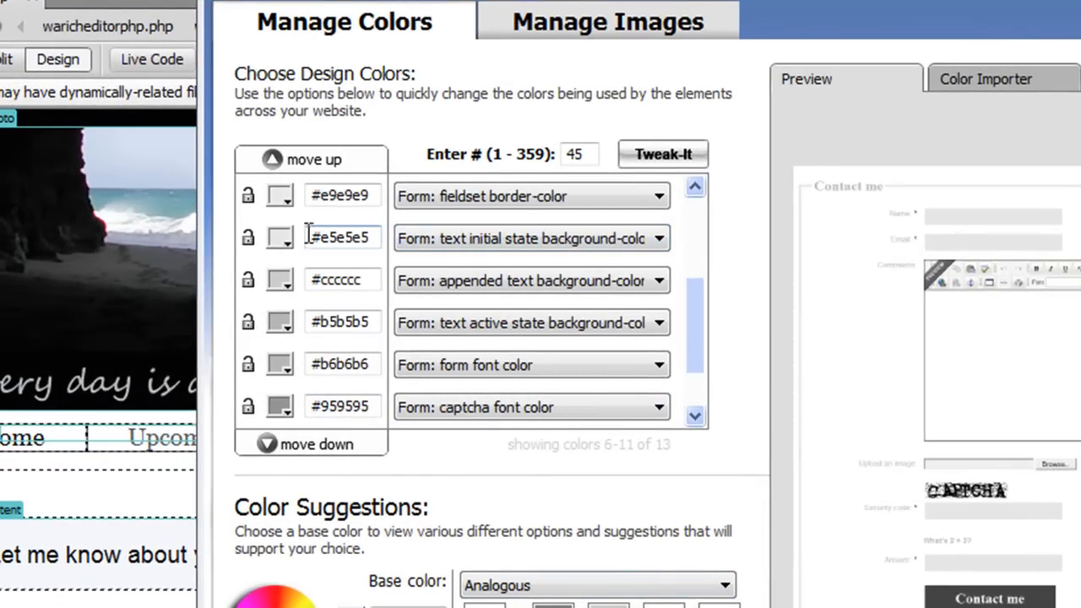
{"action": "left_click", "coordinate": [278, 237]}
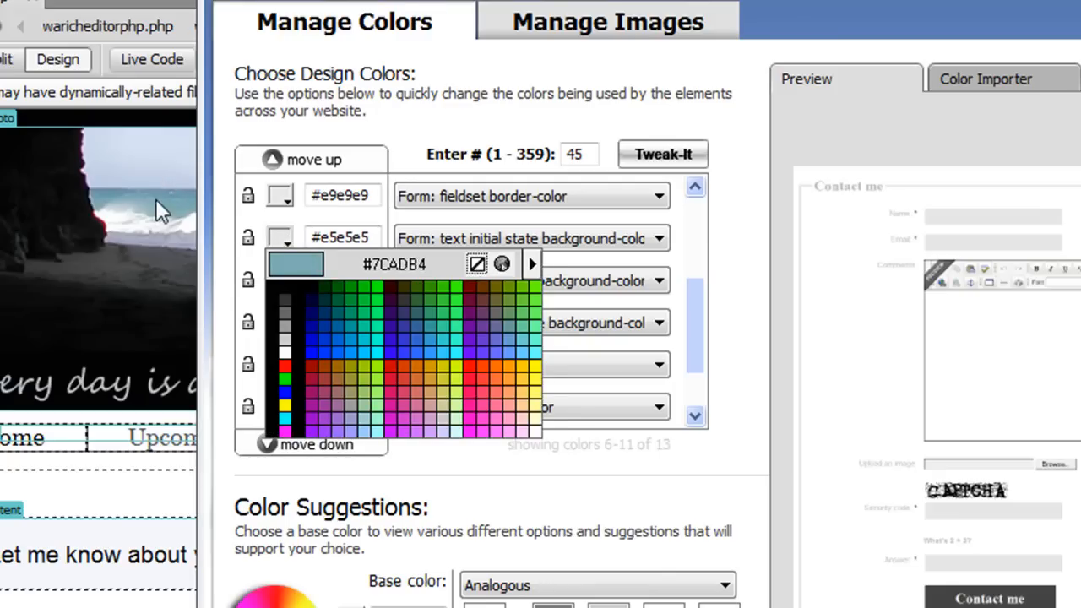
{"action": "left_click", "coordinate": [294, 263]}
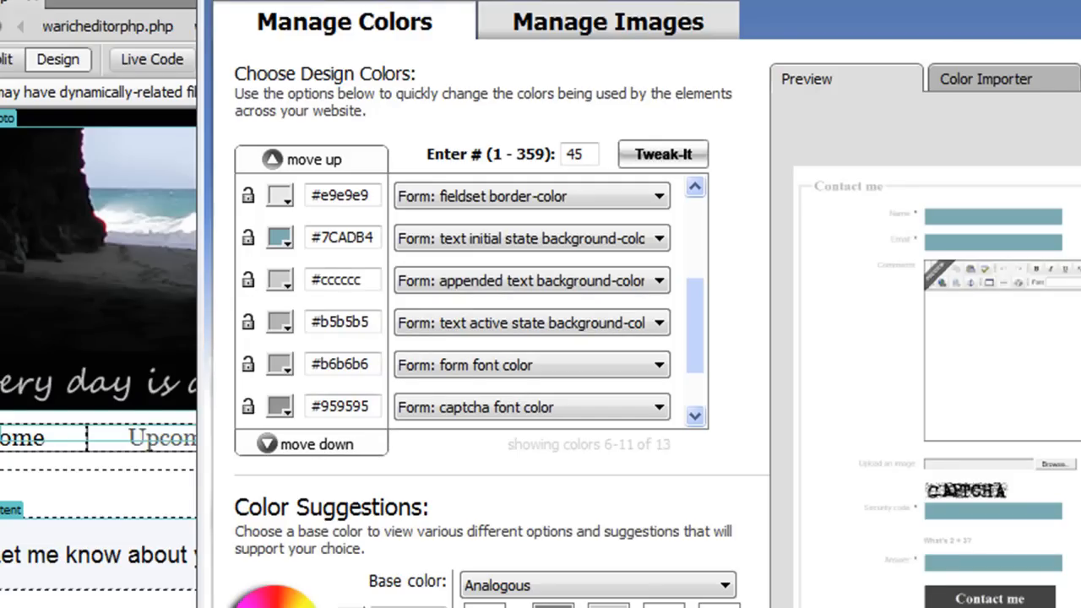
{"action": "mouse_move", "coordinate": [279, 368]}
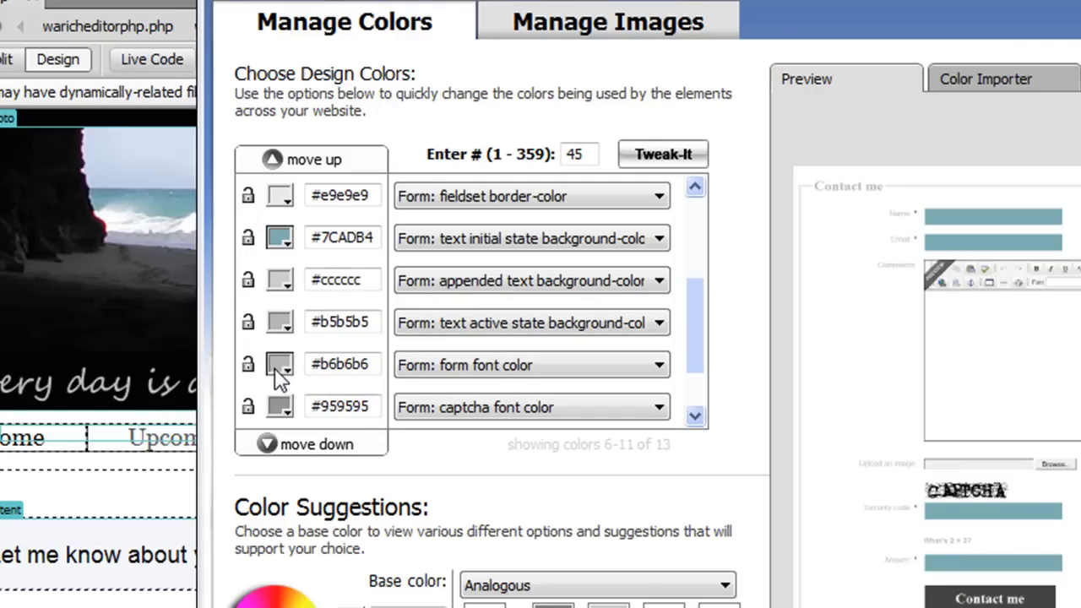
{"action": "left_click", "coordinate": [280, 365]}
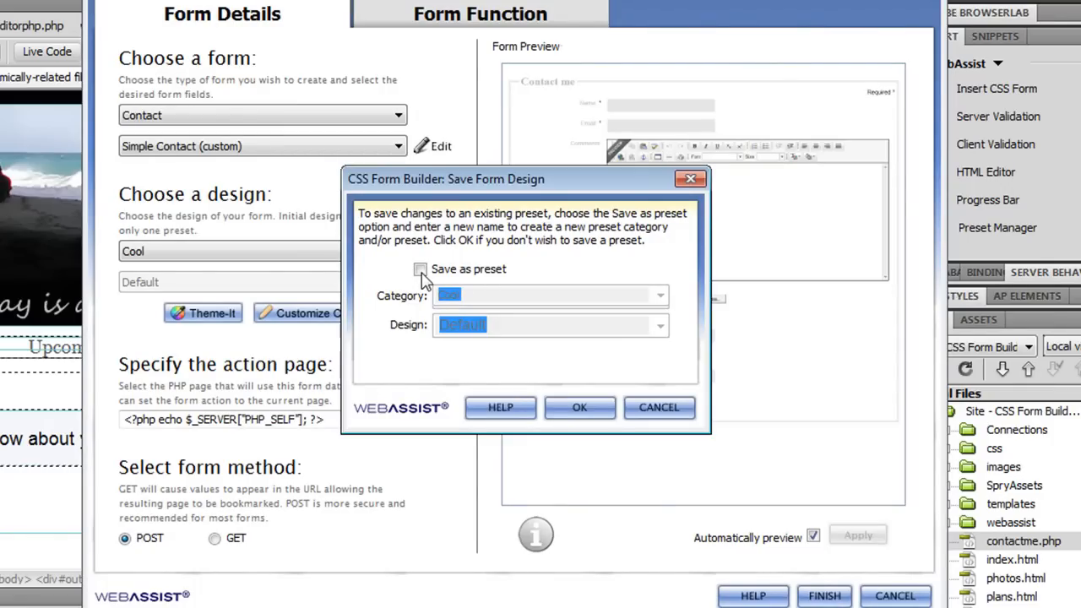
Save the design as a Cool preset named 'travel blog'
{"action": "left_click", "coordinate": [419, 268]}
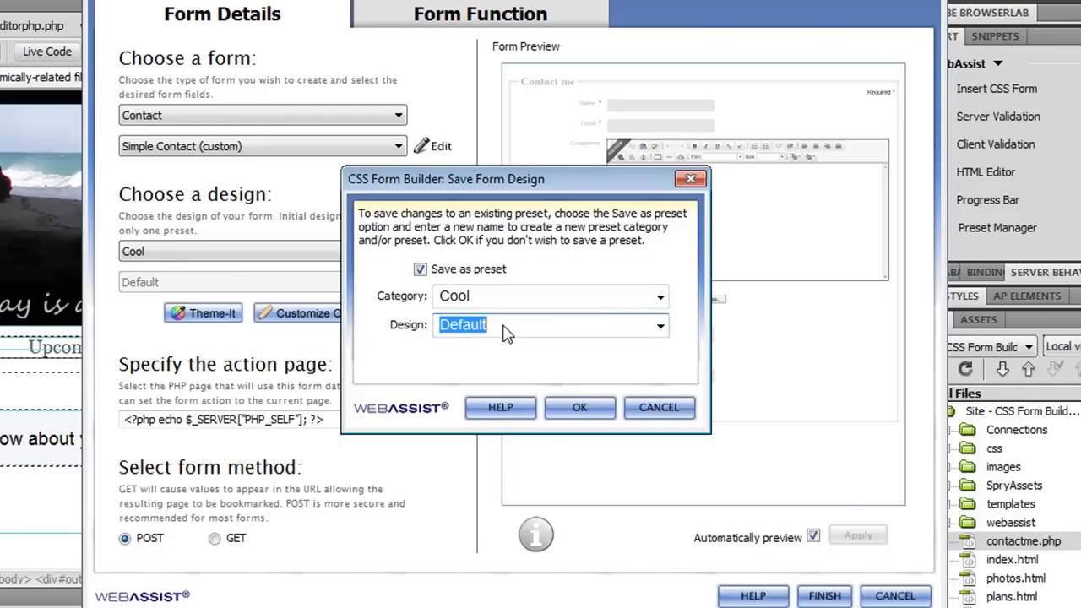
{"action": "type", "text": "trav"}
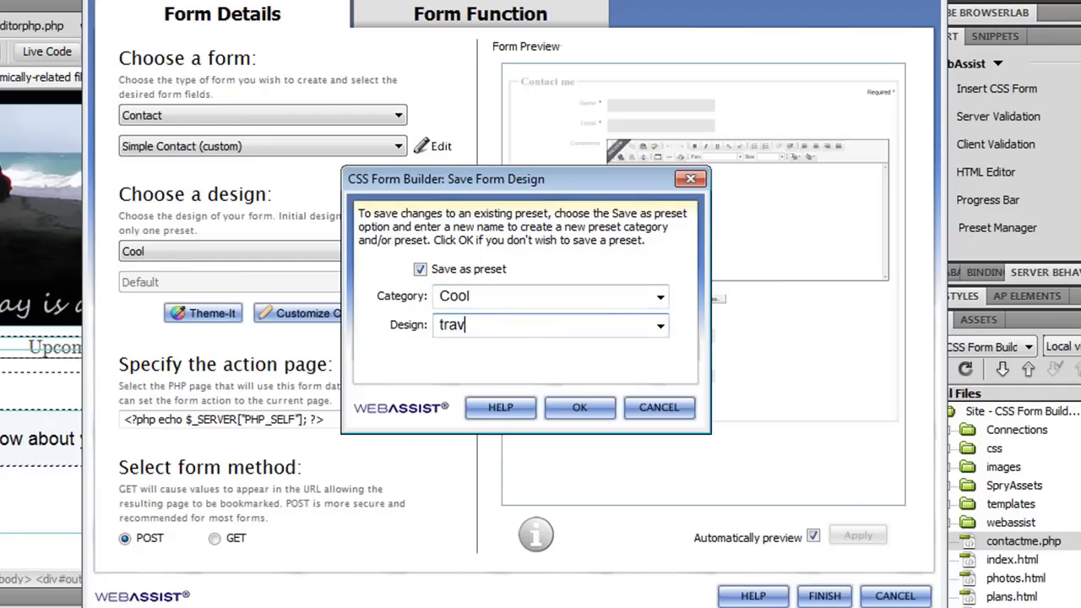
{"action": "type", "text": "el blog"}
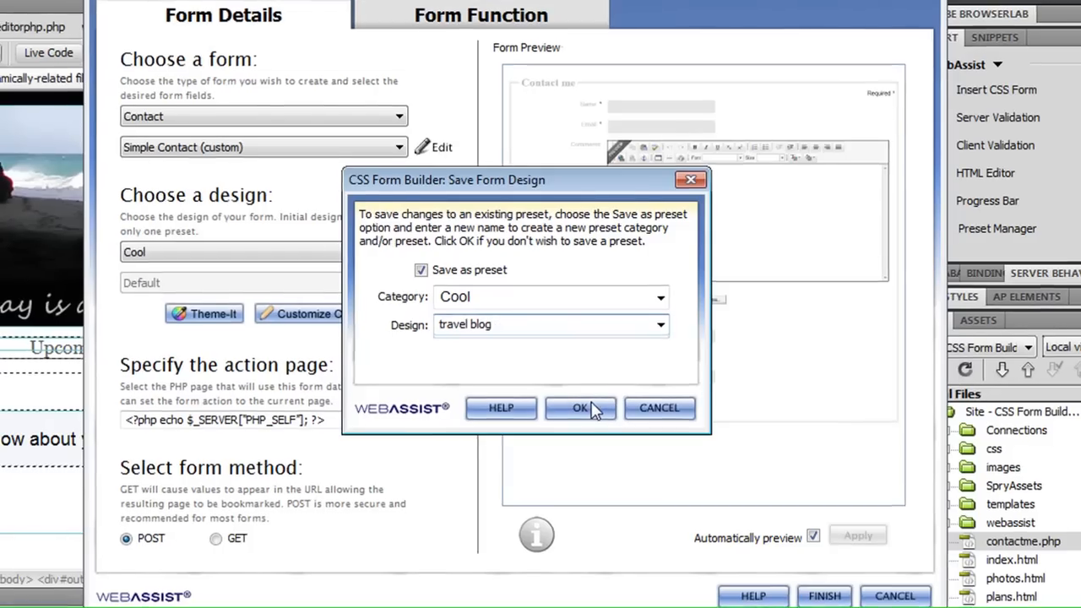
{"action": "left_click", "coordinate": [579, 407]}
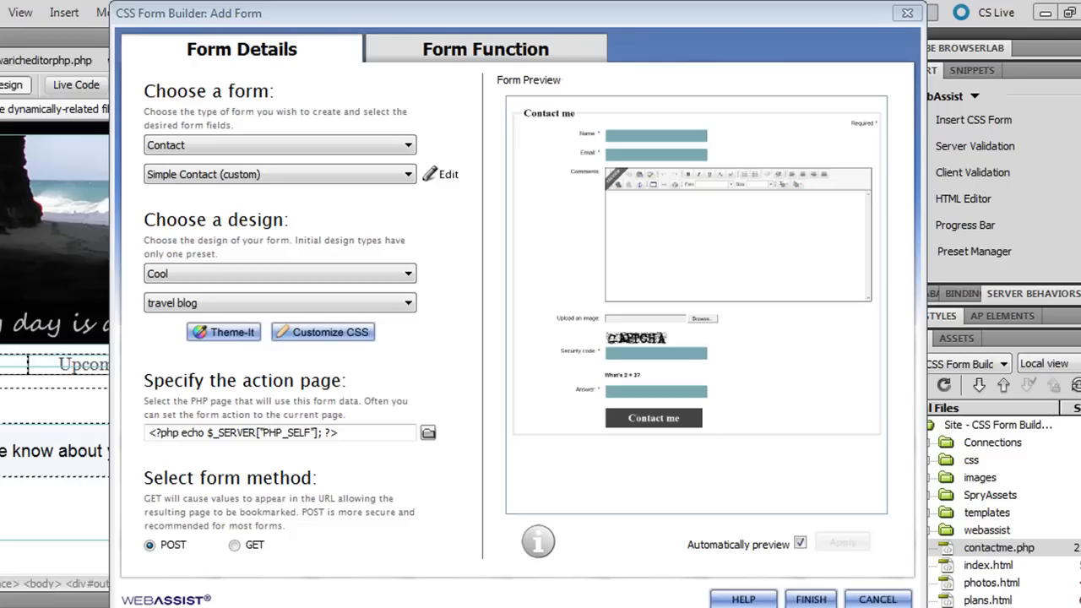
Show the Form Function settings for email sending and upload handling
{"action": "left_click", "coordinate": [485, 48]}
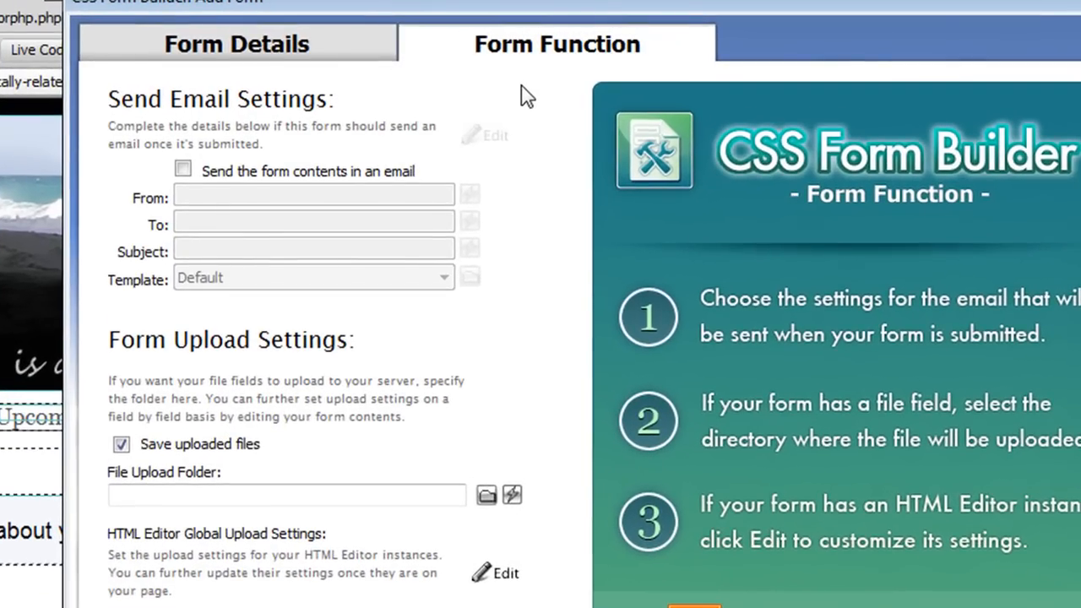
{"action": "left_click", "coordinate": [183, 169]}
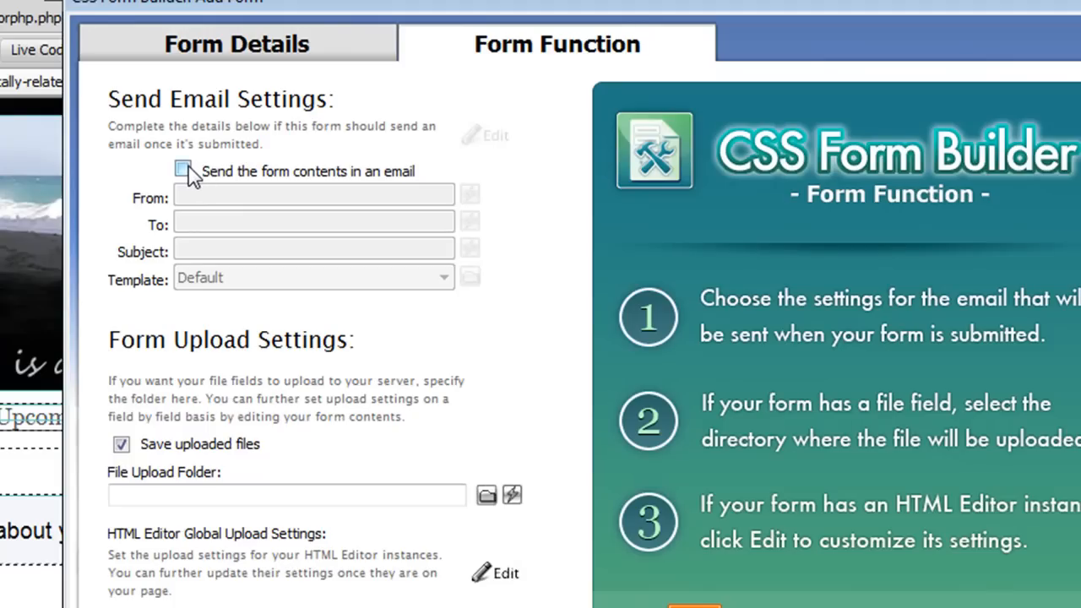
{"action": "left_click", "coordinate": [182, 171]}
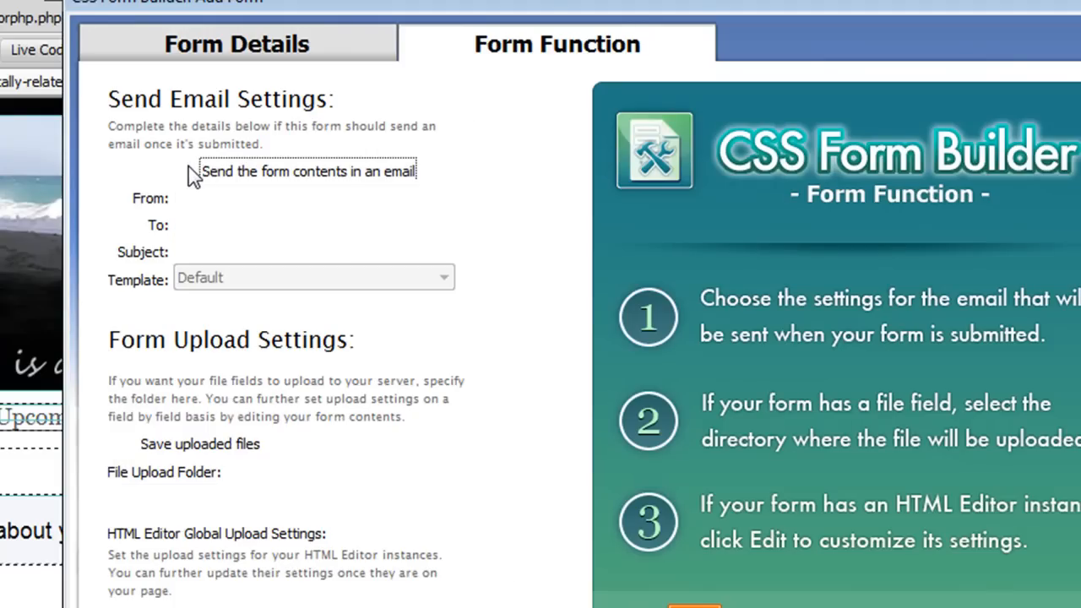
{"action": "left_click", "coordinate": [183, 169]}
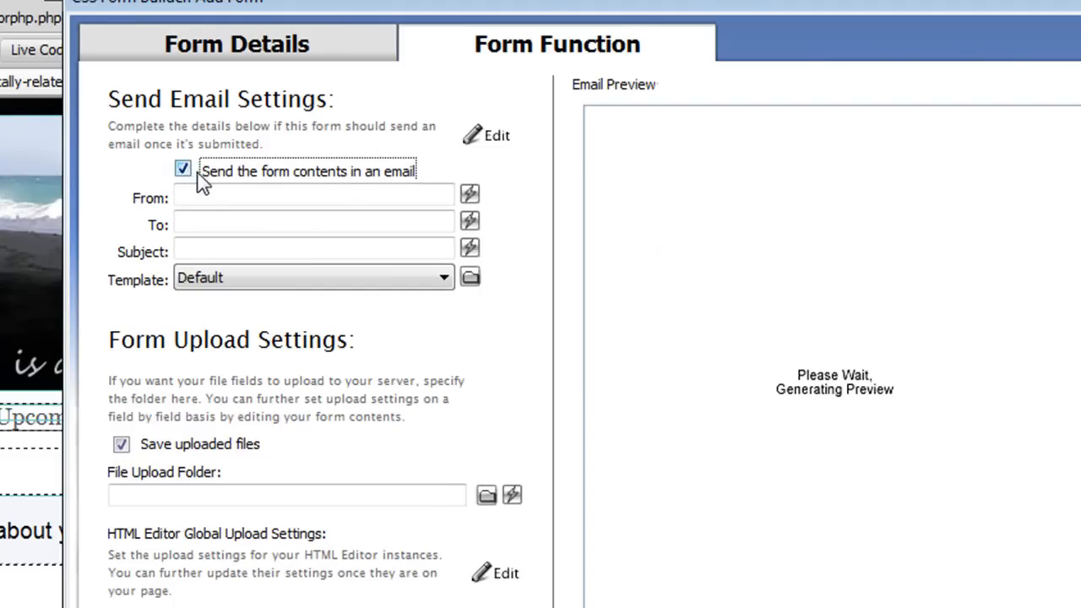
{"action": "left_click", "coordinate": [313, 196]}
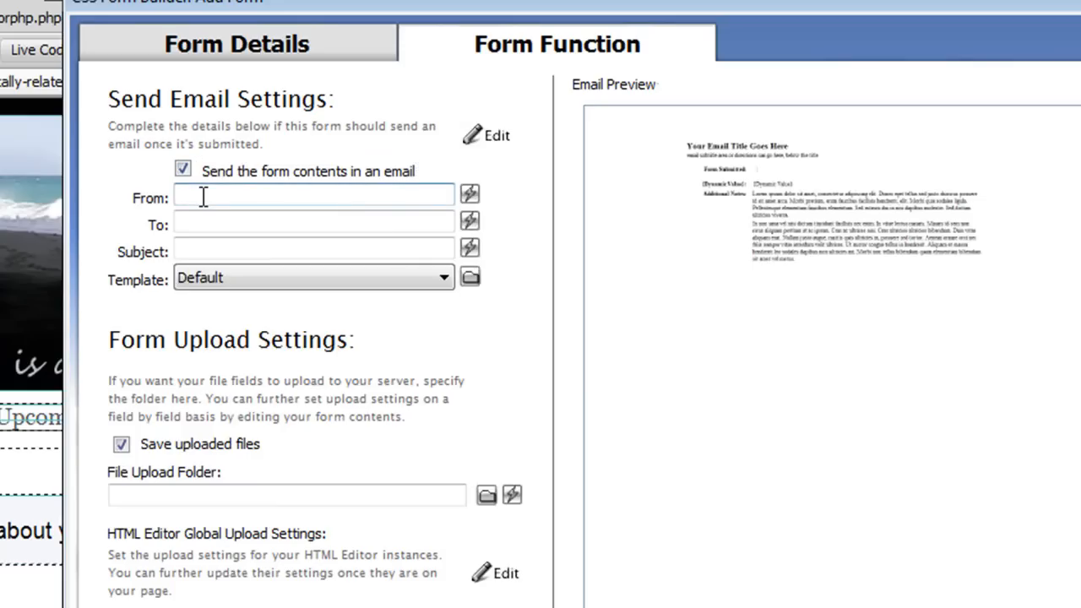
{"action": "left_click", "coordinate": [312, 195]}
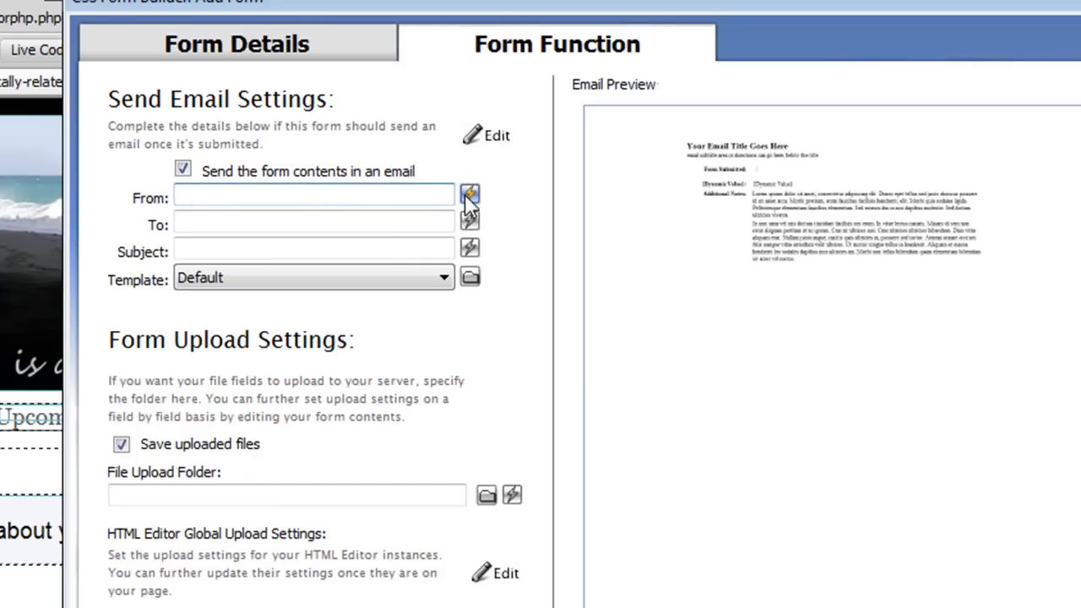
{"action": "type", "text": "contact@mysite.com"}
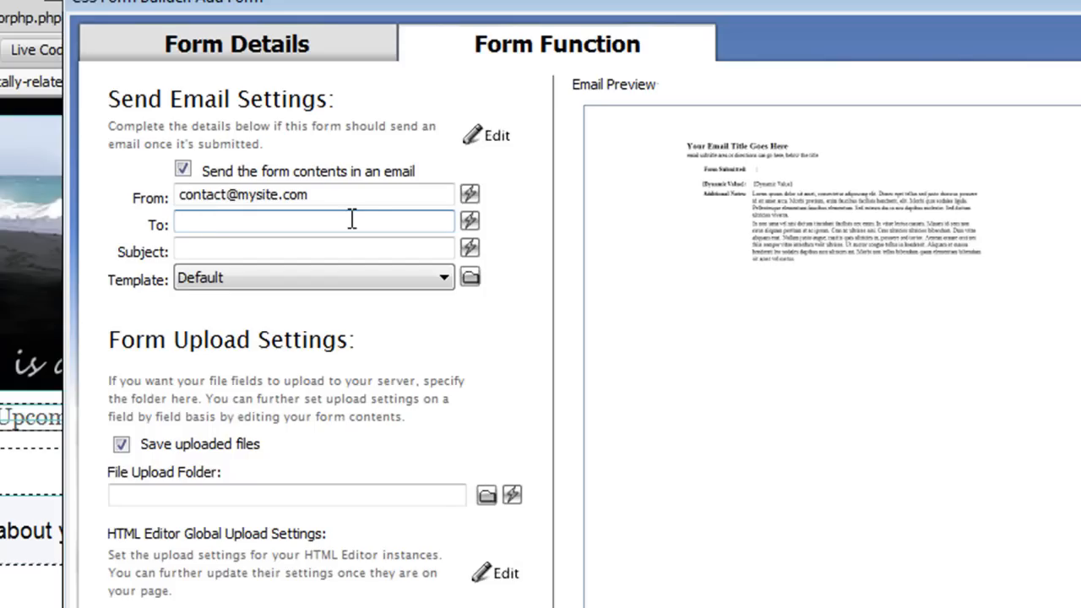
{"action": "type", "text": "me"}
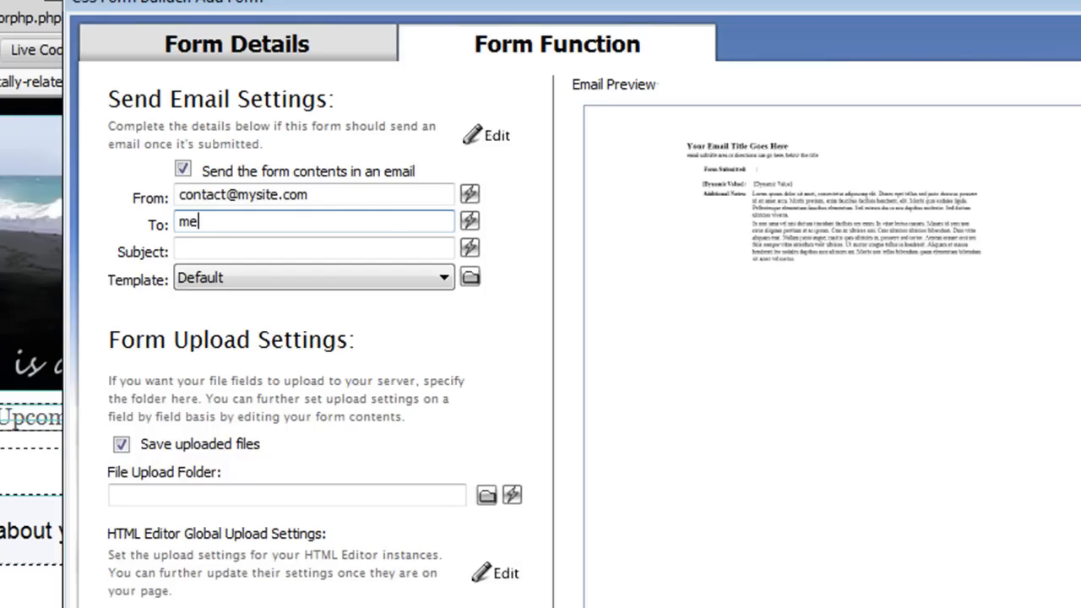
{"action": "type", "text": "@mysite.c"}
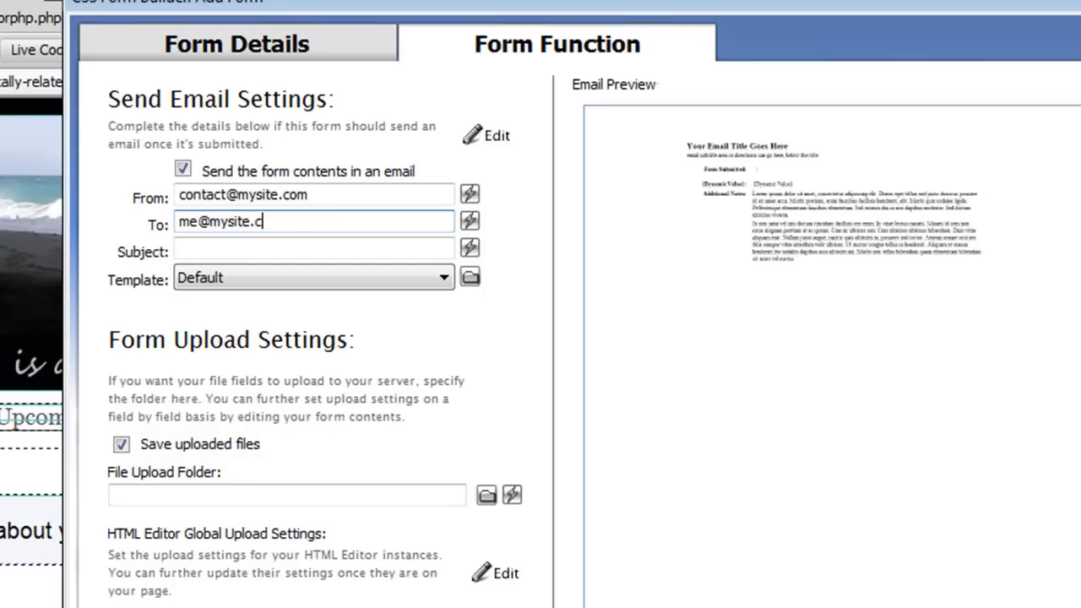
{"action": "type", "text": "om"}
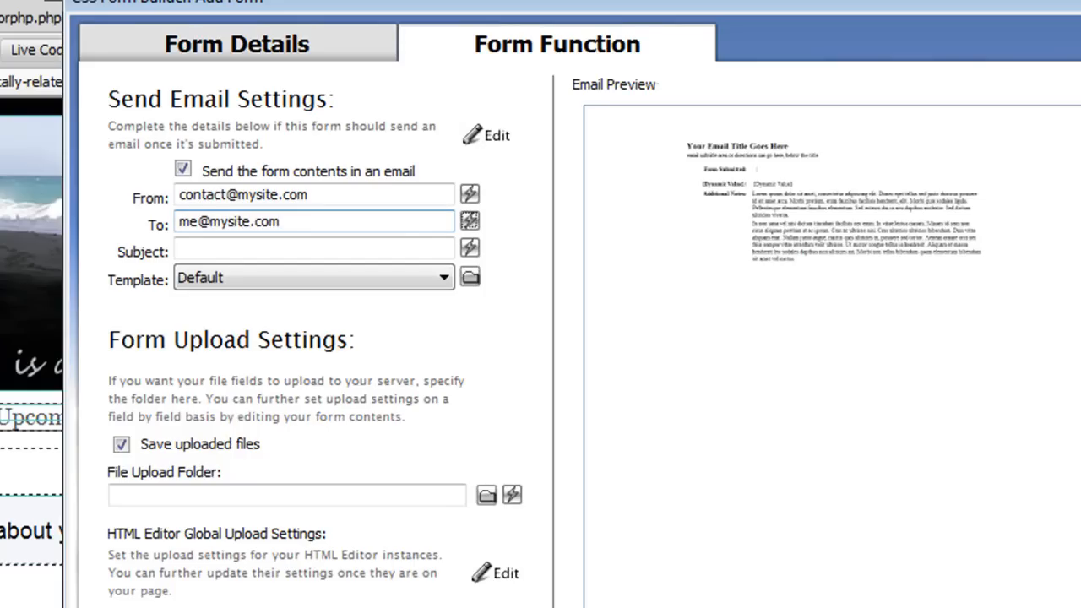
Set the subject to 'Contact Form Submission' and the email template to Block
{"action": "left_click", "coordinate": [313, 250]}
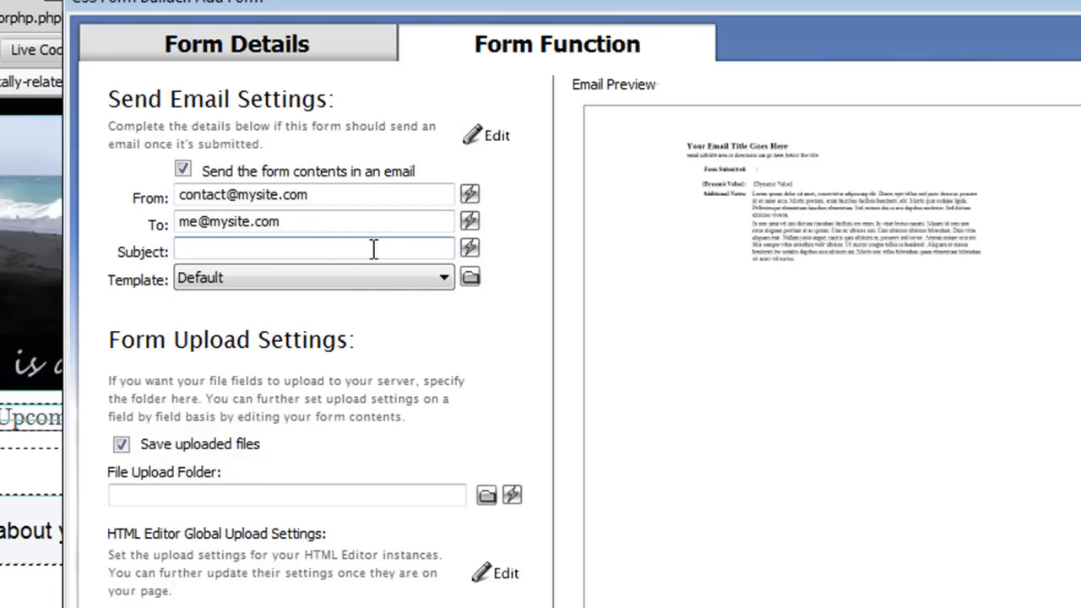
{"action": "type", "text": "Contact Form Submission"}
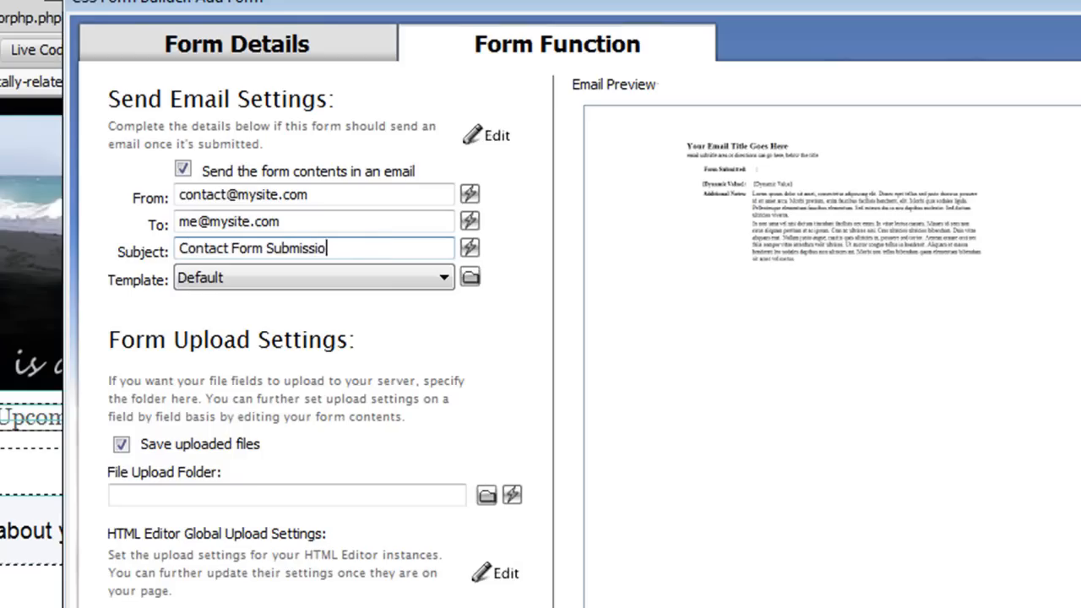
{"action": "type", "text": "n"}
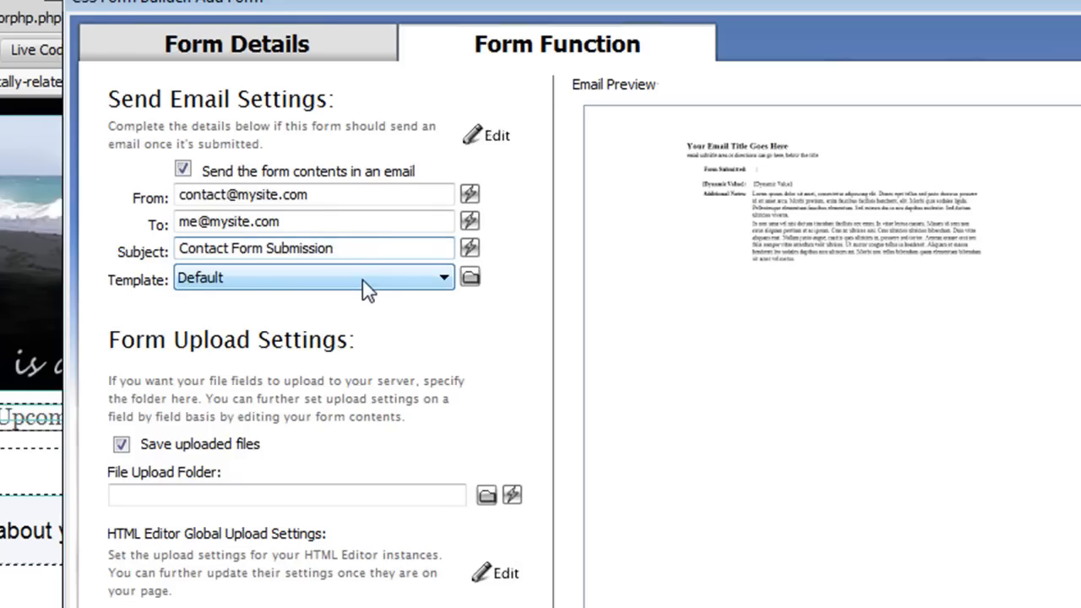
{"action": "left_click", "coordinate": [314, 247]}
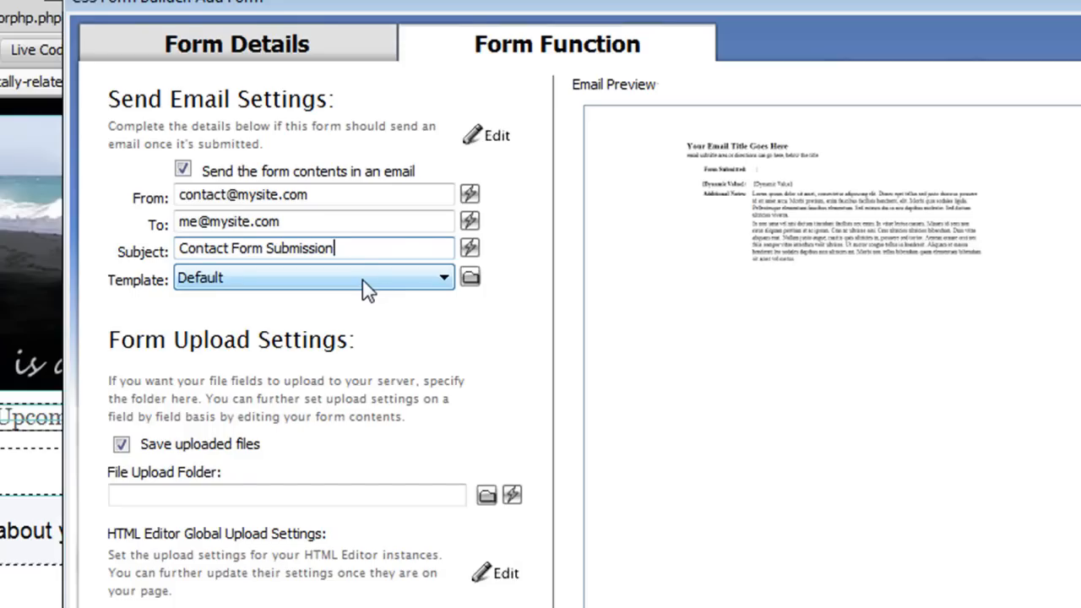
{"action": "left_click", "coordinate": [313, 277]}
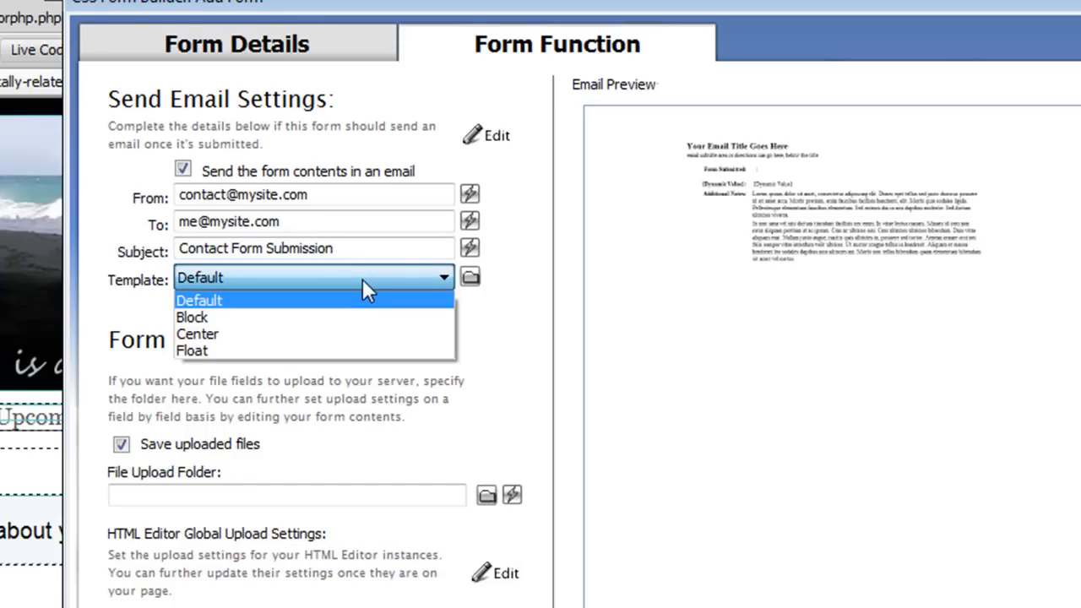
{"action": "mouse_move", "coordinate": [327, 317]}
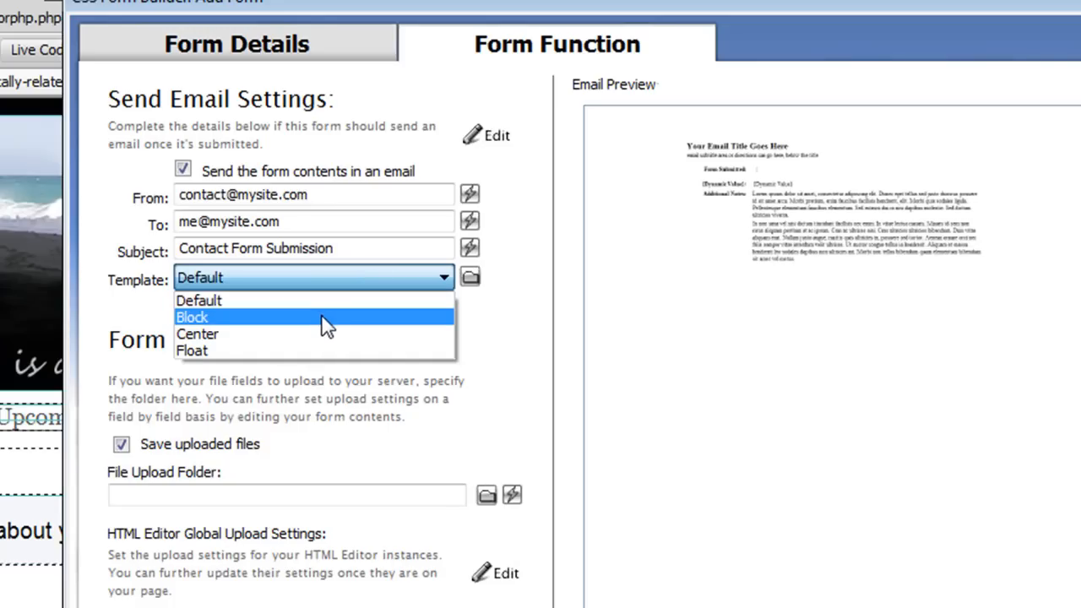
{"action": "left_click", "coordinate": [192, 318]}
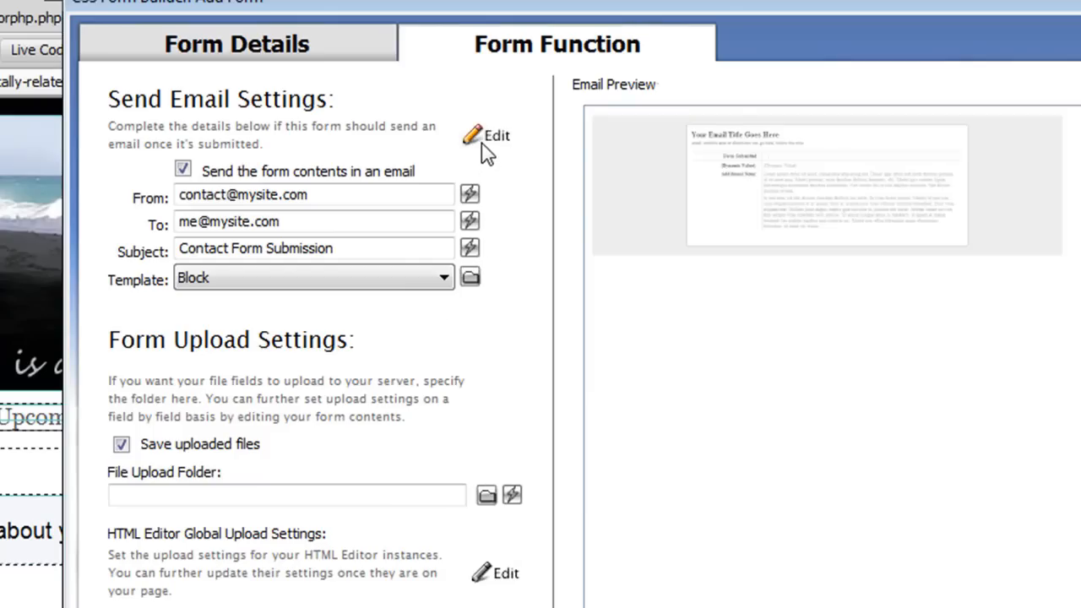
Add a yourfile.gif form-submitted attachment in the detailed email message settings and confirm
{"action": "left_click", "coordinate": [479, 135]}
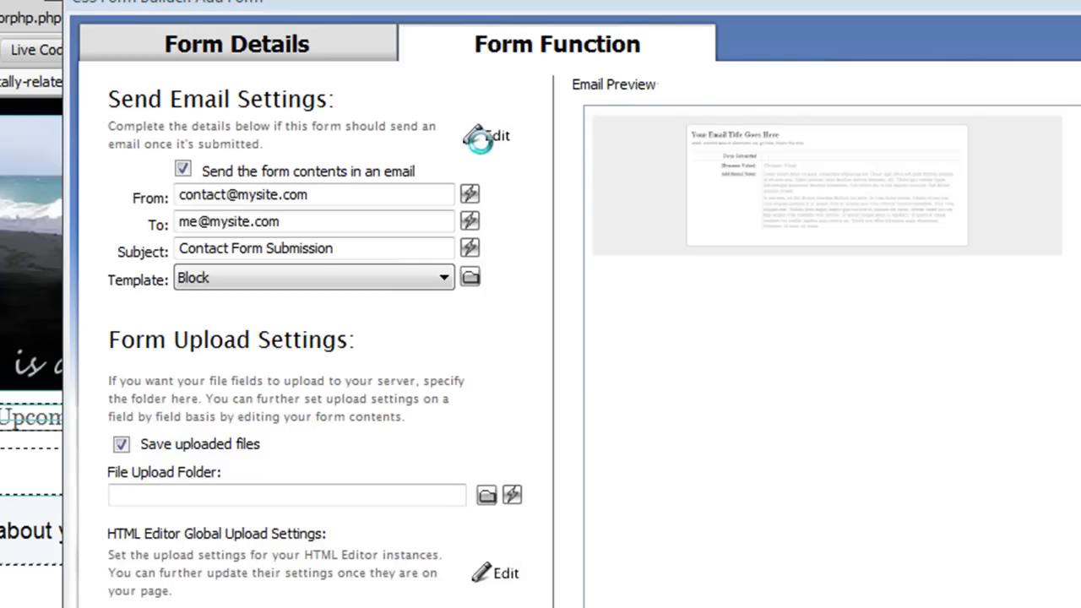
{"action": "left_click", "coordinate": [496, 135]}
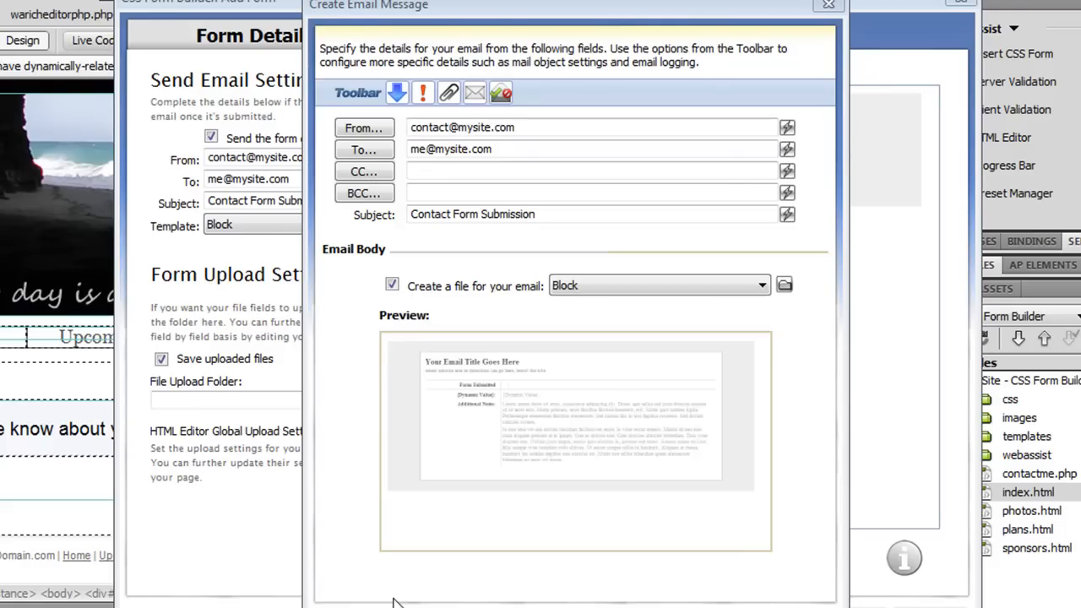
{"action": "mouse_move", "coordinate": [475, 93]}
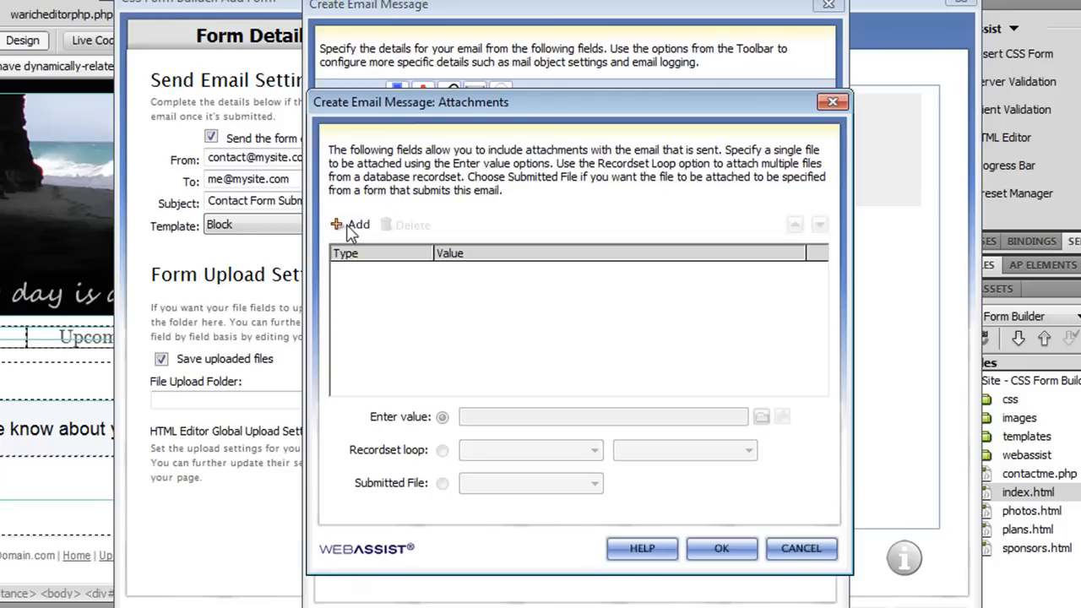
{"action": "left_click", "coordinate": [352, 224]}
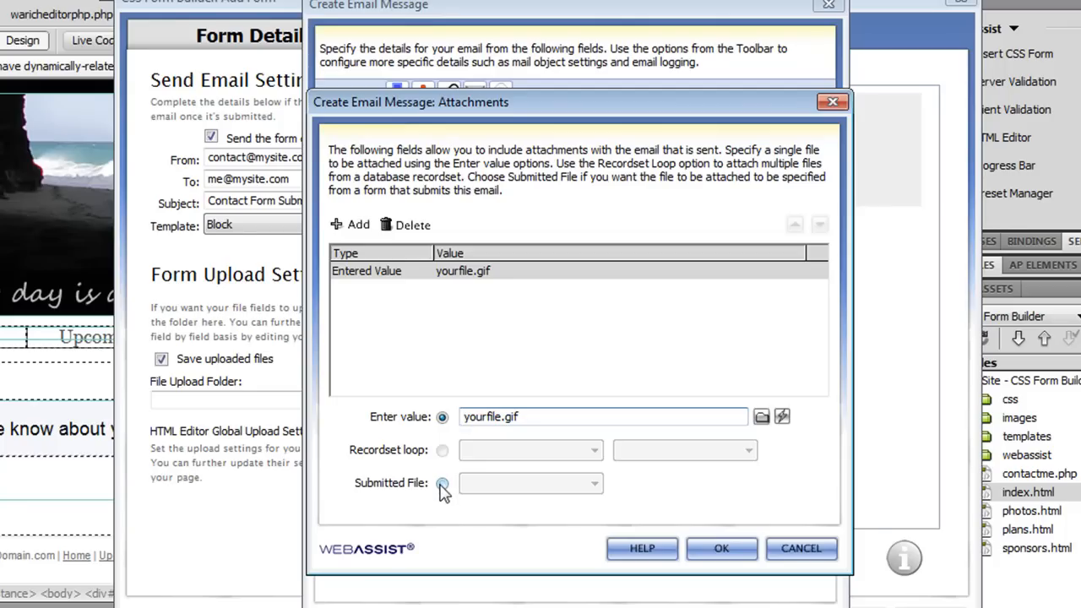
{"action": "left_click", "coordinate": [442, 483]}
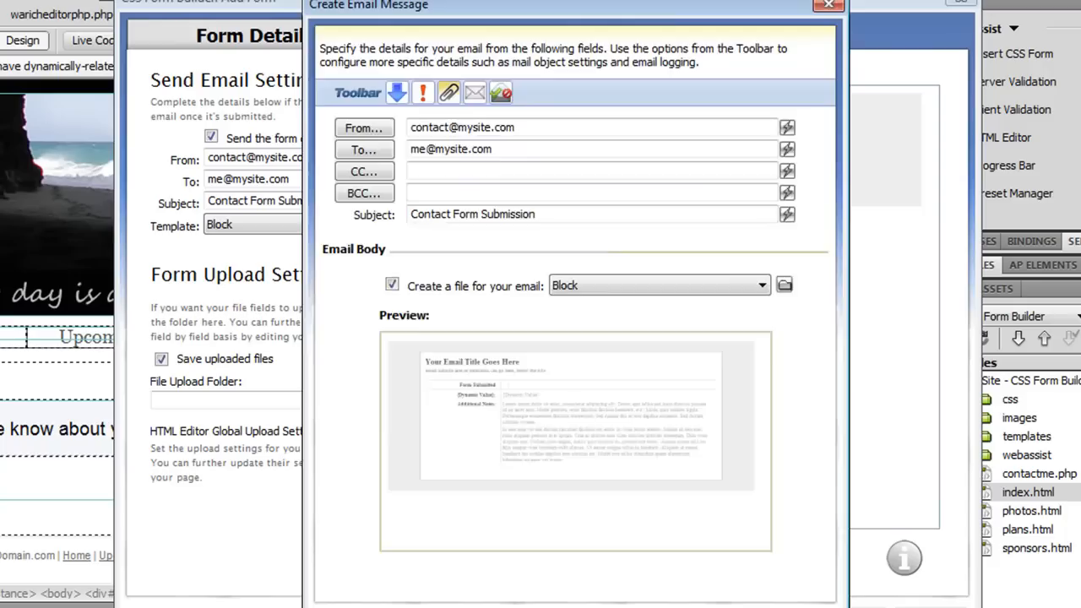
{"action": "left_click", "coordinate": [828, 7]}
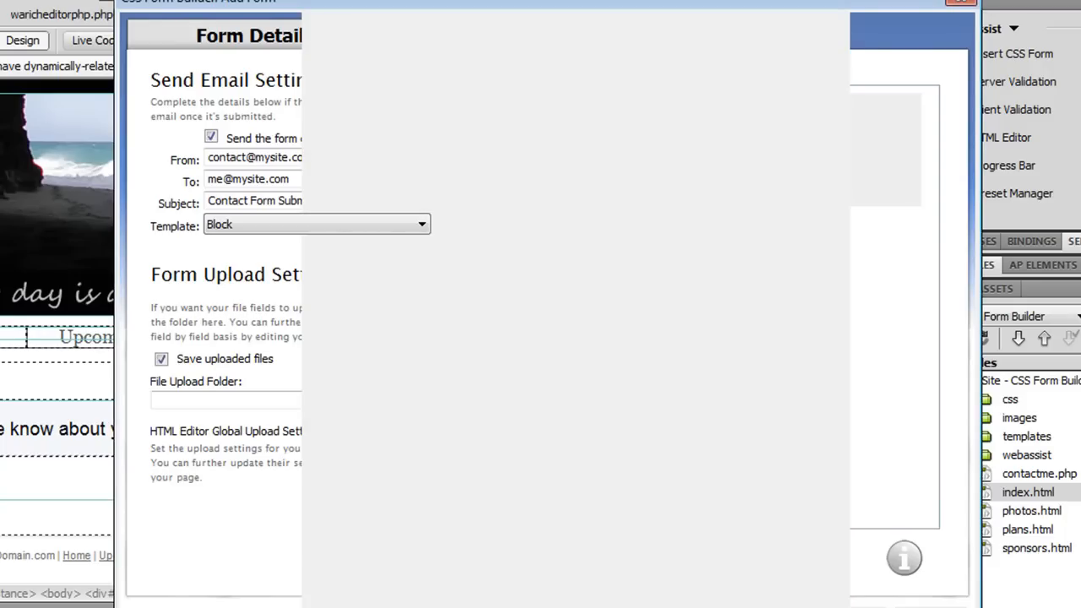
Turn off saving uploaded files to the server and return to Form Details
{"action": "left_click", "coordinate": [514, 35]}
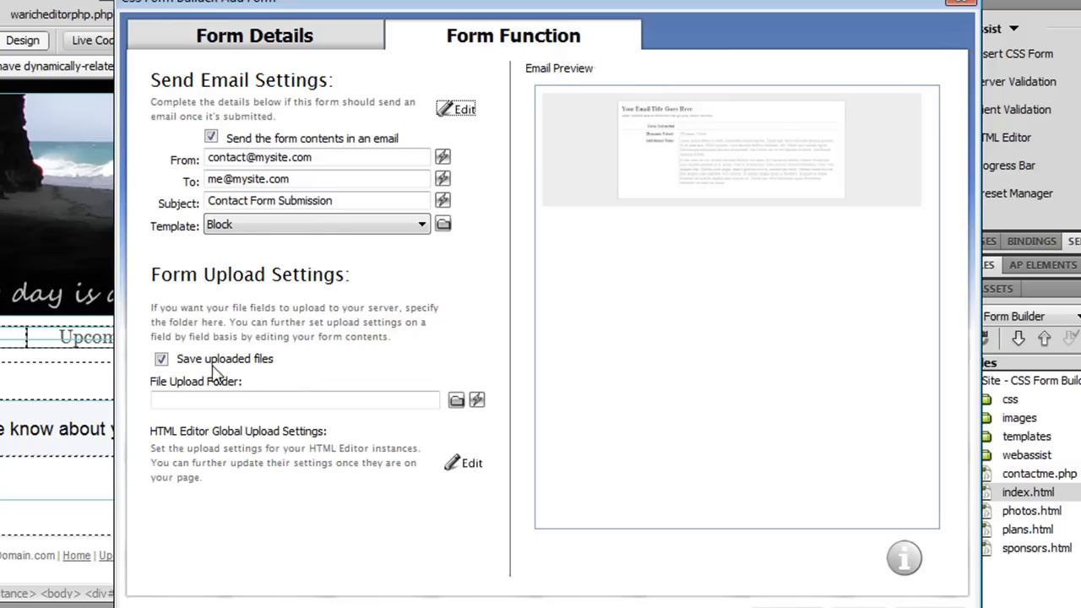
{"action": "left_click", "coordinate": [161, 358]}
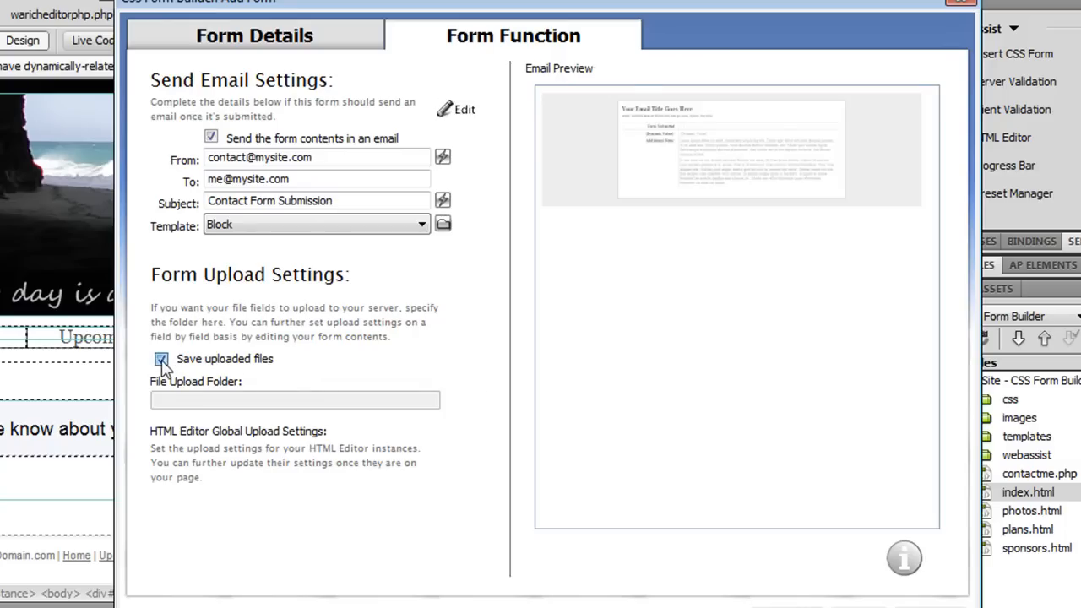
{"action": "left_click", "coordinate": [162, 358]}
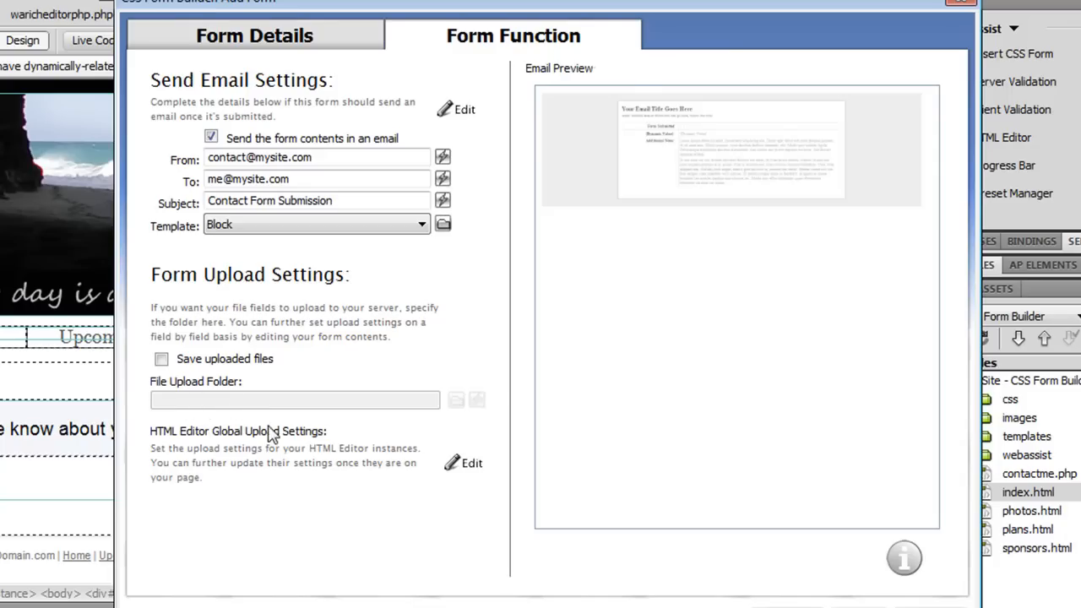
{"action": "mouse_move", "coordinate": [274, 470]}
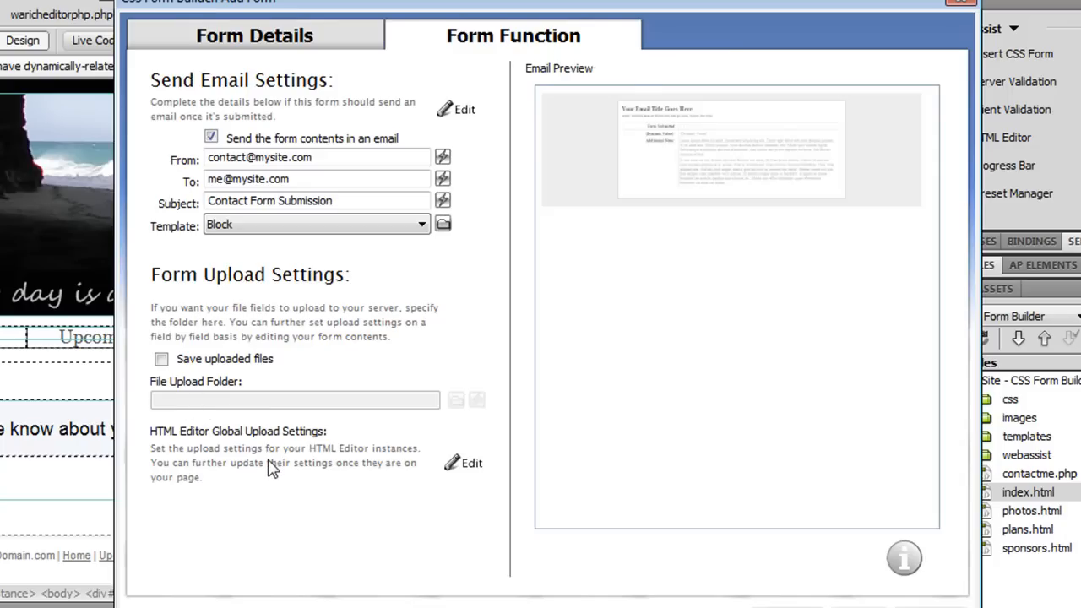
{"action": "mouse_move", "coordinate": [402, 471]}
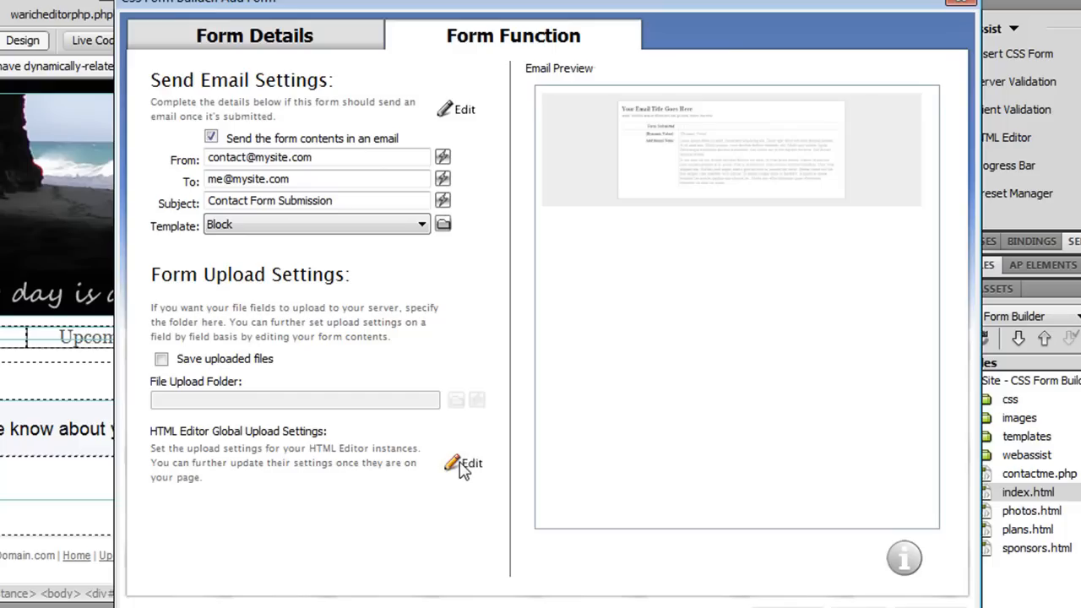
{"action": "mouse_move", "coordinate": [464, 470]}
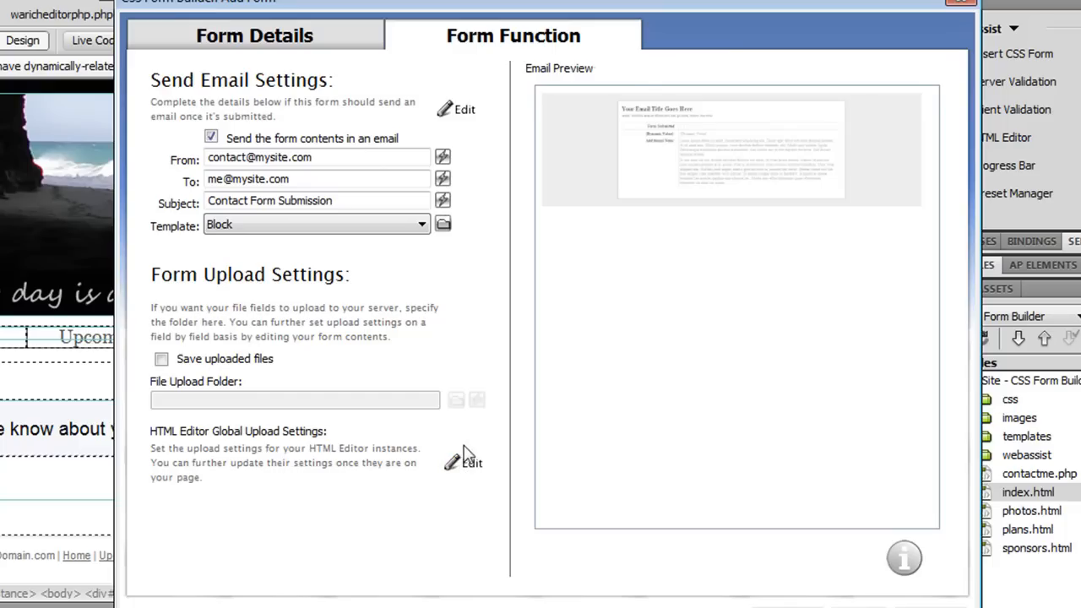
{"action": "mouse_move", "coordinate": [421, 469]}
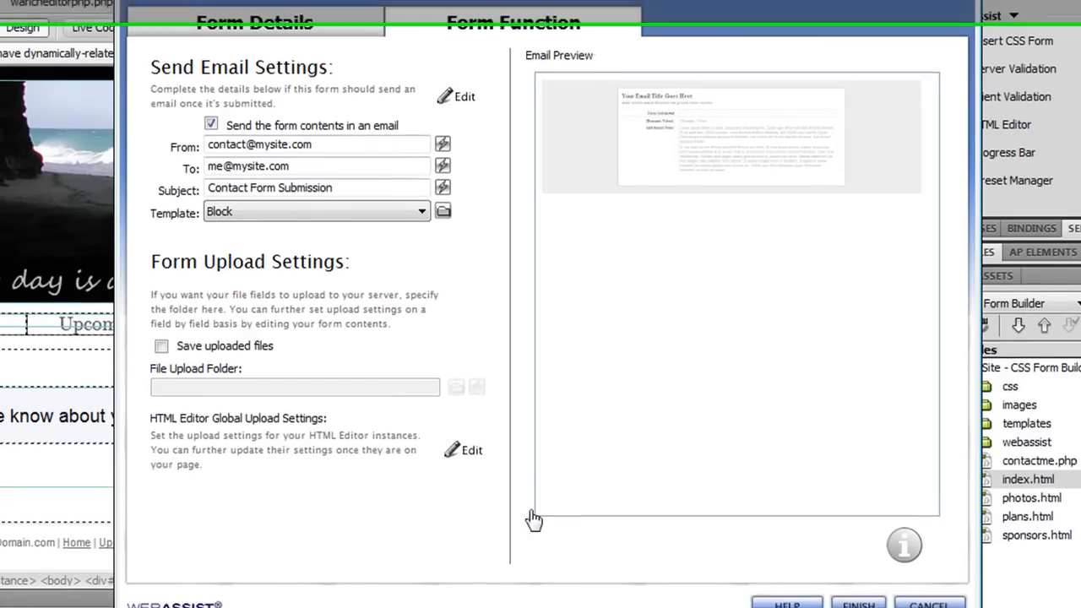
{"action": "left_click", "coordinate": [253, 23]}
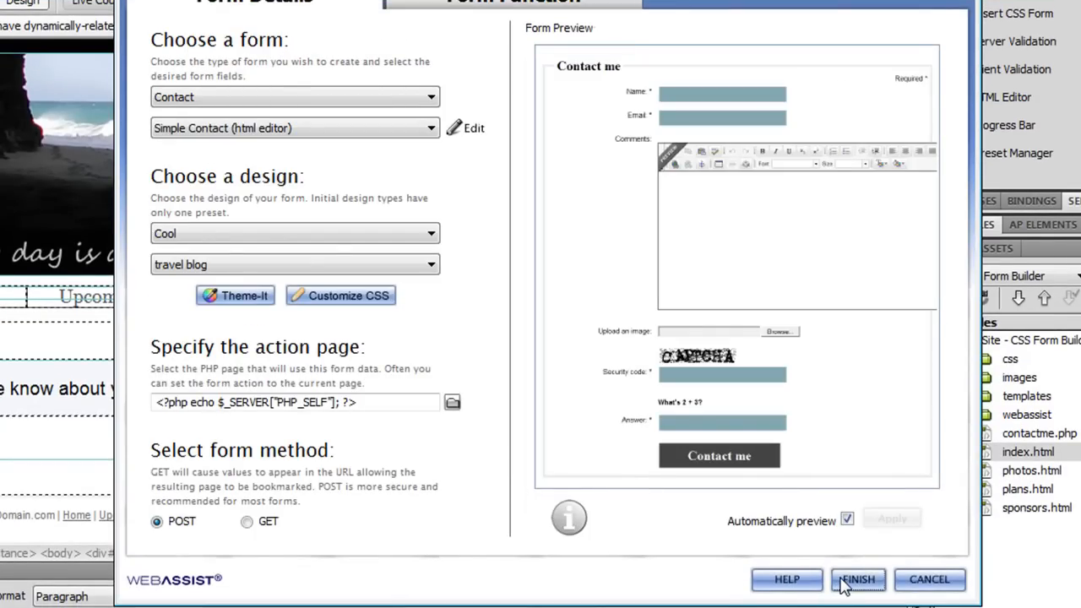
Finish the wizard to insert the contact form and preview the page in a browser
{"action": "left_click", "coordinate": [858, 577]}
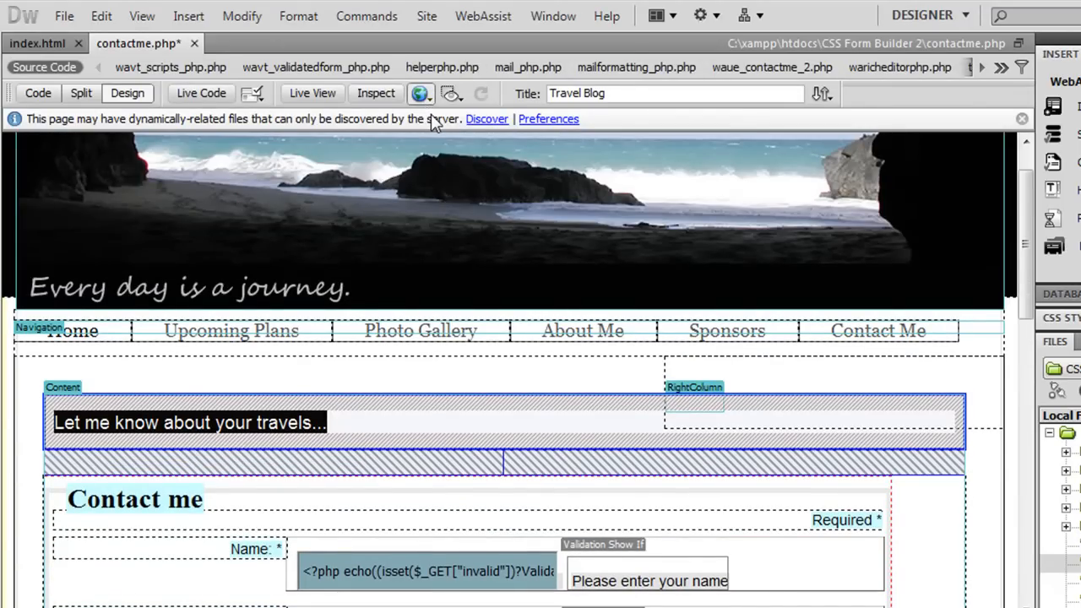
{"action": "left_click", "coordinate": [310, 93]}
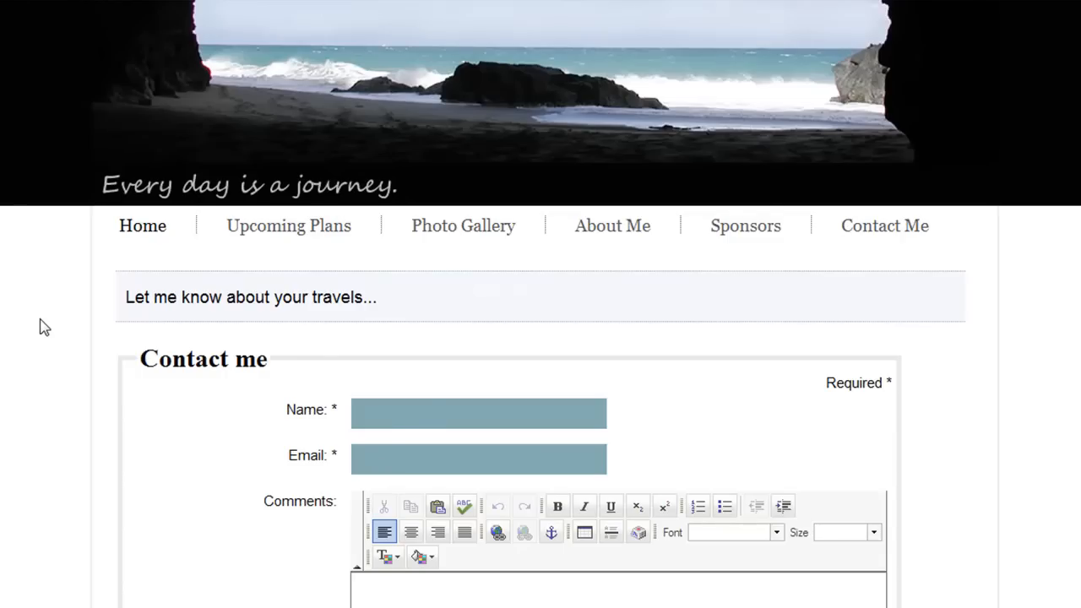
{"action": "scroll", "scroll_direction": "down", "scroll_amount": 3}
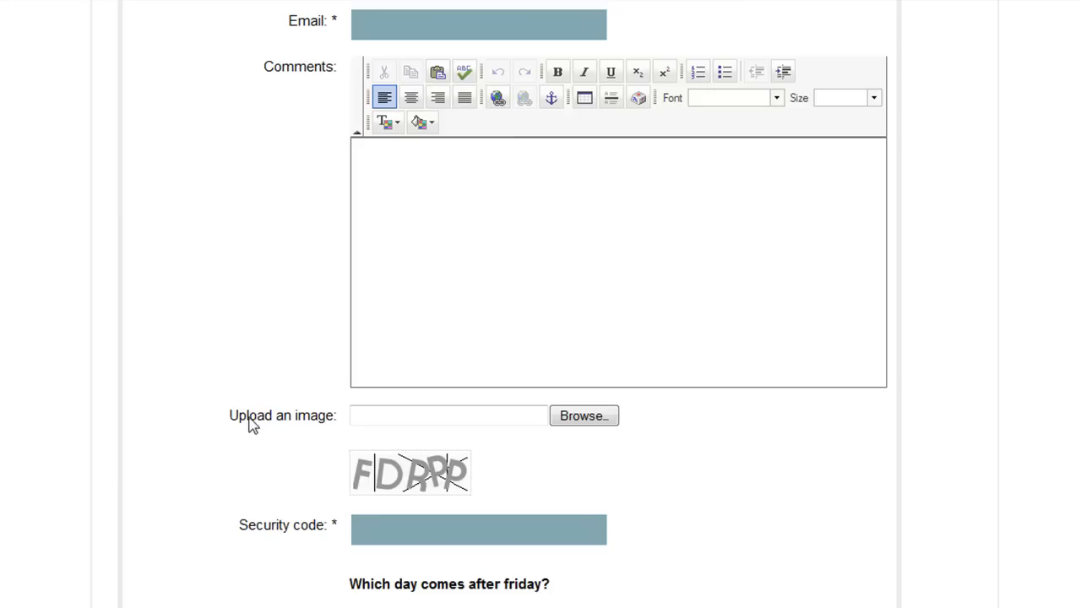
{"action": "scroll", "scroll_direction": "down", "scroll_amount": 3}
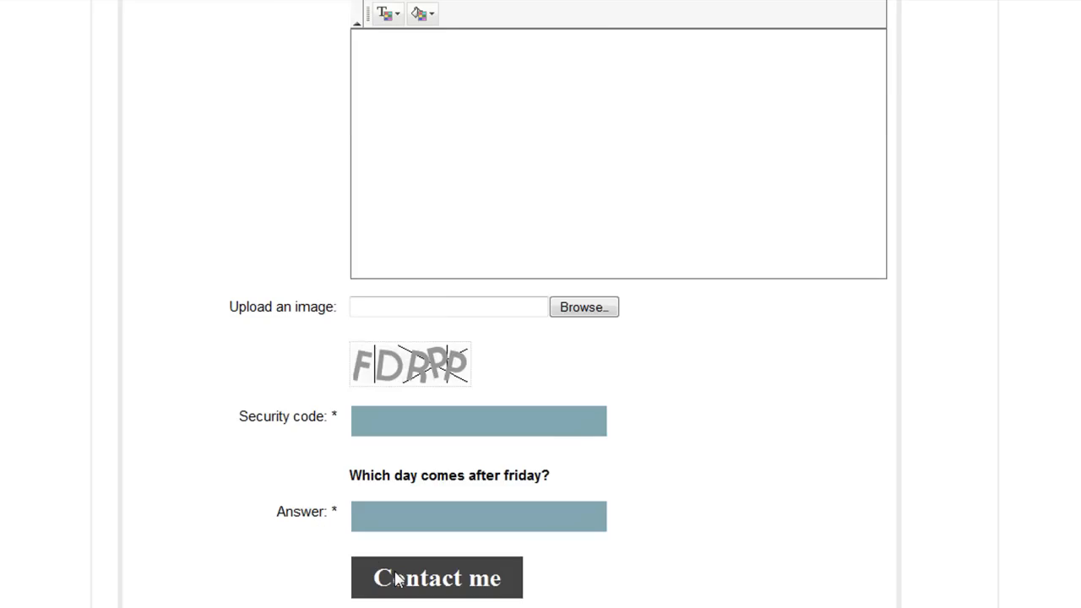
{"action": "scroll", "scroll_direction": "up", "scroll_amount": 3}
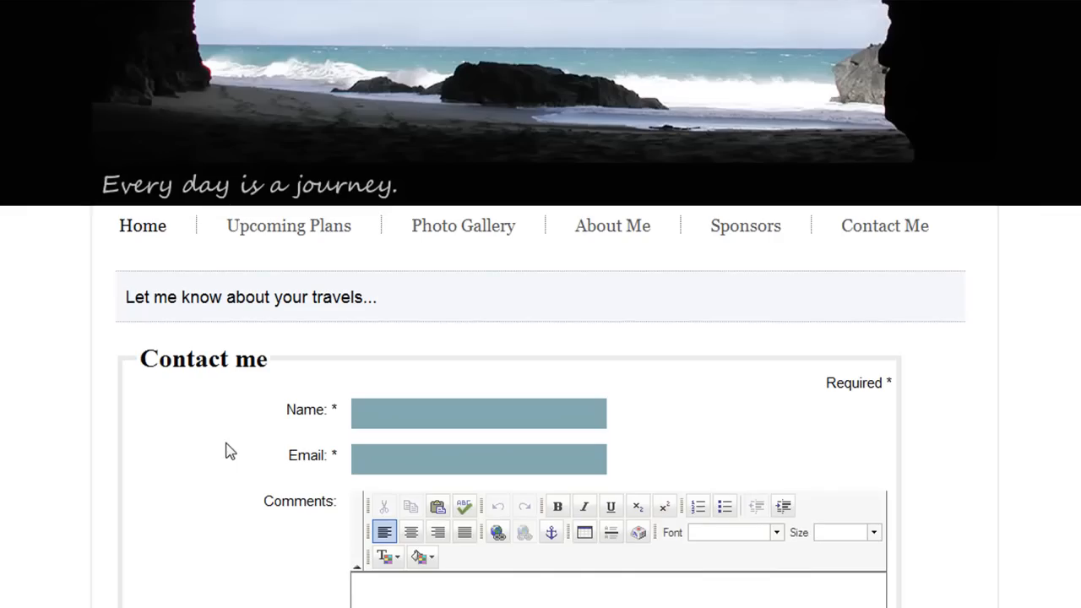